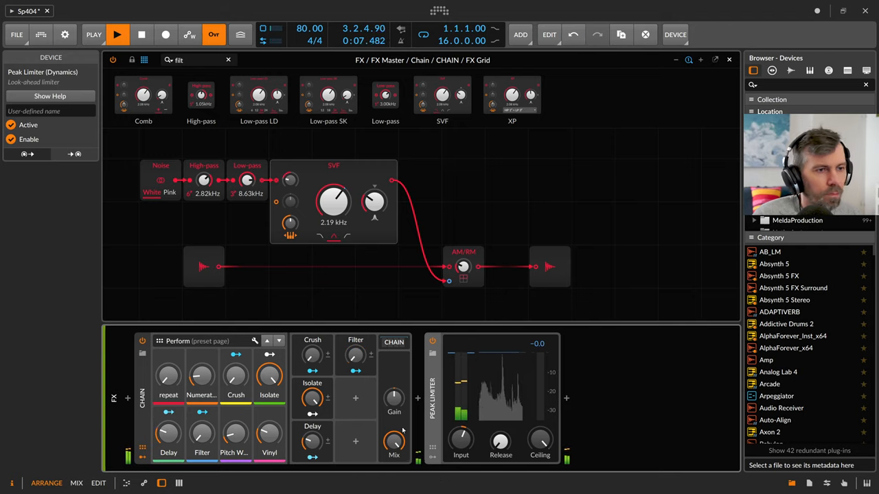
Step: Tweak the Chain's Numerator Perform macro while the SP404 chain plays
left_click_drag(201, 377, 202, 357)
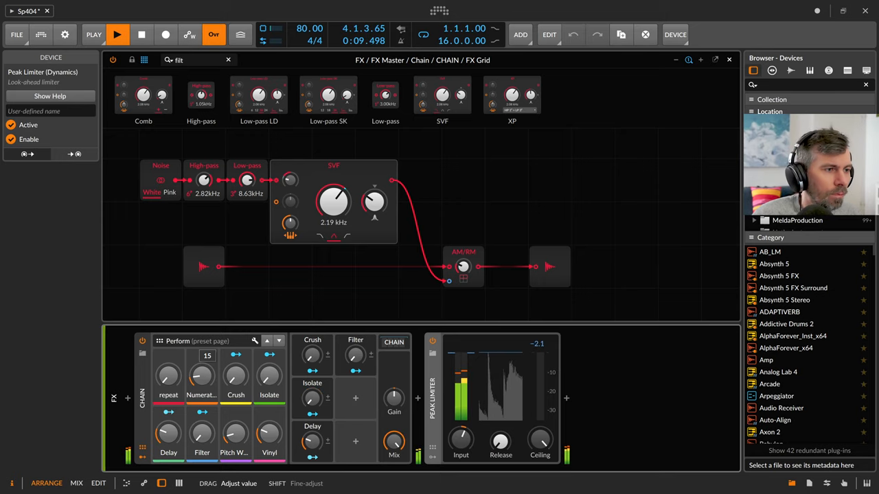
left_click_drag(168, 375, 192, 357)
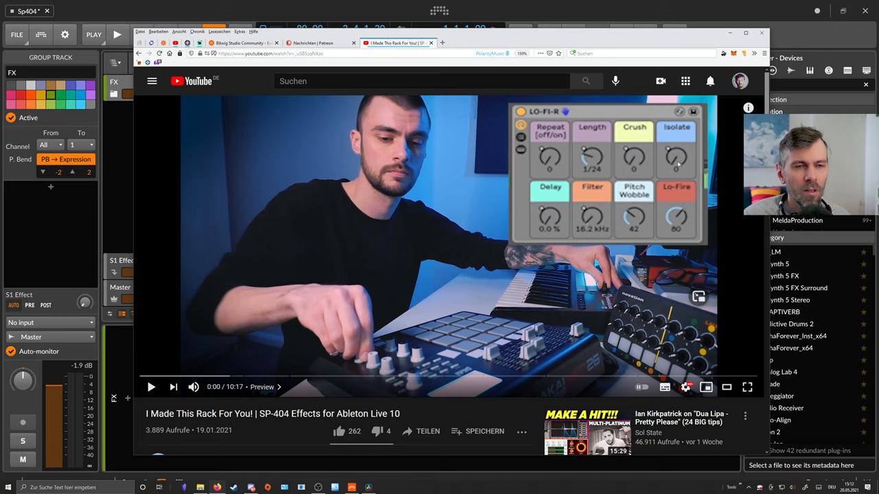
mouse_move(541, 220)
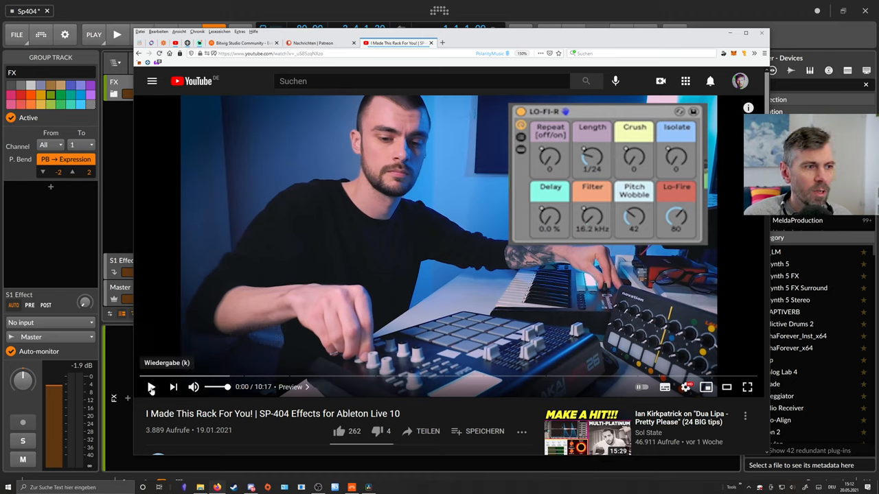
Step: Play the SP-404 Effects for Ableton Live 10 video briefly, then pause it
left_click(151, 386)
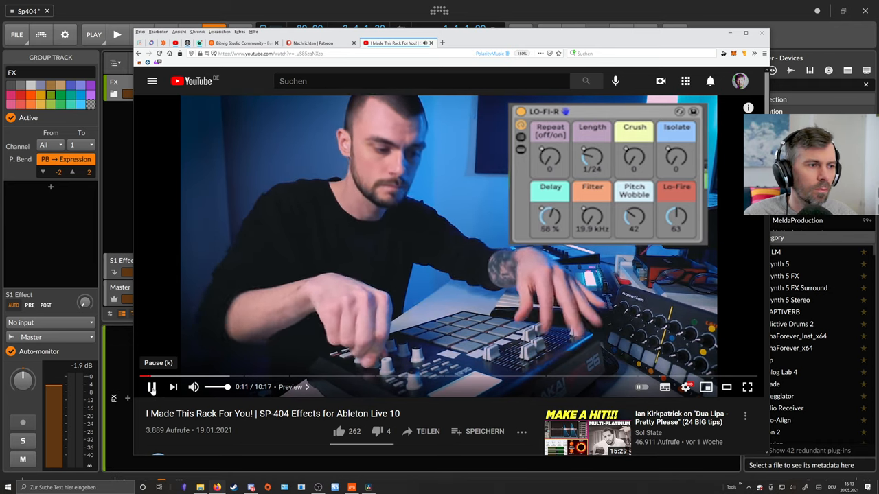
left_click(151, 386)
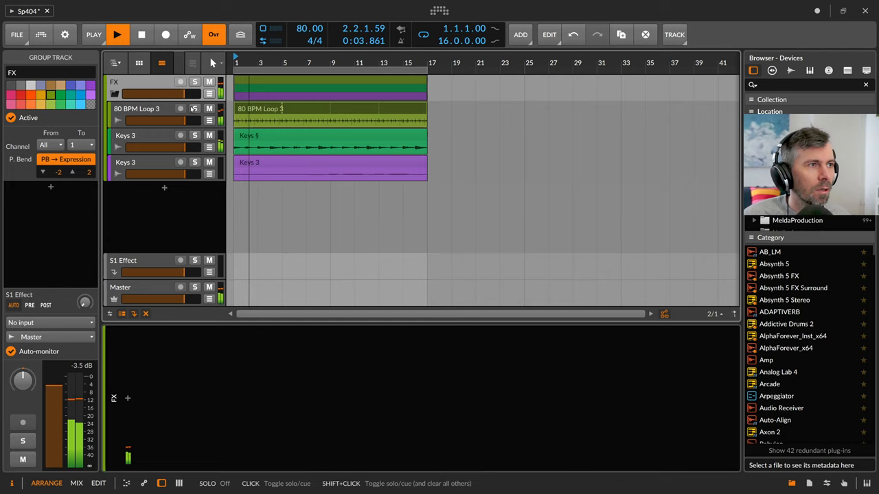
Step: Stop playback, fold the FX group track, and insert a Chain device on it
left_click(116, 34)
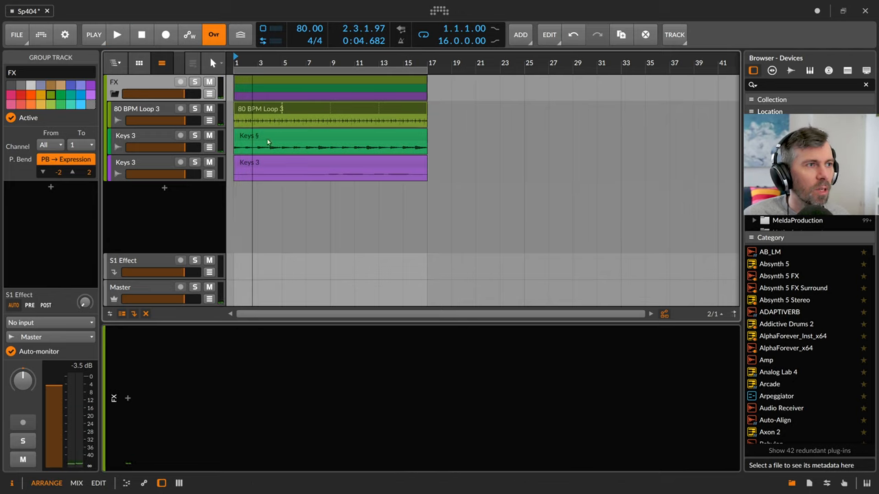
left_click(116, 34)
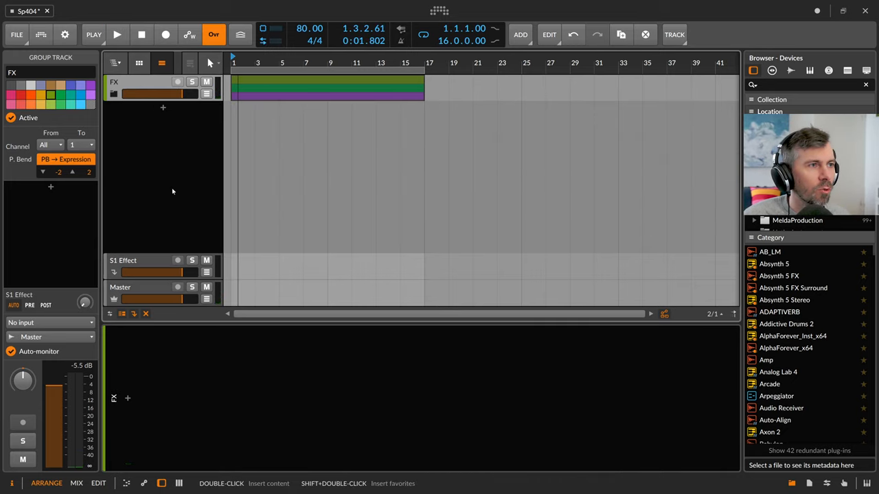
left_click(127, 398)
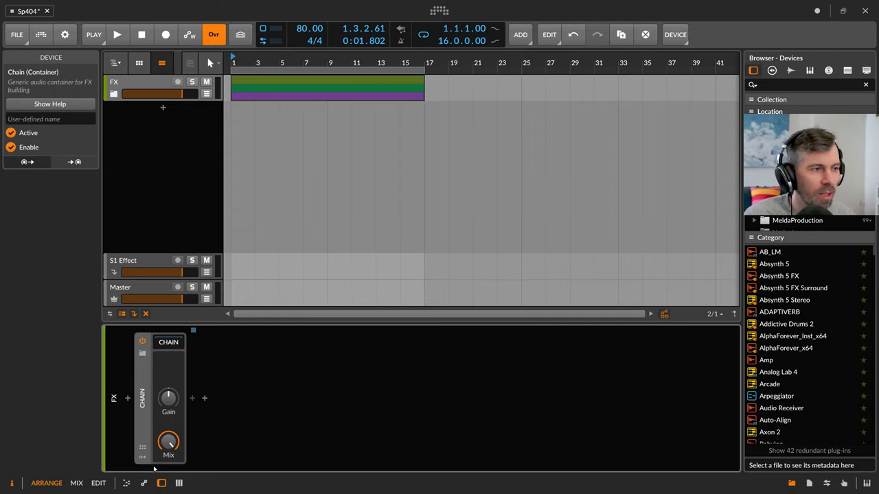
mouse_move(204, 396)
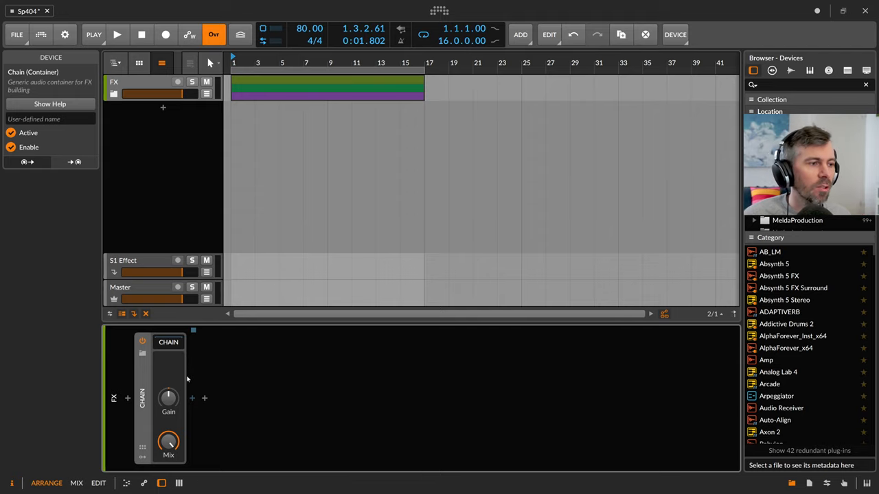
right_click(168, 341)
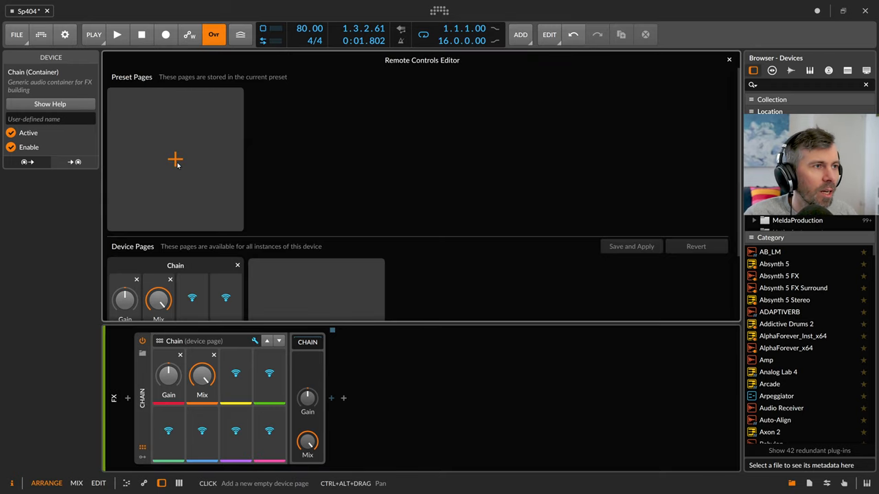
Step: Add an eight-control preset remote-controls page named Perform to the Chain
left_click(175, 160)
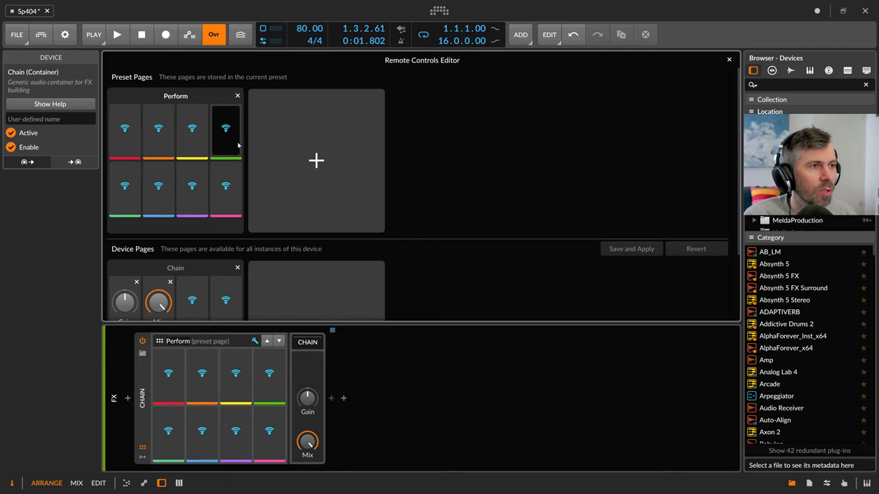
left_click(728, 58)
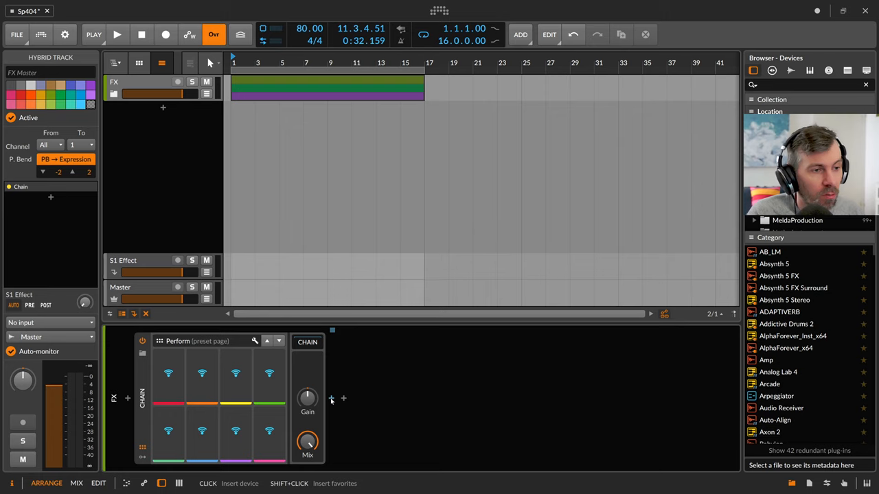
Step: Insert an FX Grid device after the Chain's Gain/Mix and show its patching grid
left_click(343, 398)
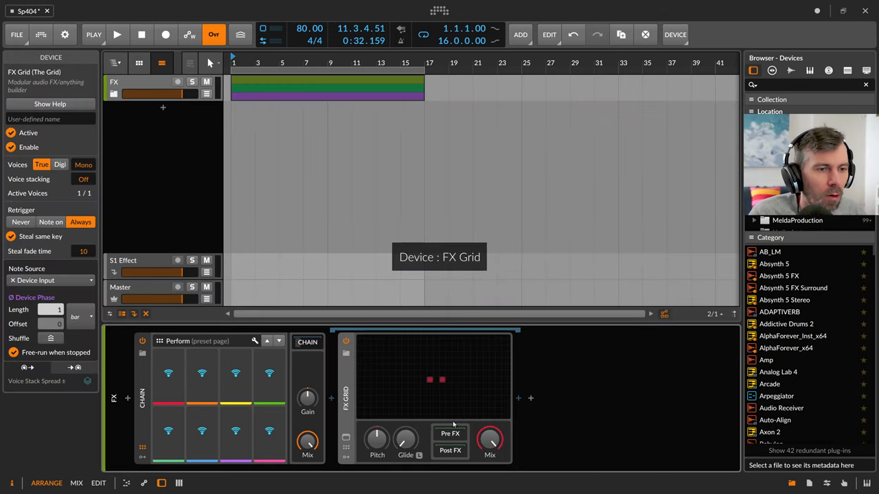
left_click(489, 441)
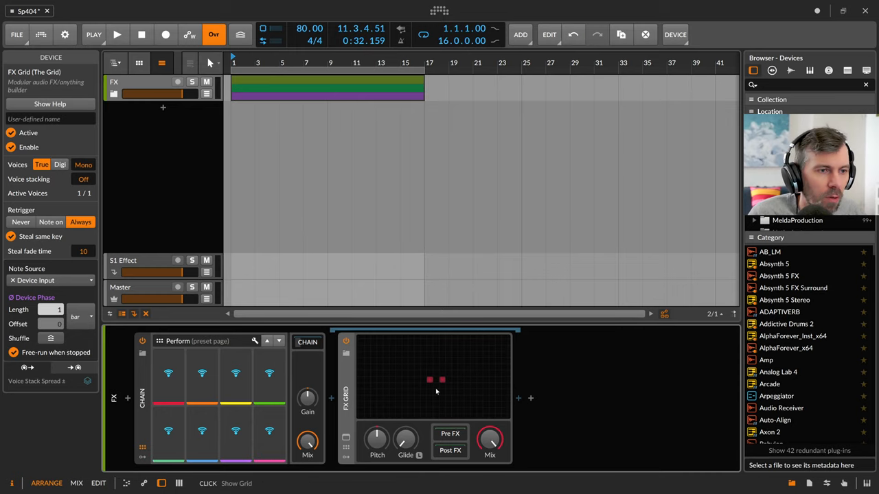
left_click(436, 380)
type("trigger")
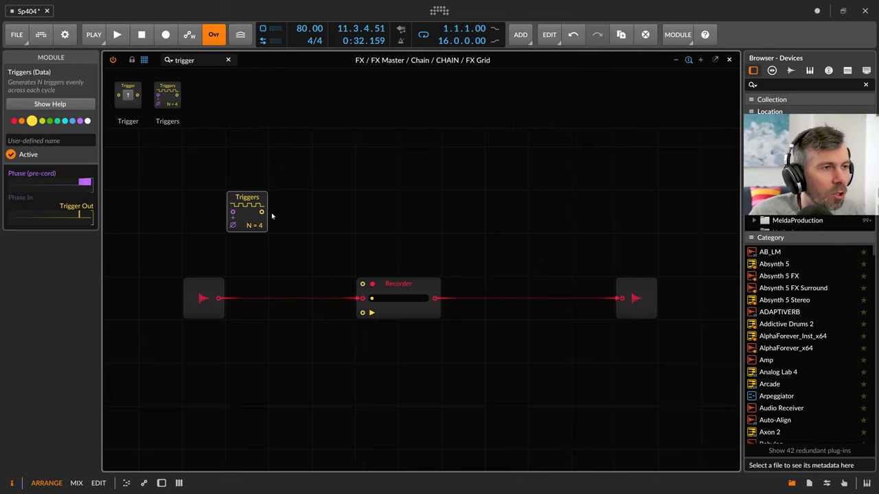
Step: Place the Triggers module and add a Value module, raising it to full then back to zero
left_click_drag(261, 213, 362, 282)
type("valu")
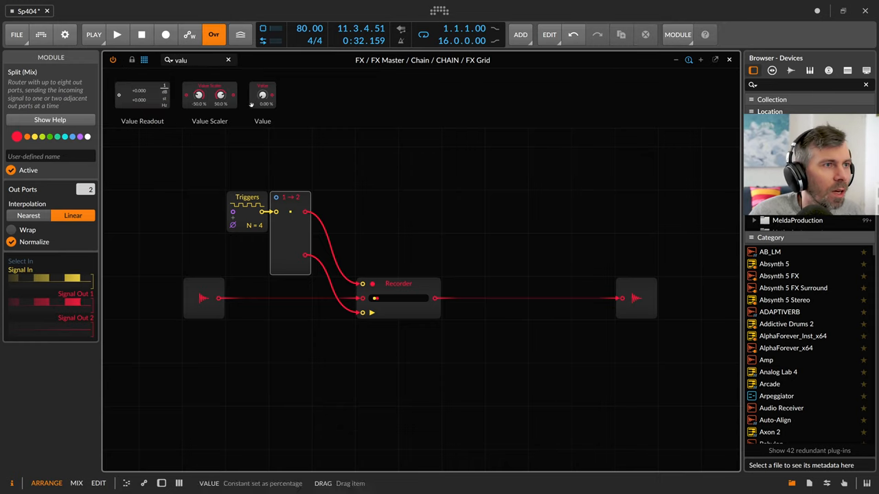
left_click(290, 169)
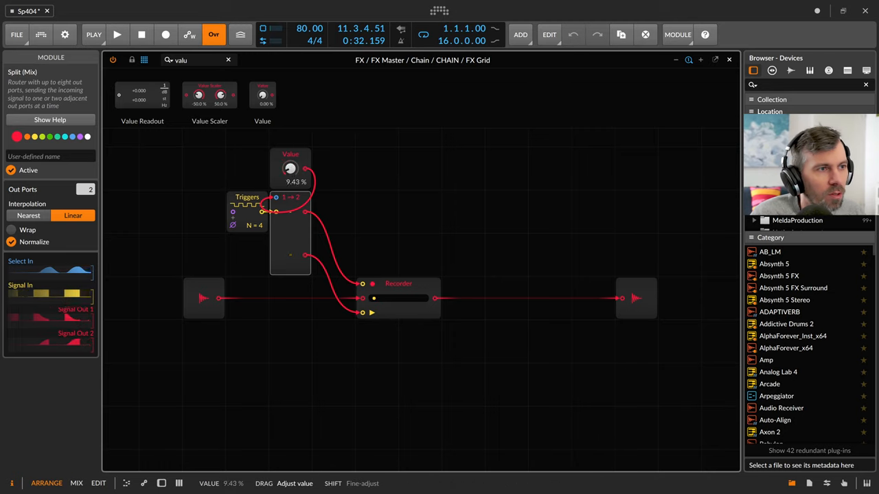
left_click_drag(289, 168, 289, 165)
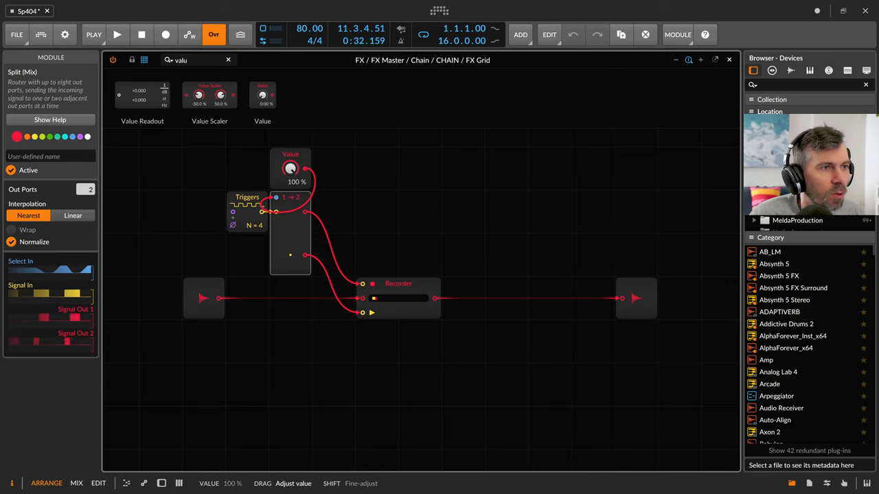
left_click_drag(290, 170, 289, 172)
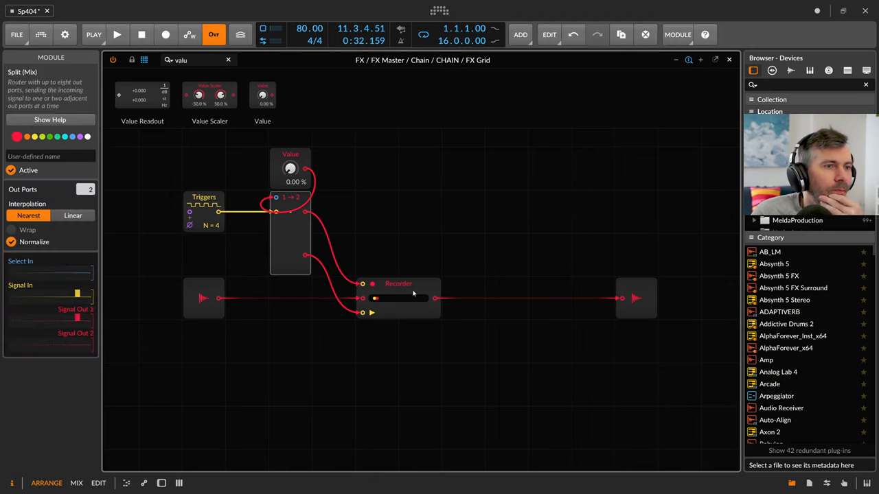
Step: Move the Recorder right, set Value to 62.6%, and search modules for 'sam'
left_click_drag(398, 284, 485, 284)
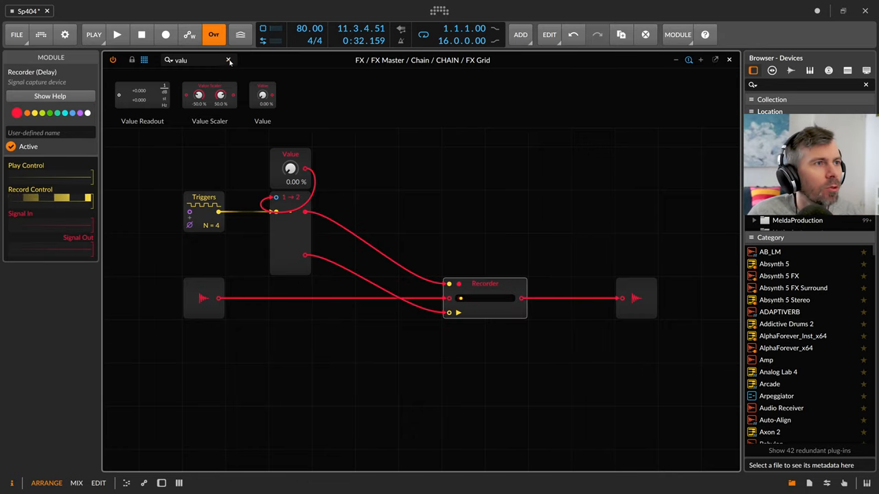
left_click(199, 59)
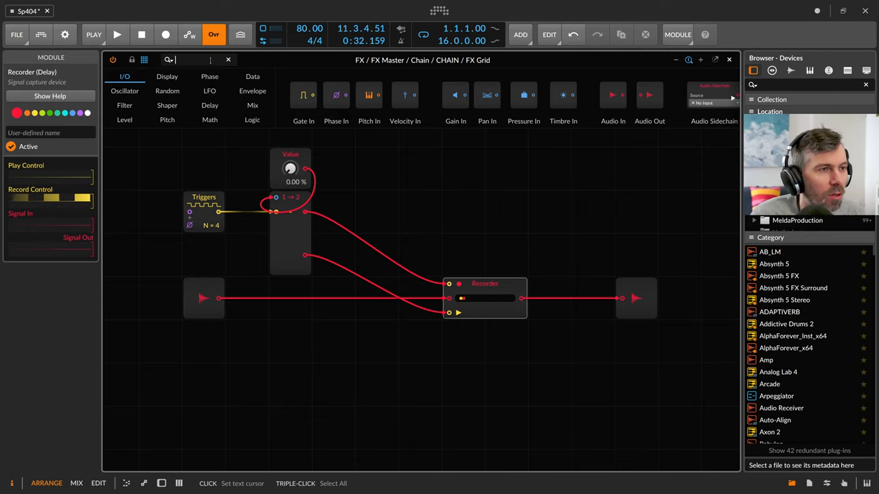
left_click_drag(290, 169, 289, 137)
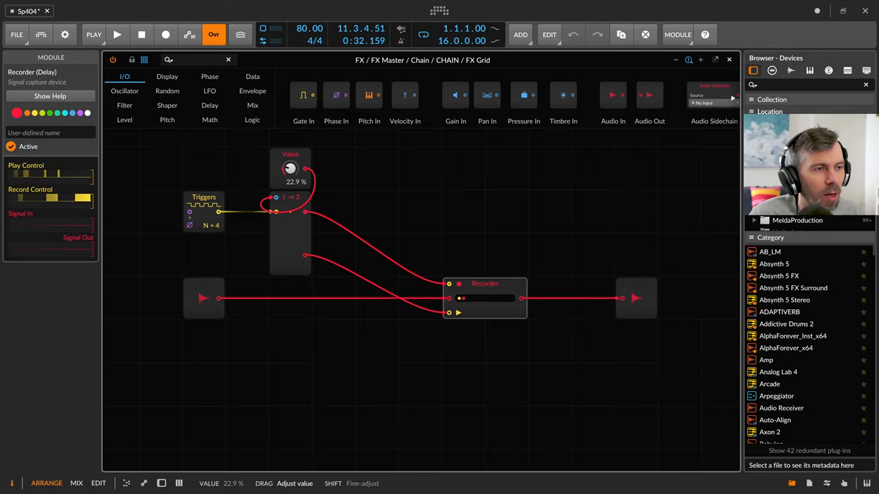
left_click_drag(290, 169, 289, 158)
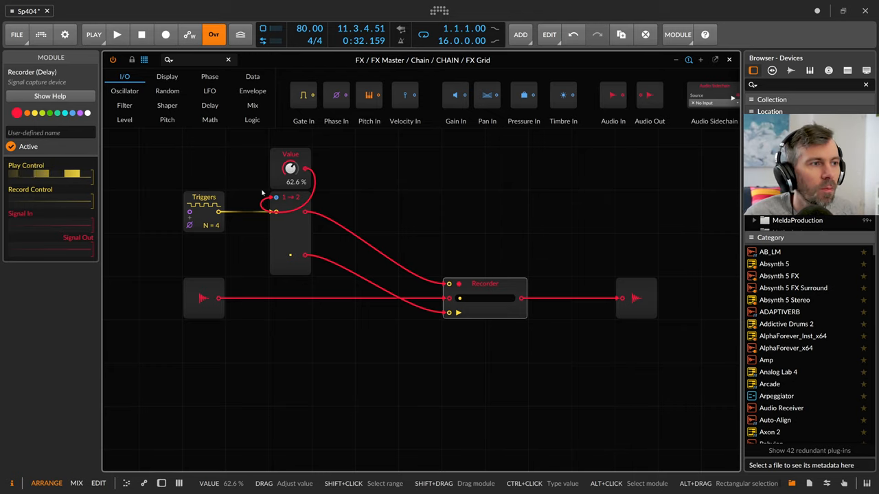
left_click(204, 211)
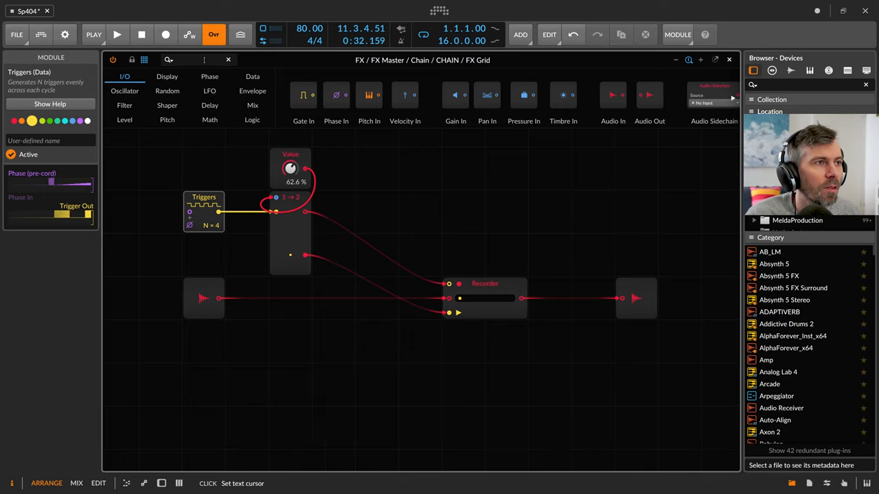
type("sam")
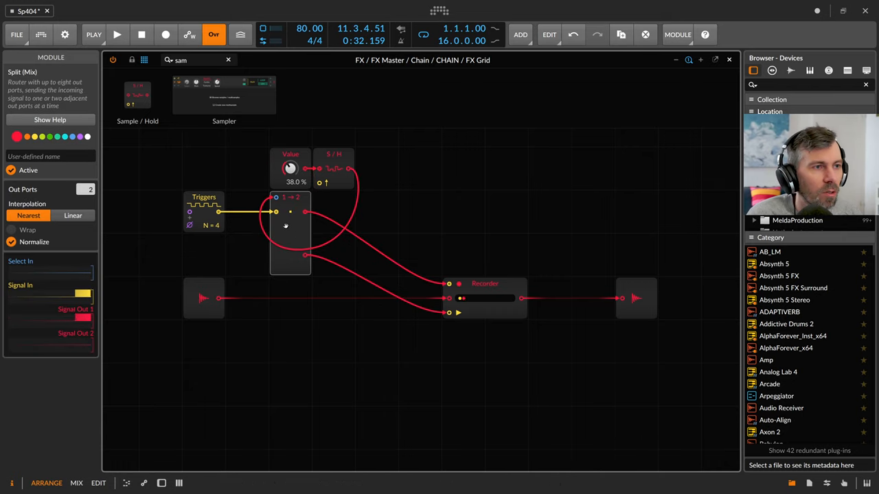
Step: Select the Triggers module and bring the Value module down to 0.00%
left_click(203, 211)
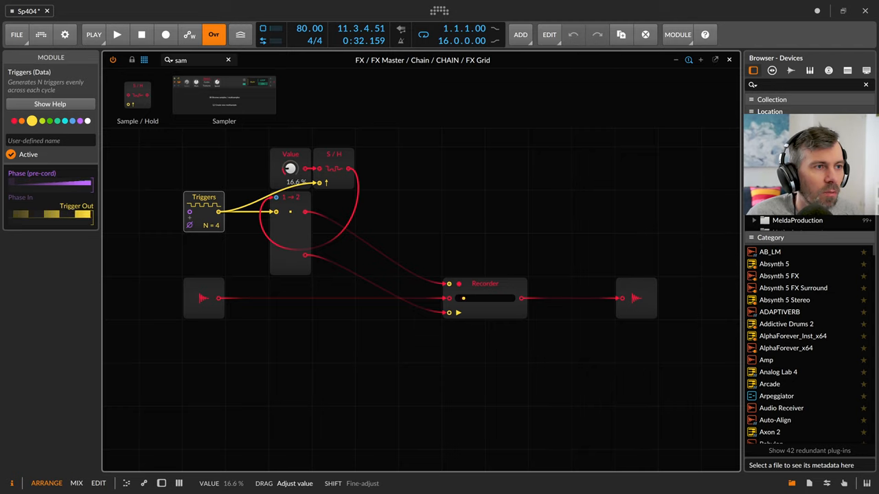
left_click_drag(290, 168, 290, 137)
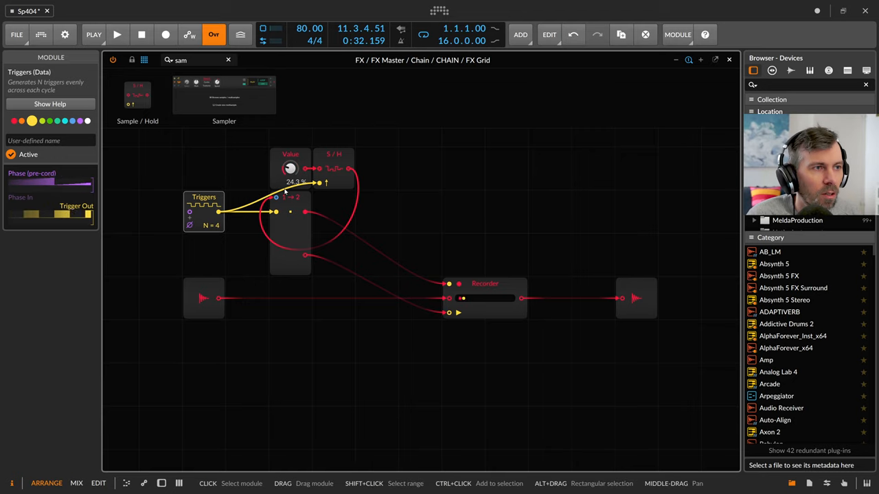
left_click_drag(289, 169, 289, 182)
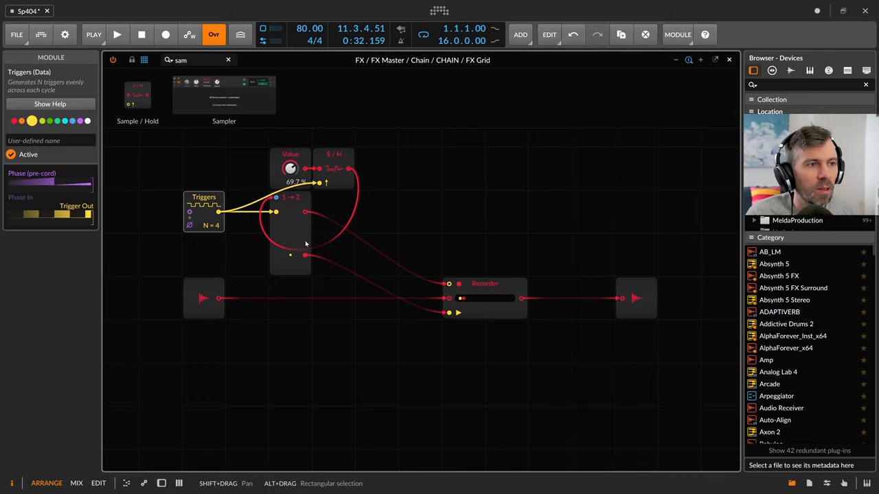
left_click(289, 233)
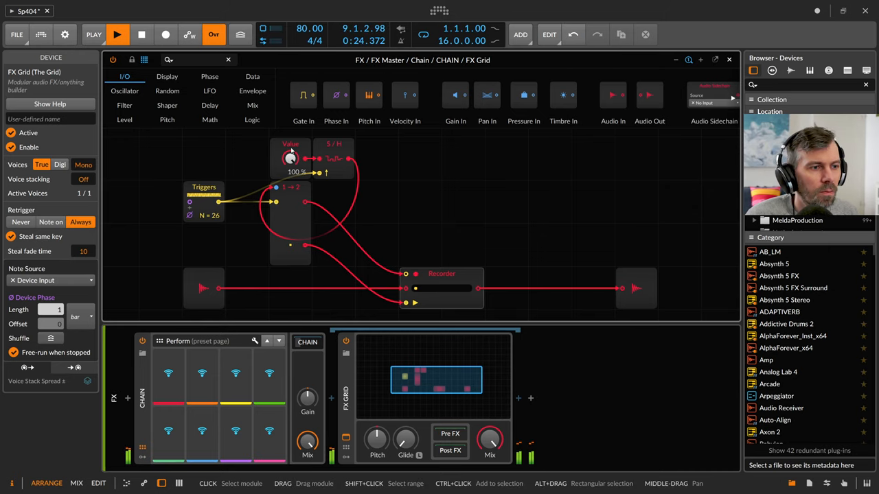
left_click_drag(289, 158, 289, 206)
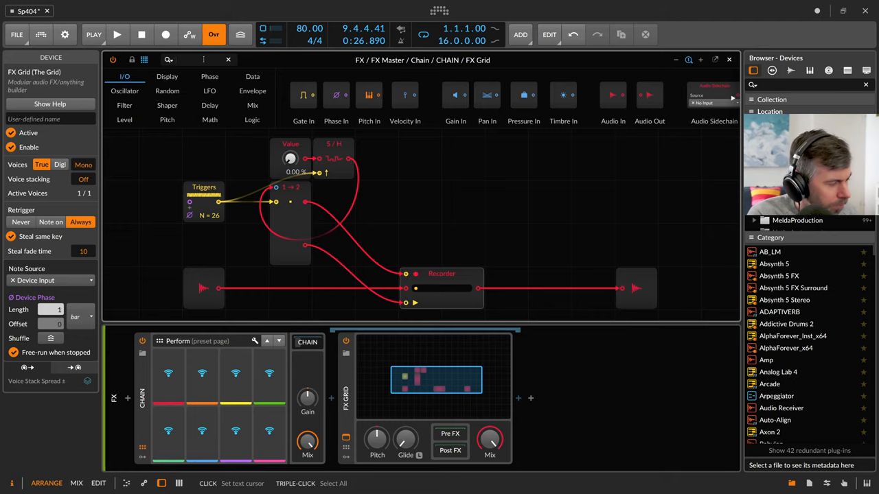
Step: Set the ADSR release to 0.50 ms and move it between Audio In and the Recorder
type("ads")
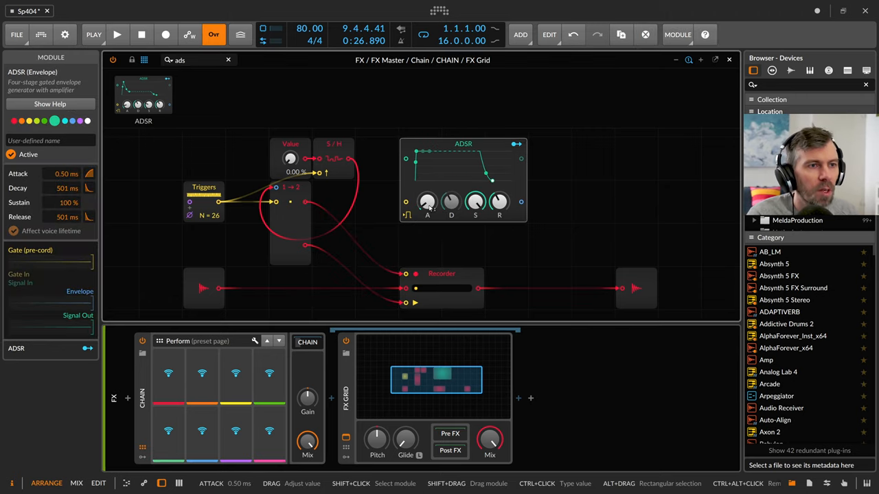
mouse_move(499, 202)
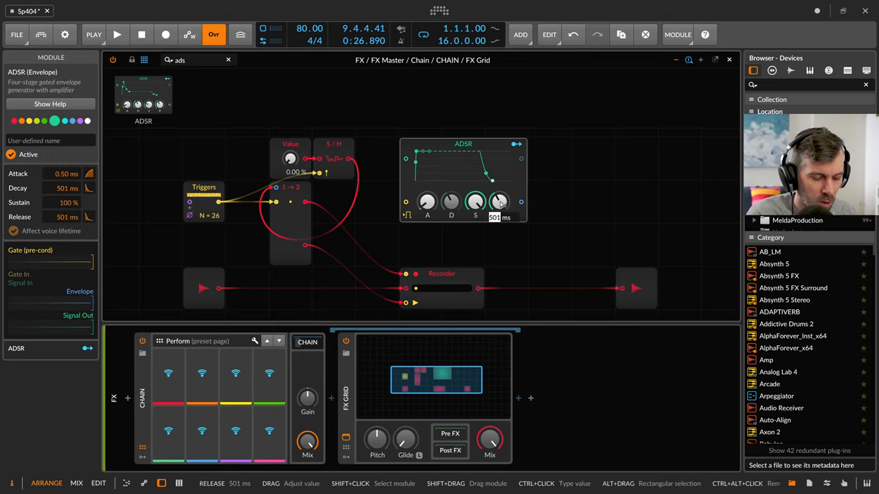
left_click_drag(498, 202, 498, 219)
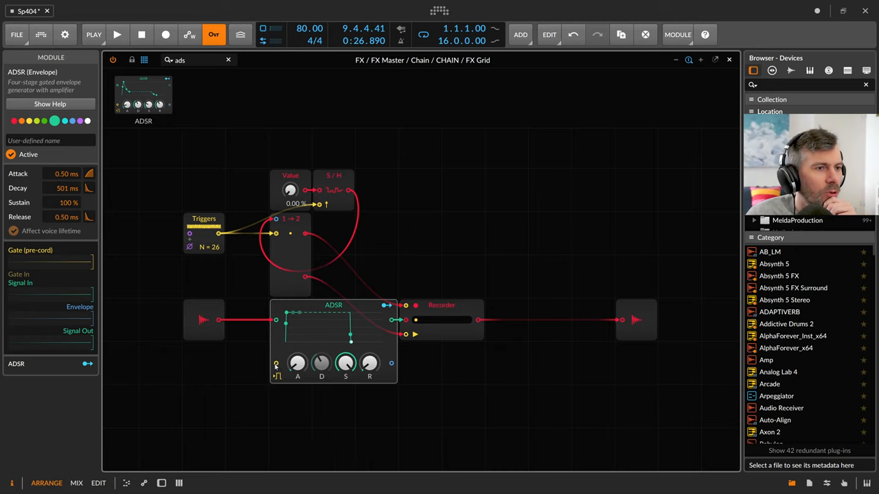
Step: Cable the Triggers output into the ADSR gate input
left_click_drag(219, 234, 276, 364)
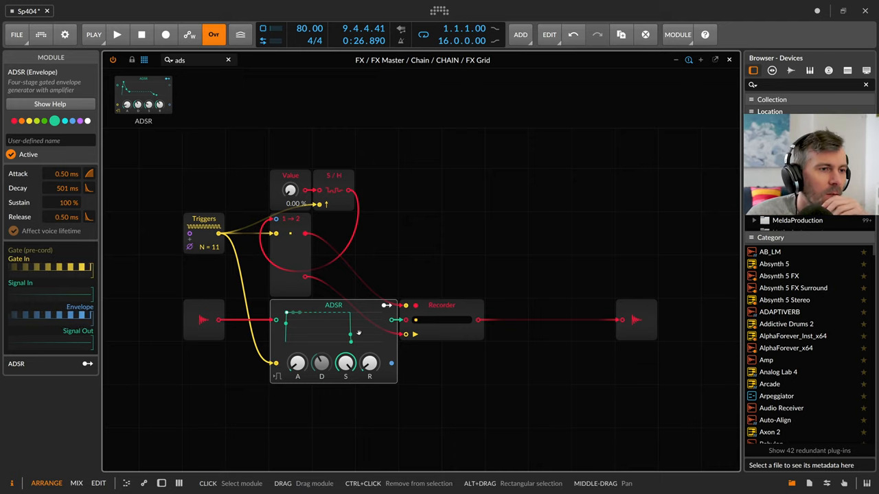
Step: Insert a Logic Delay after the Triggers module and set its time to 0.5 ms
left_click(441, 305)
type("delay")
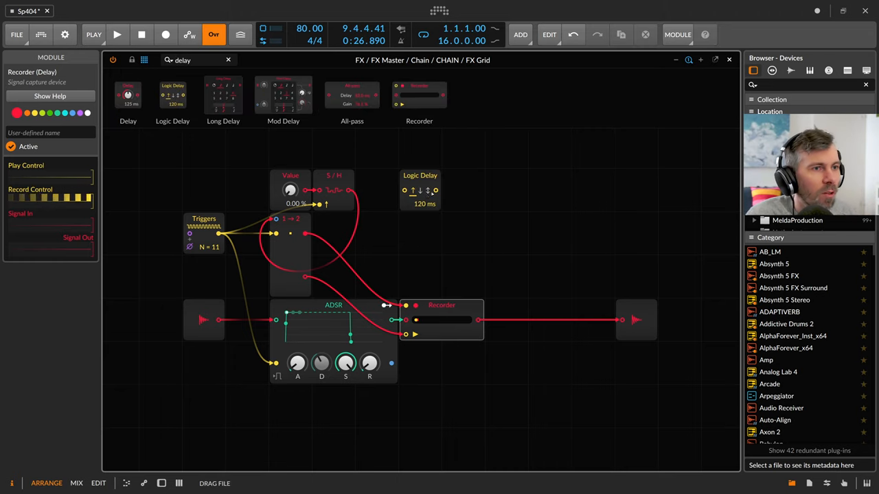
left_click(419, 189)
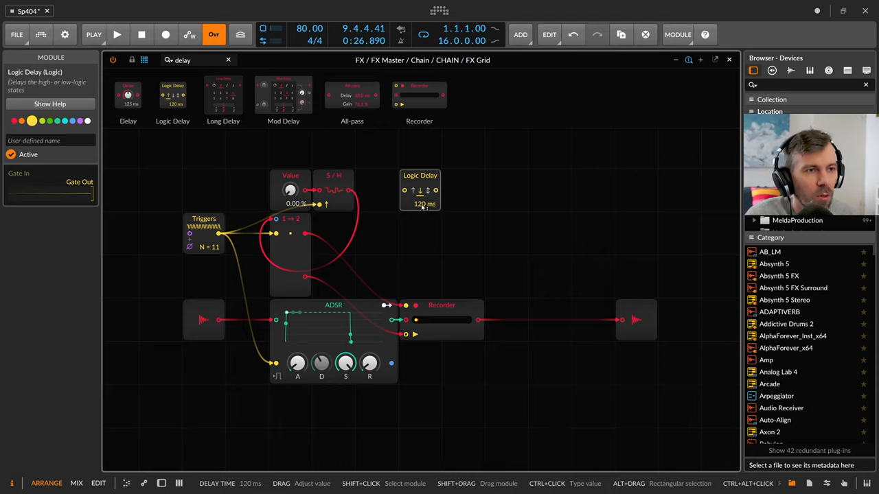
left_click(369, 364)
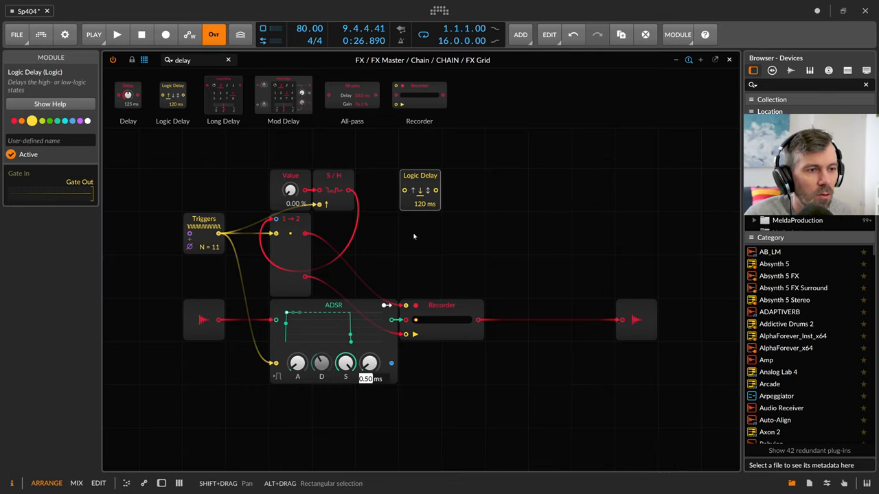
left_click(419, 204)
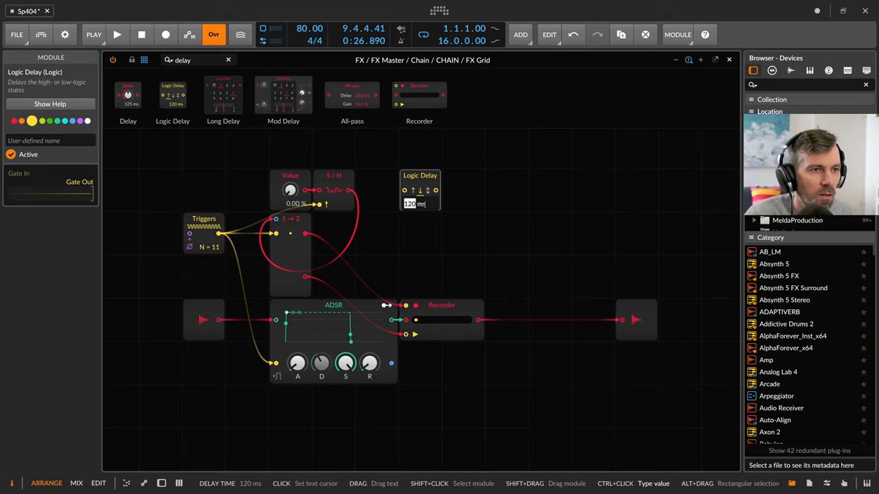
type("0.5")
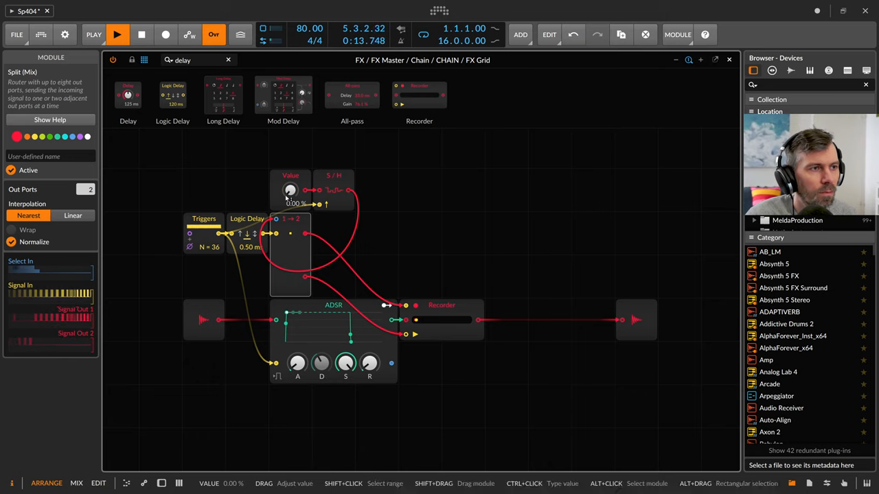
left_click_drag(289, 190, 290, 171)
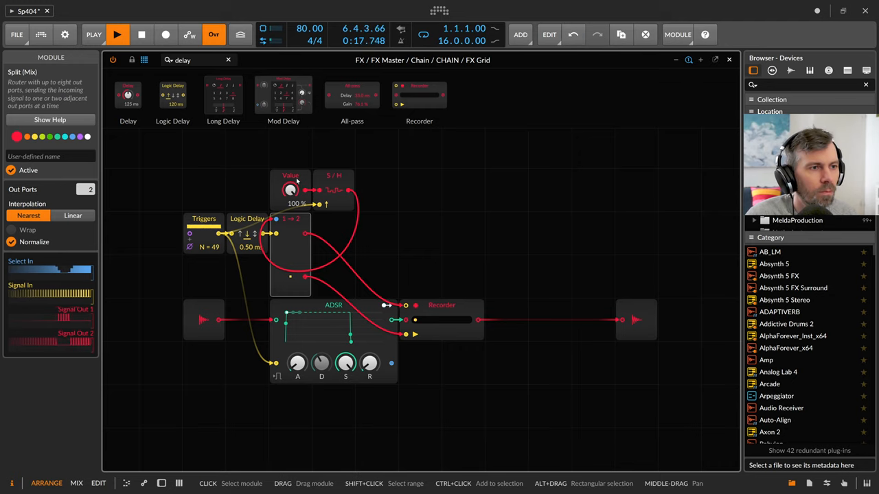
left_click_drag(290, 191, 289, 213)
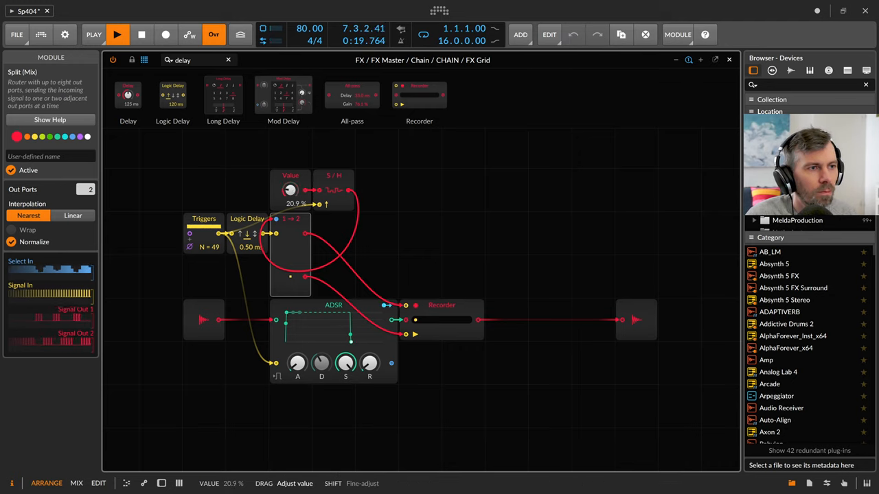
left_click_drag(289, 190, 289, 175)
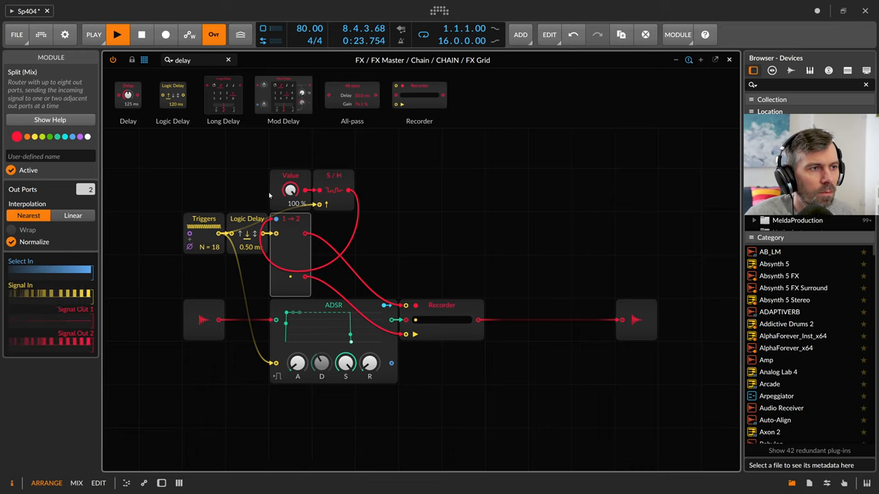
left_click_drag(290, 190, 291, 195)
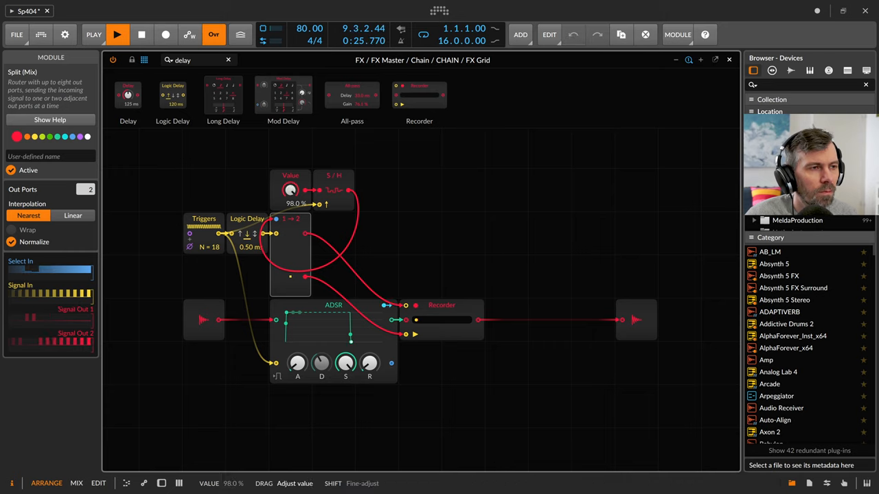
left_click_drag(289, 190, 289, 206)
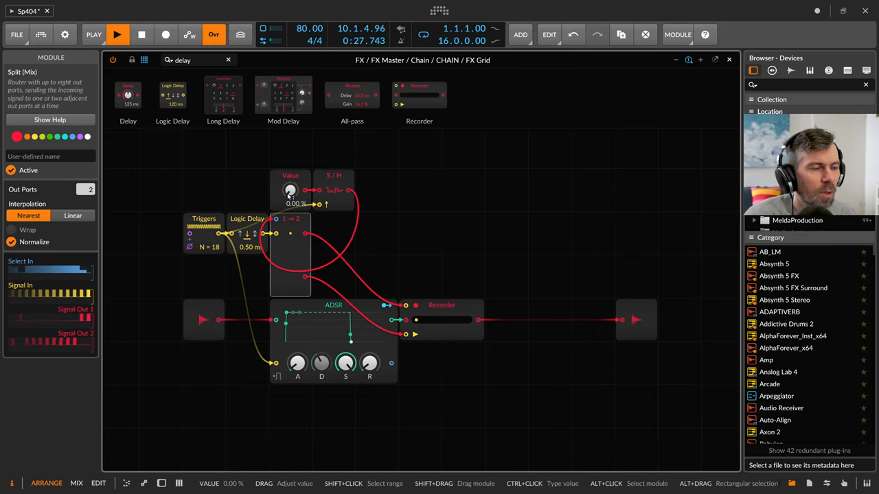
left_click(290, 189)
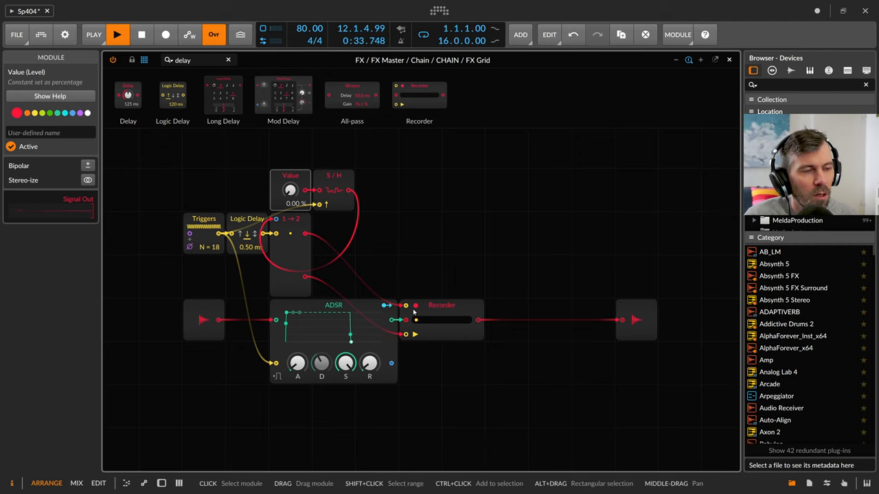
left_click(441, 305)
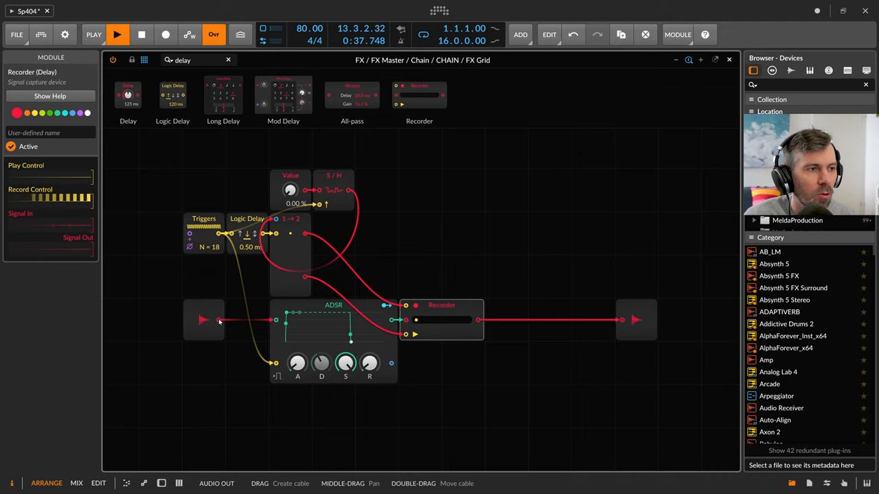
left_click(203, 319)
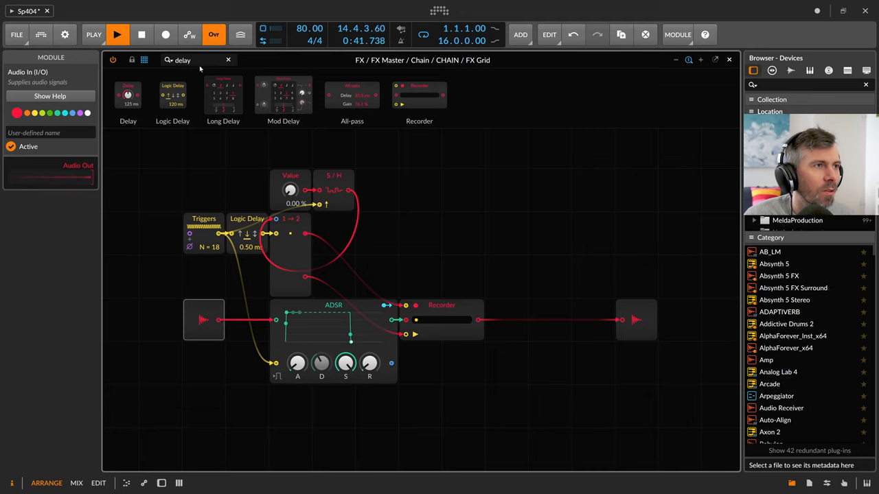
Step: Add a Select module before Audio Out and name the Value module 'repeat'
type("sele")
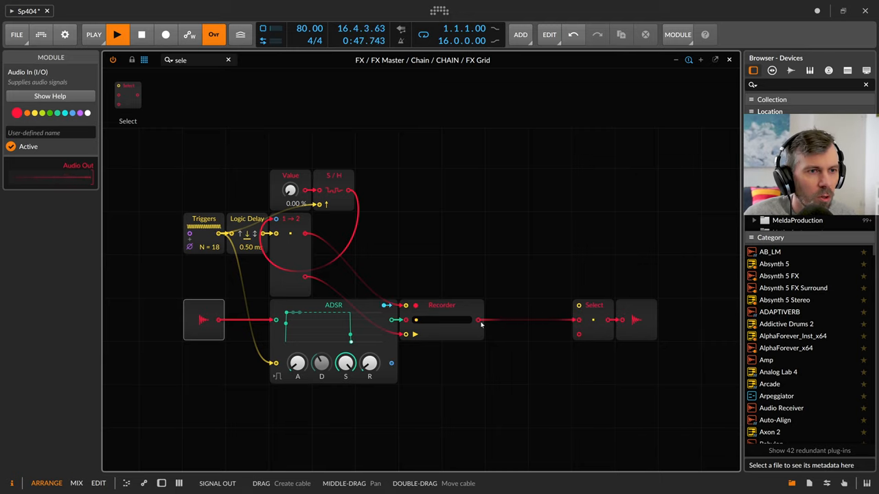
left_click(441, 305)
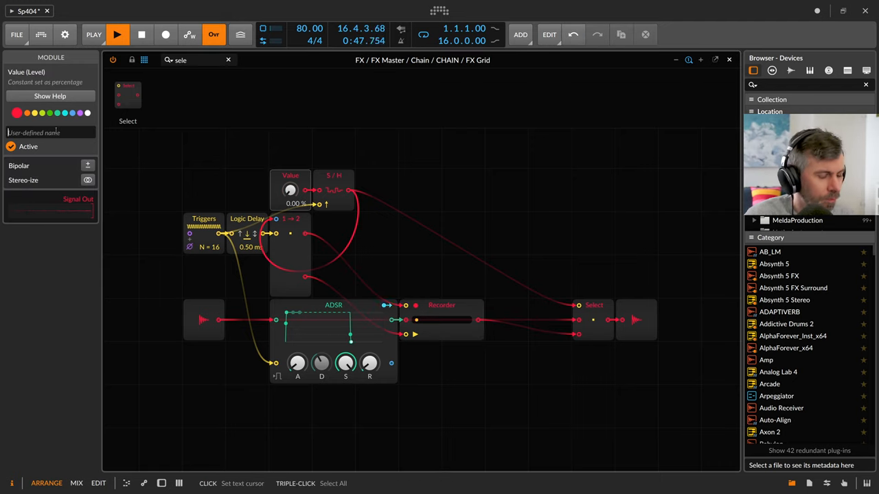
type("repeat")
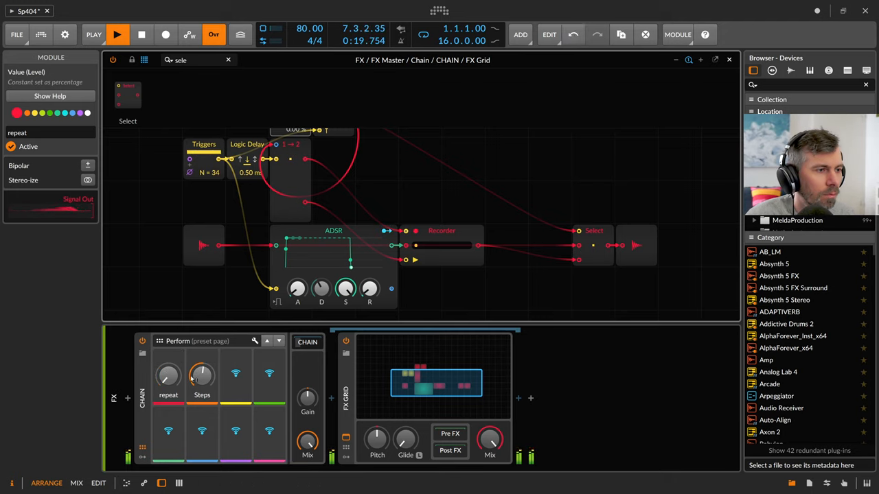
Step: Sweep the repeat macro fully up and back down, then drag Triggers further left
left_click_drag(168, 374, 169, 357)
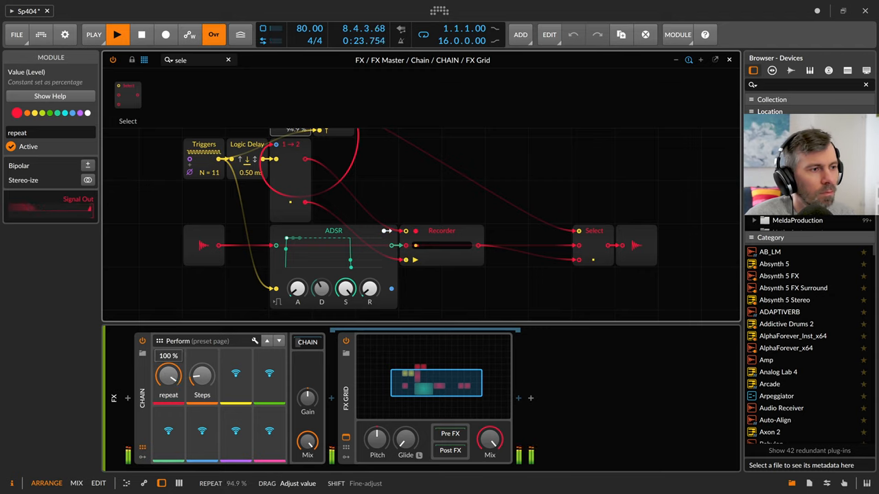
left_click_drag(201, 374, 202, 360)
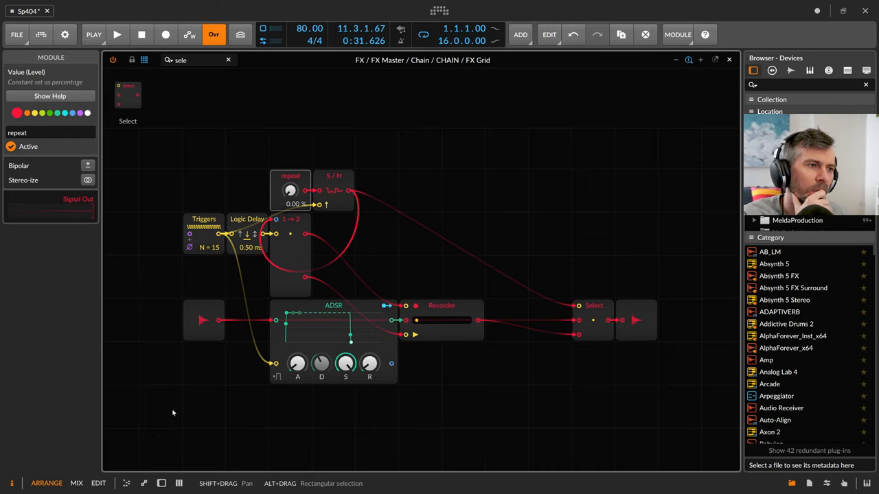
left_click_drag(204, 233, 160, 233)
type("s")
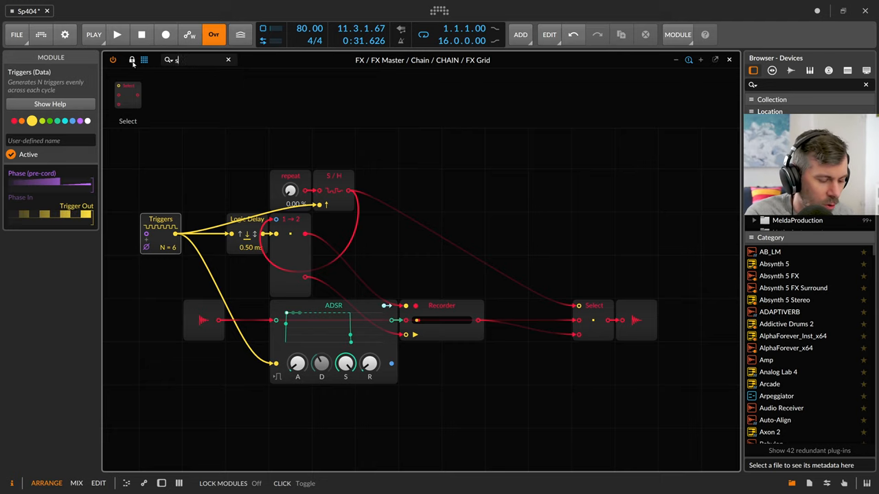
Step: Add a 16-step Triggers module and a Clock Quantize feeding the Logic Delay
type("trigger")
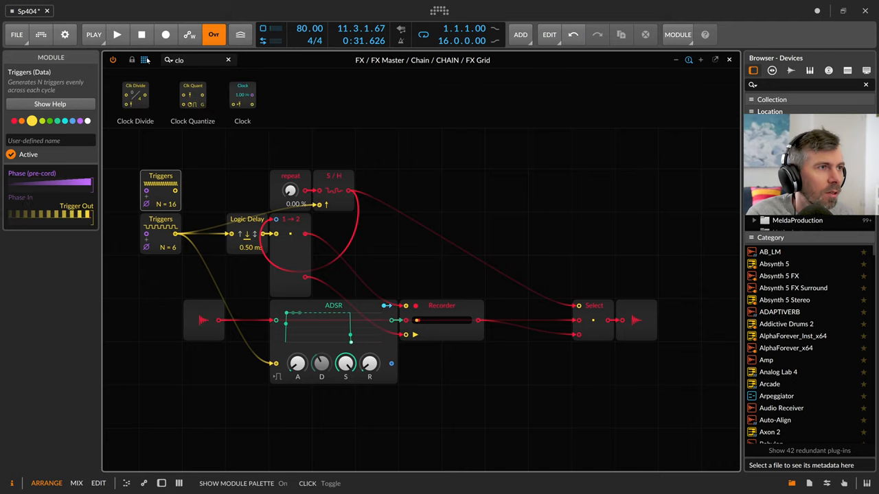
left_click(204, 190)
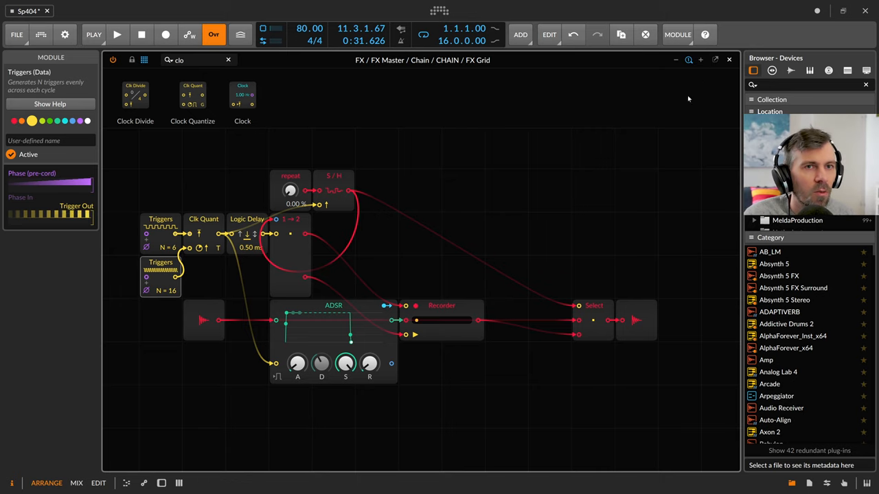
left_click(677, 34)
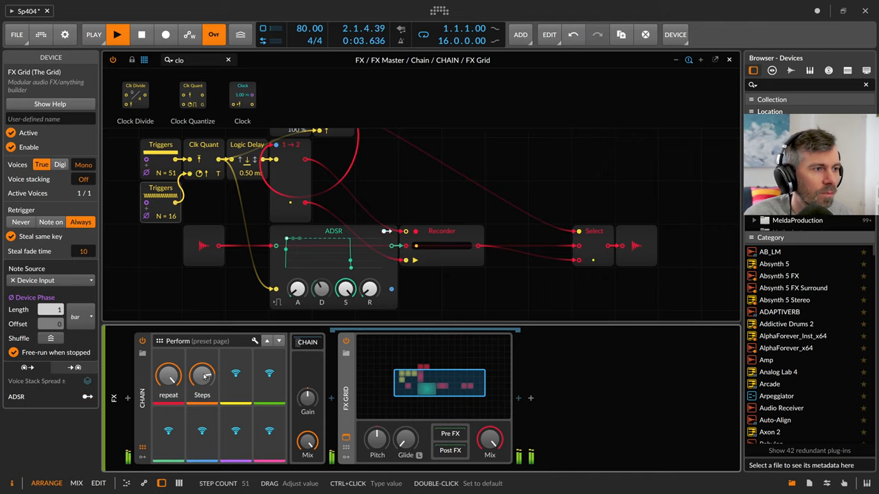
Step: Tweak the Steps and repeat macros, switch Clock Quantize output to G, repeat at 100%
left_click_drag(202, 375, 202, 357)
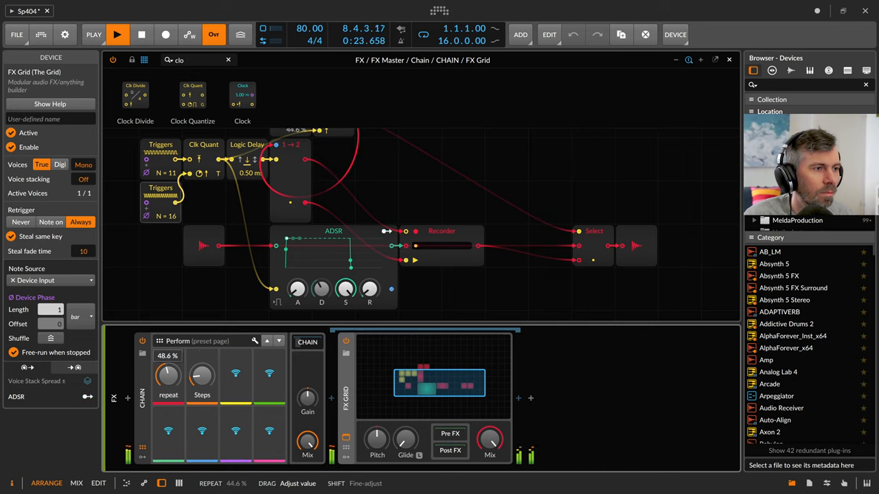
left_click_drag(168, 374, 168, 350)
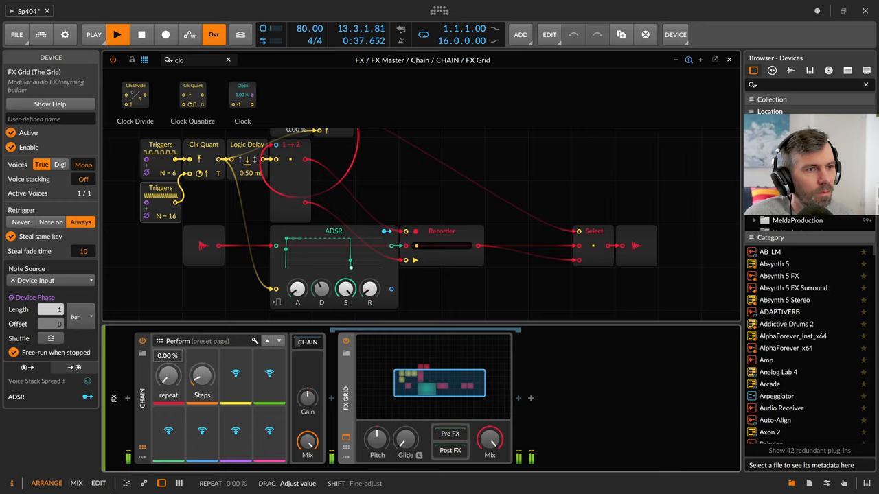
left_click_drag(168, 377, 168, 350)
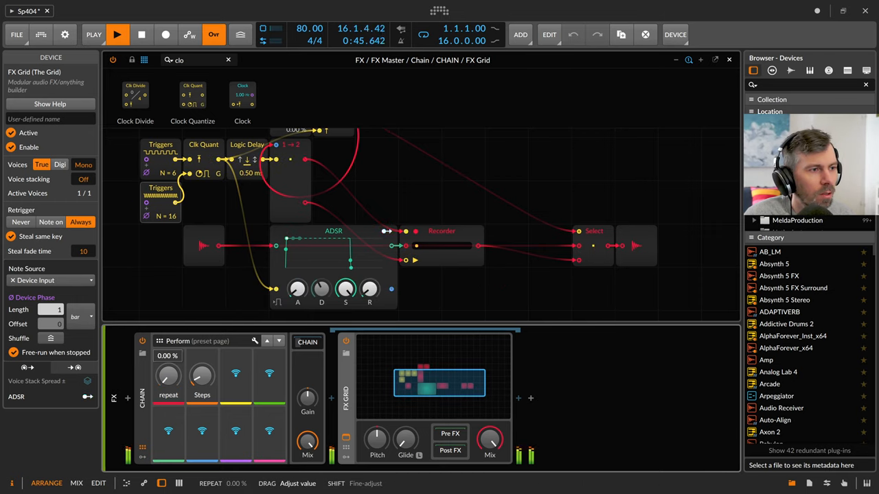
left_click_drag(168, 375, 168, 343)
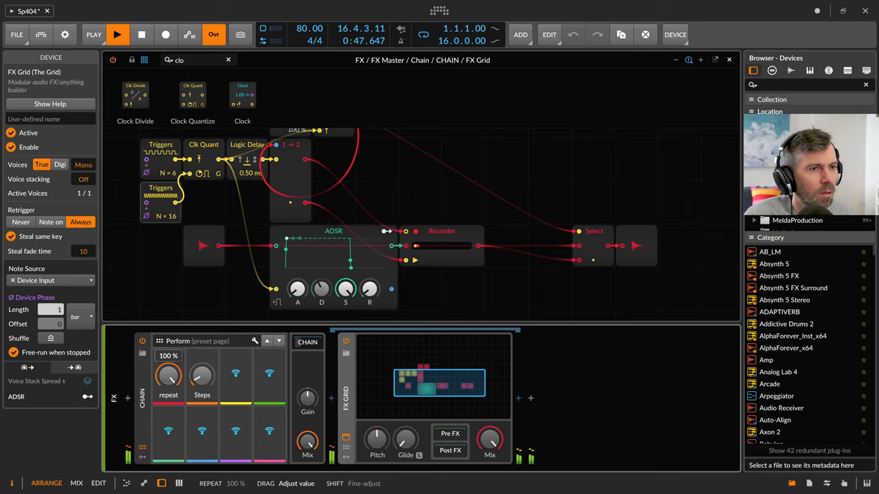
left_click_drag(168, 376, 168, 398)
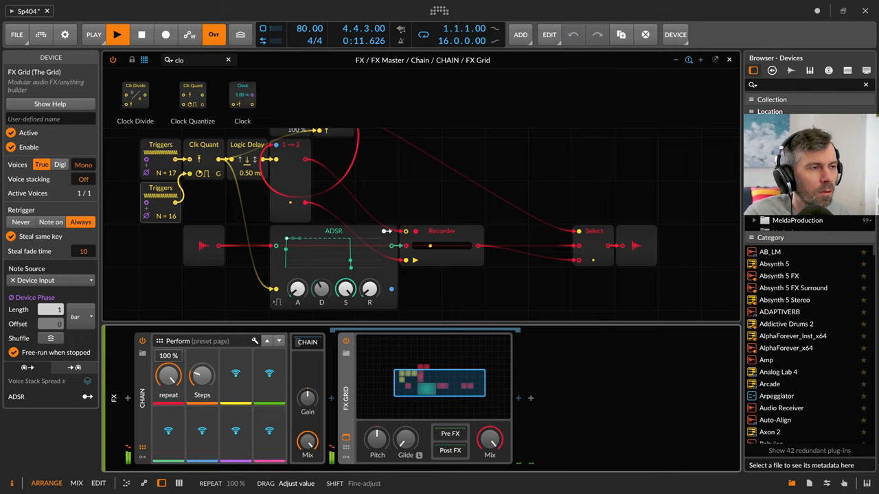
left_click_drag(168, 374, 168, 384)
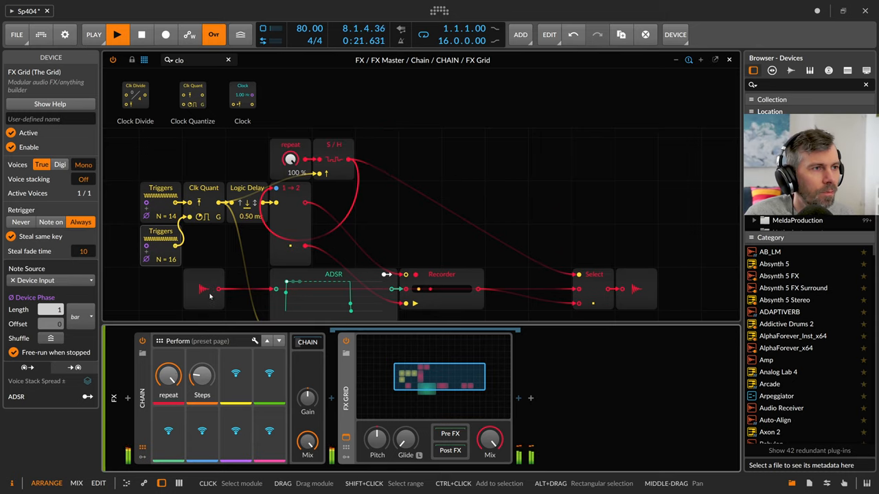
Step: Move Logic Delay after Clock Quantize, adjust Steps, and turn repeat down to 0%
left_click(117, 199)
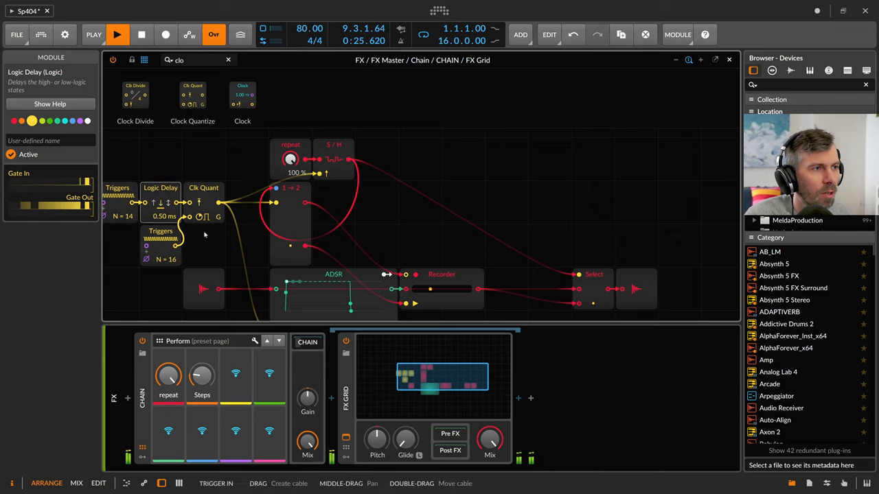
left_click_drag(202, 375, 202, 370)
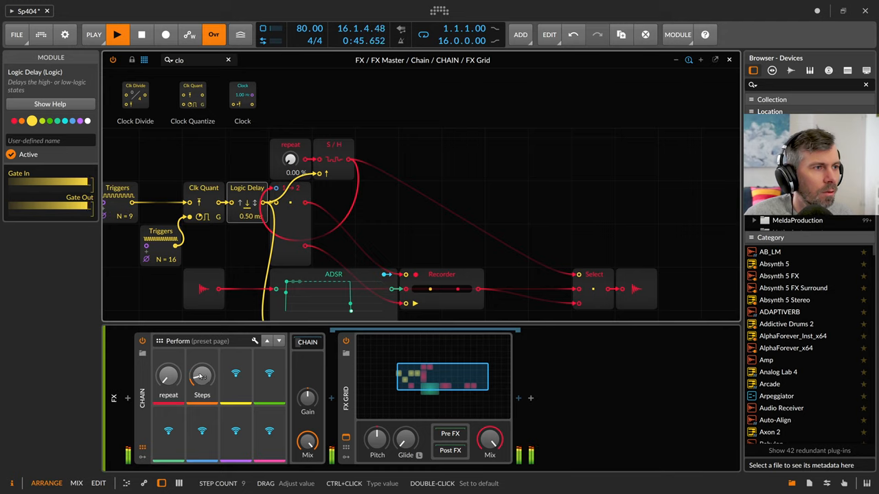
left_click_drag(168, 374, 168, 357)
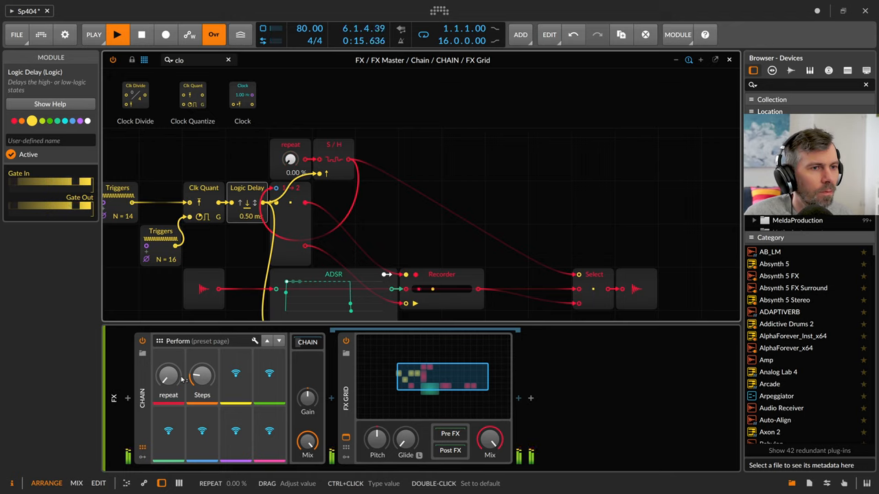
left_click_drag(168, 376, 171, 357)
type("osc")
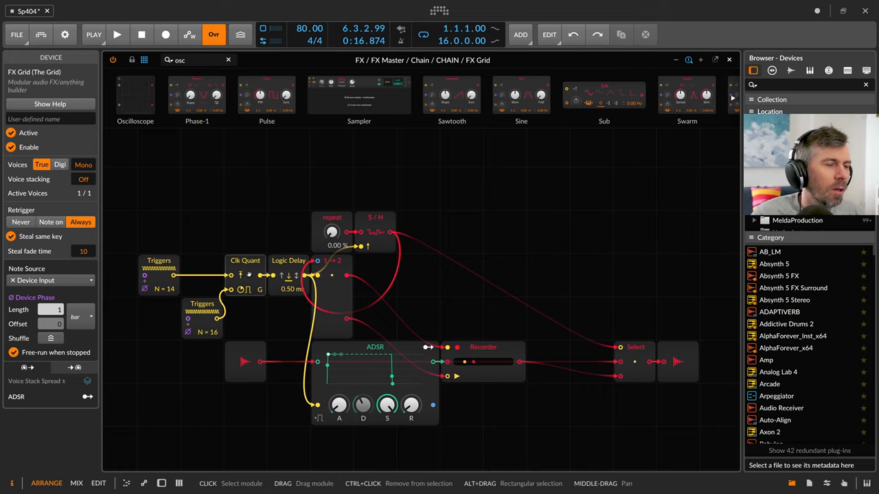
Step: Add a Slow-mode Oscilloscope showing the gate pulses, inspecting Clock Quantize and Recorder signals
left_click(245, 275)
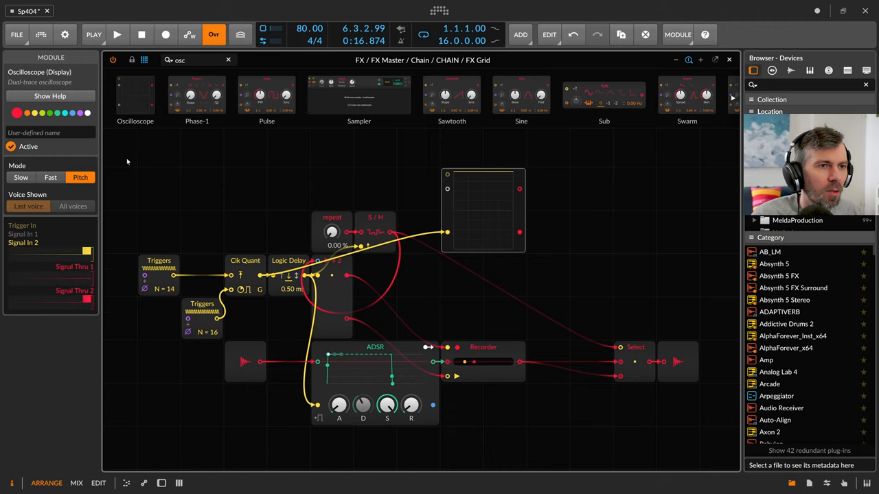
left_click(21, 177)
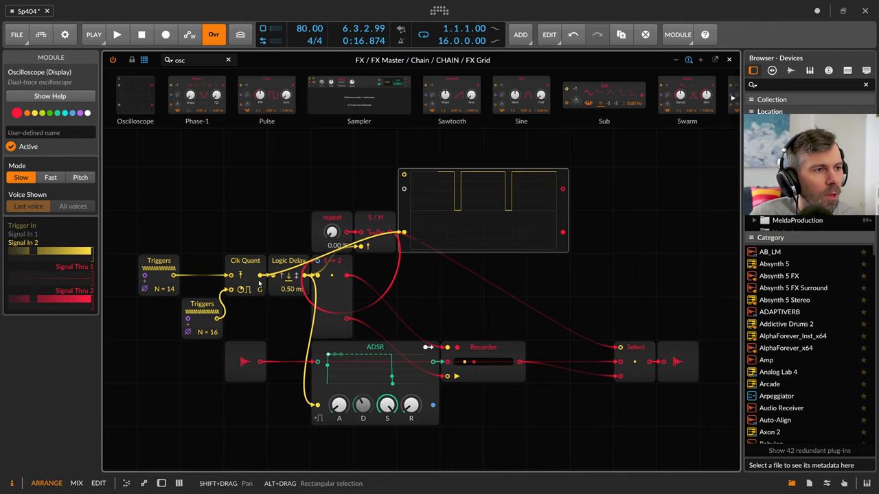
left_click(245, 275)
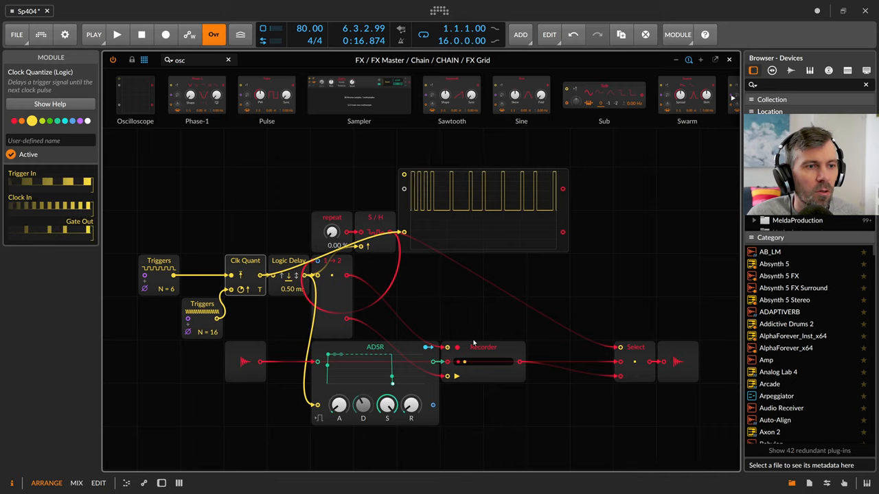
left_click(483, 347)
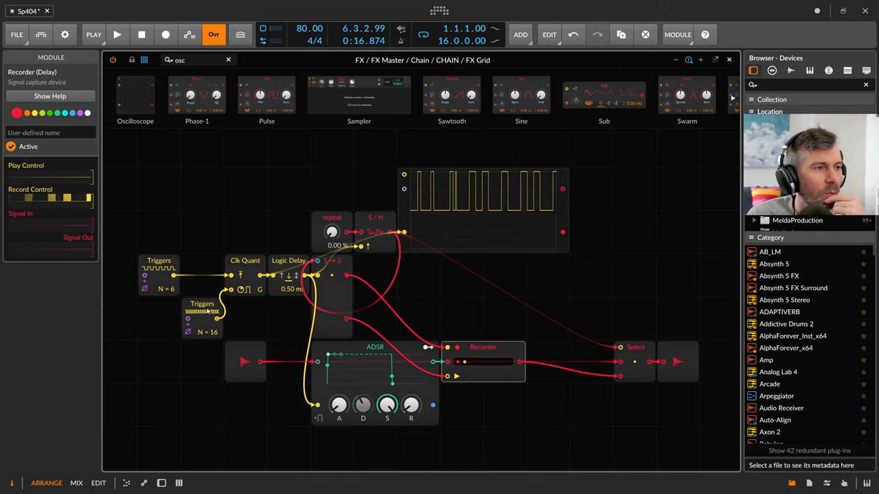
left_click(245, 275)
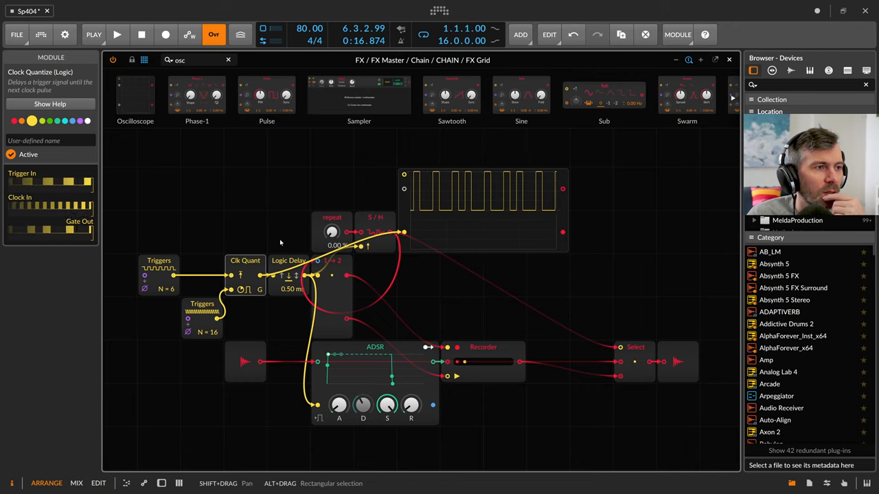
left_click_drag(173, 275, 296, 187)
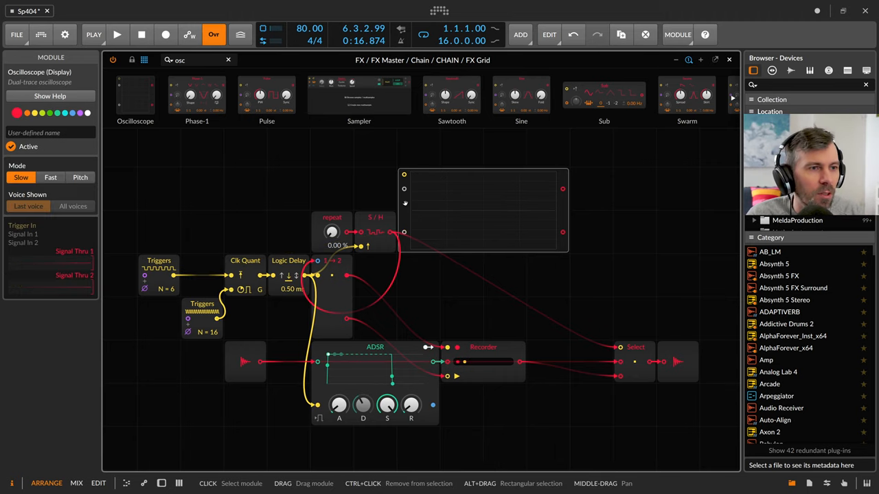
Step: Replace the oscilloscope with a Phase In module cabled into a new Oscilloscope
left_click(245, 261)
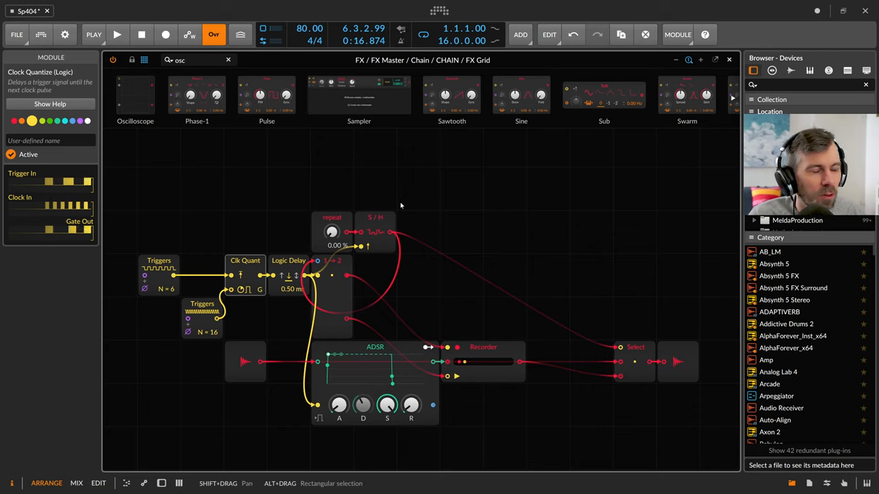
left_click(197, 61)
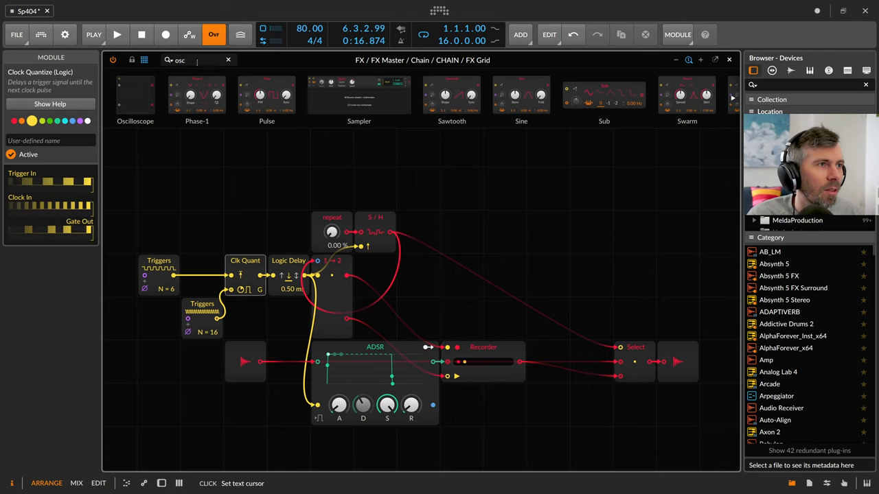
type("phase")
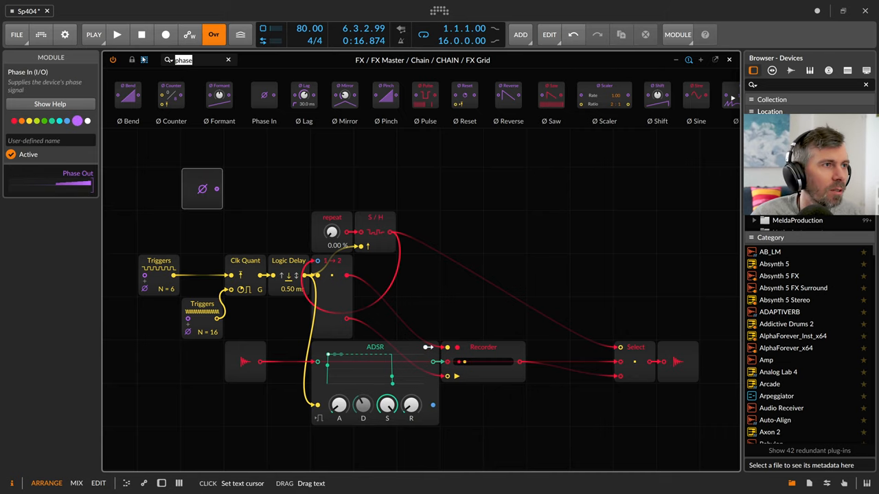
type("osc")
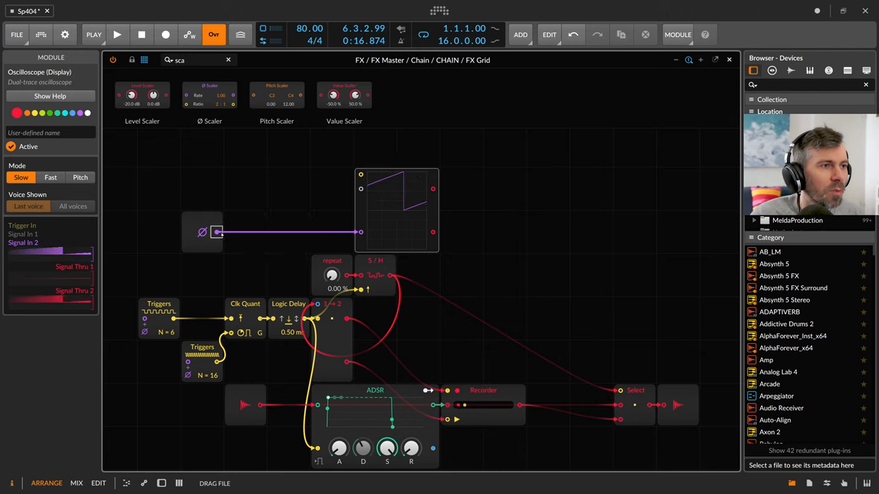
Step: Insert a Phase Scaler after Phase In and add a less-than comparator from Logic
left_click(267, 217)
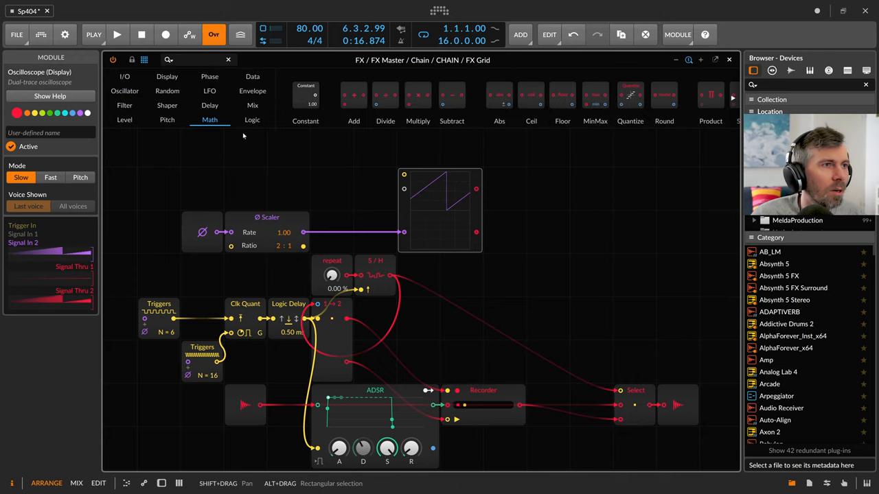
left_click(252, 120)
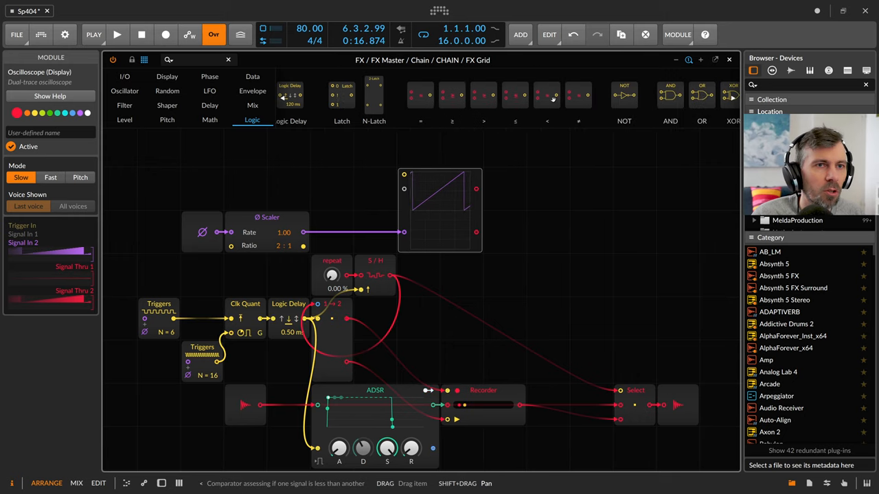
scroll("left", 3)
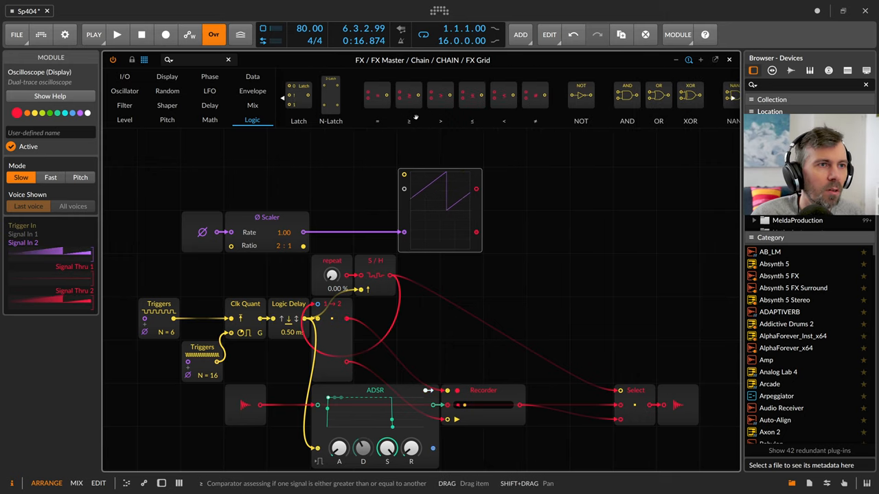
mouse_move(472, 95)
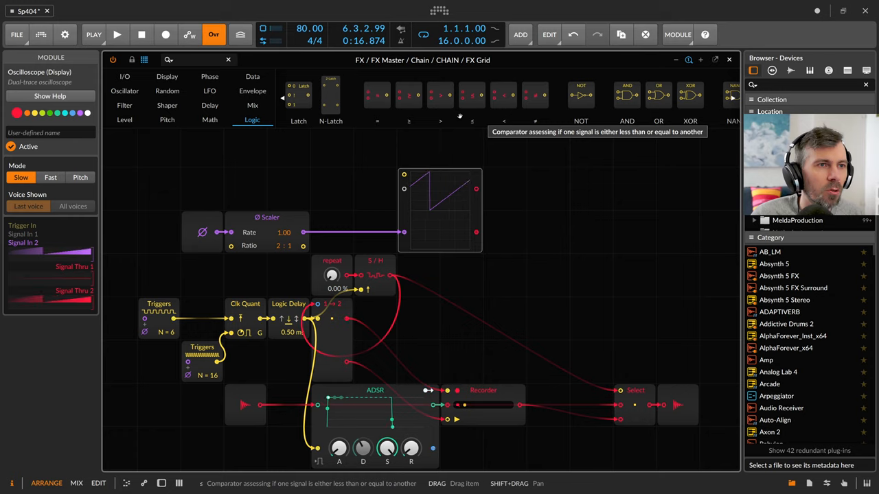
left_click(331, 232)
type("const")
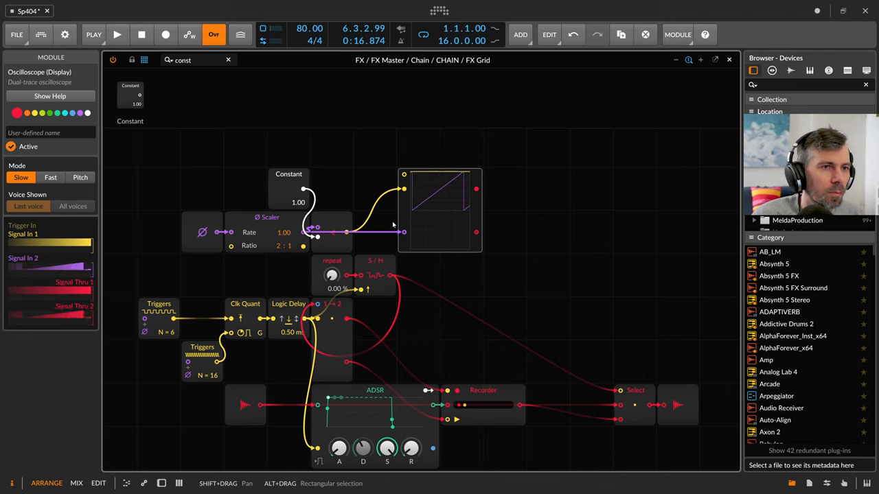
Step: Lower the Constant module's threshold value to 0.99
left_click_drag(297, 201, 298, 206)
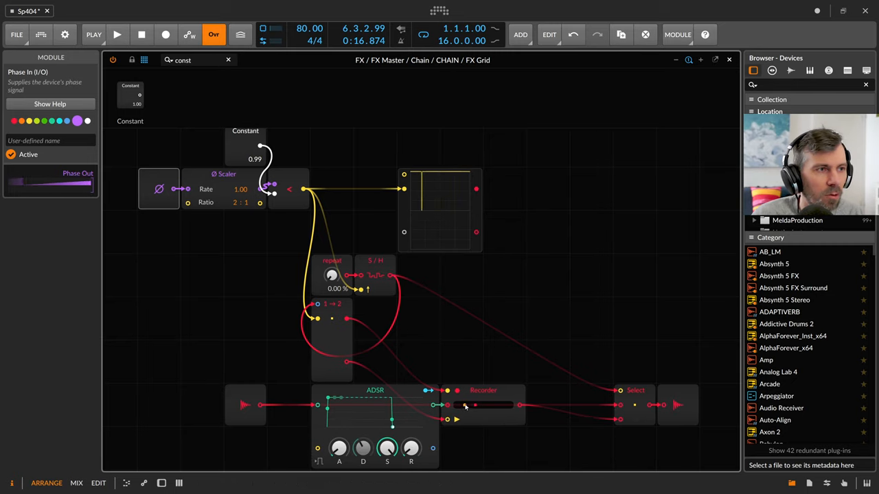
Step: Start playback, cable the comparator gate into the ADSR, and set Phase Scaler ratio to 16:1
left_click_drag(331, 275, 332, 261)
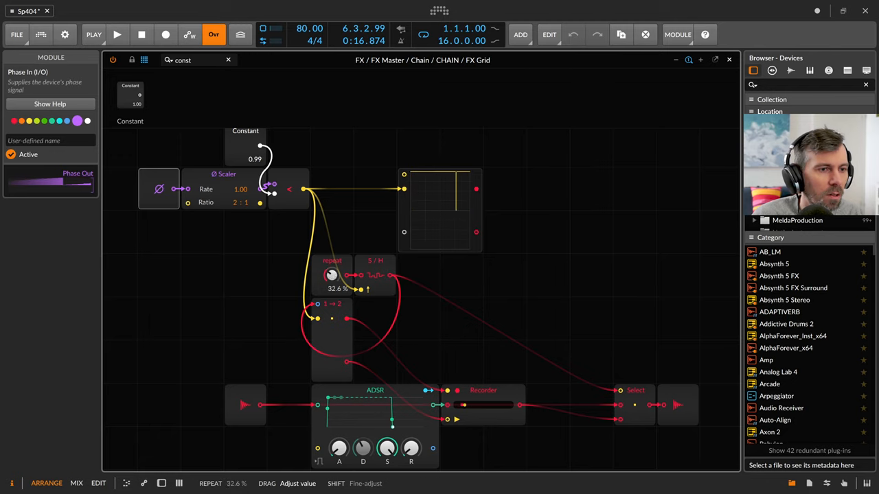
left_click(116, 34)
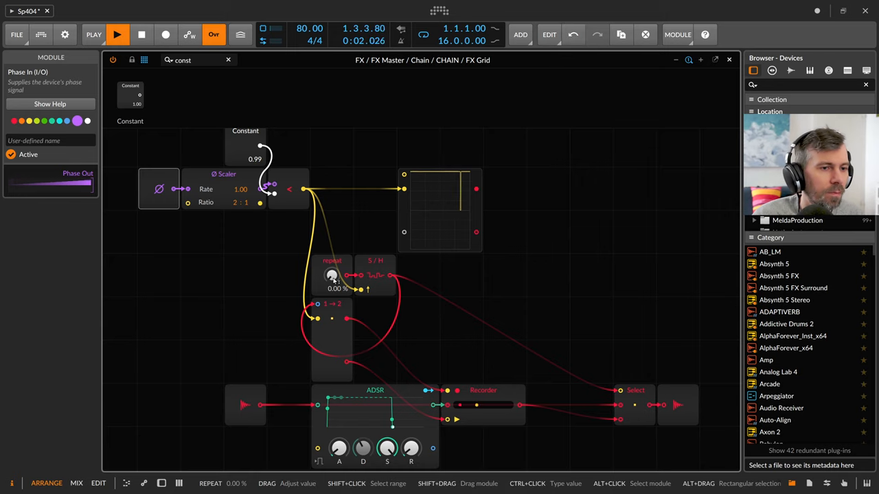
left_click_drag(331, 275, 331, 268)
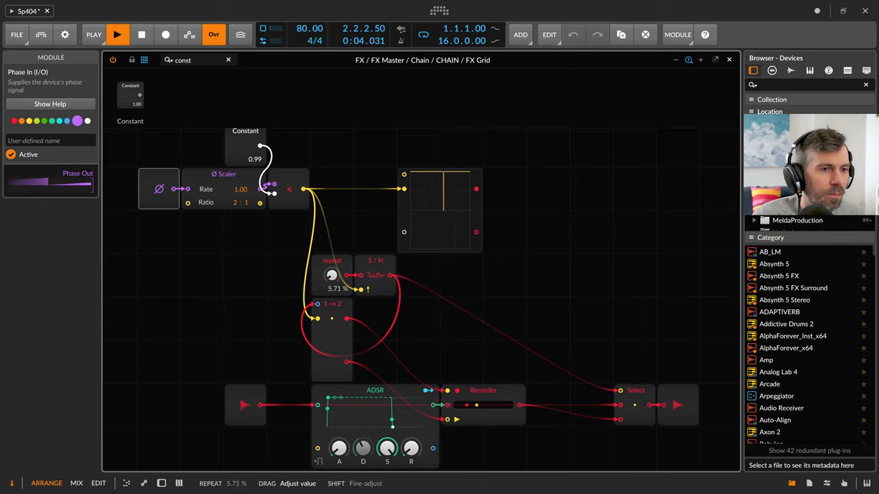
left_click_drag(331, 274, 331, 247)
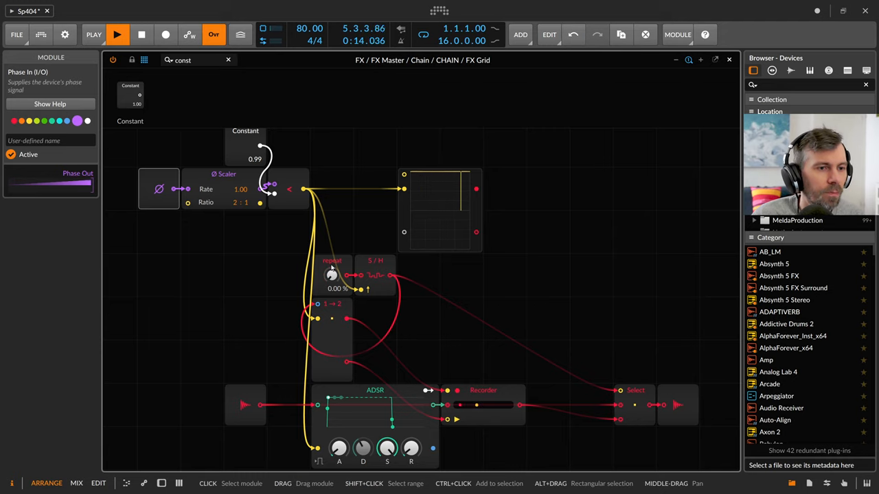
left_click_drag(333, 275, 333, 260)
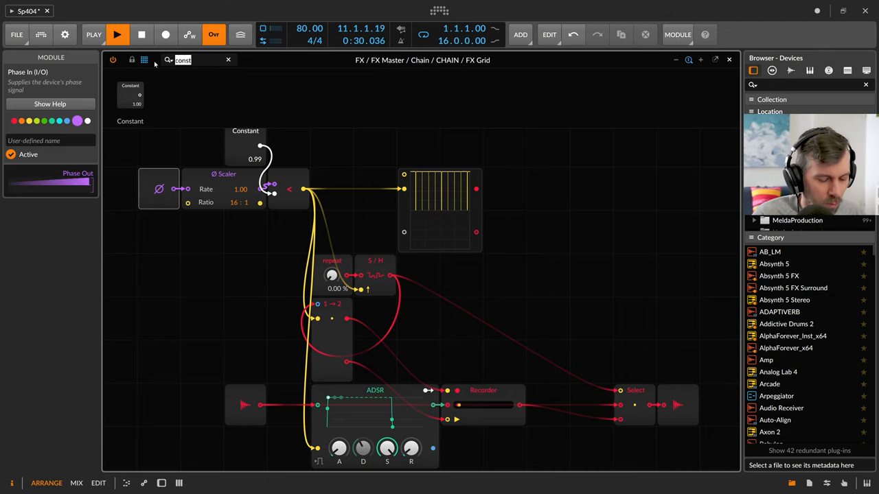
Step: Add a 0.50 ms Logic Delay after the comparator, return Phase Scaler to 2:1, and tune repeat
type("delay")
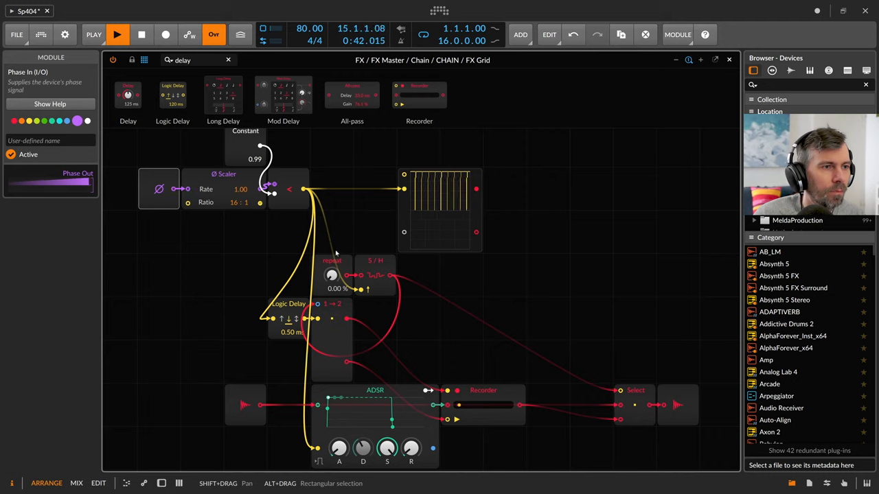
left_click_drag(332, 275, 332, 247)
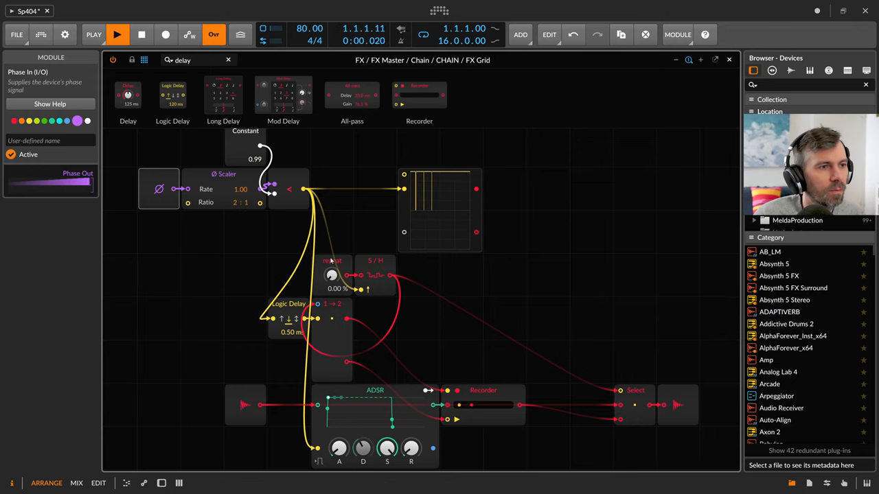
left_click_drag(333, 275, 333, 260)
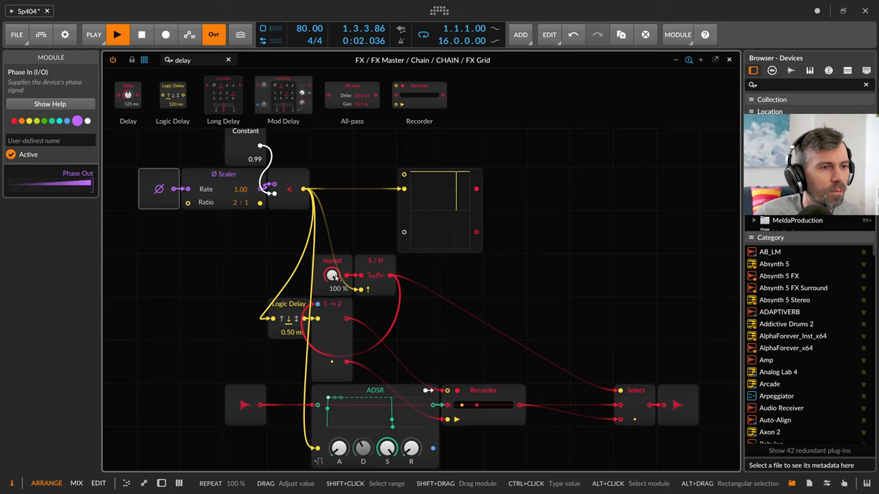
left_click_drag(333, 275, 333, 289)
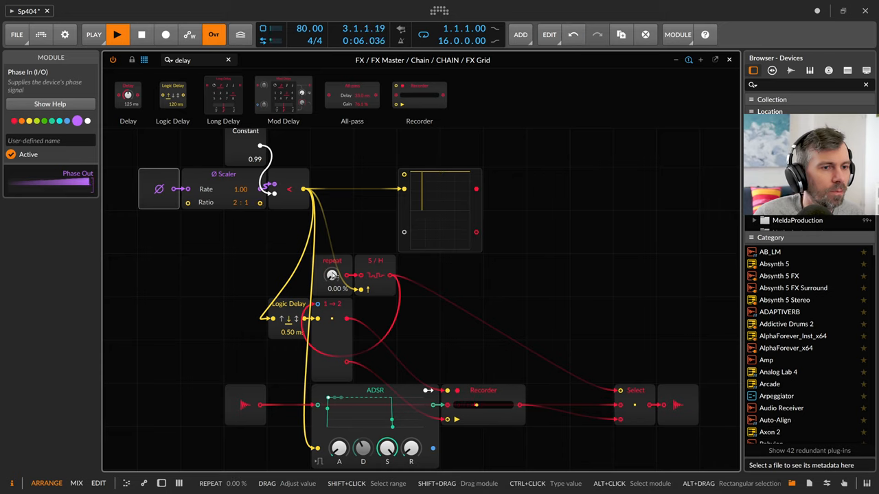
left_click_drag(331, 276, 332, 268)
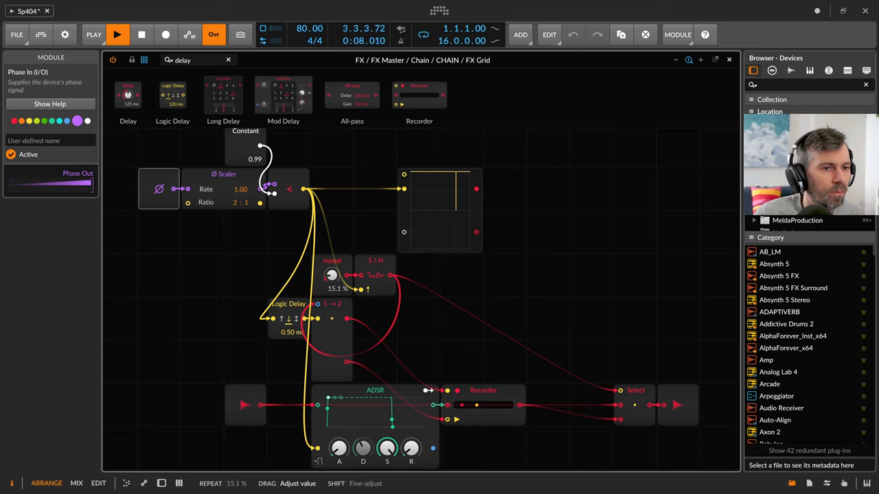
left_click_drag(332, 275, 333, 247)
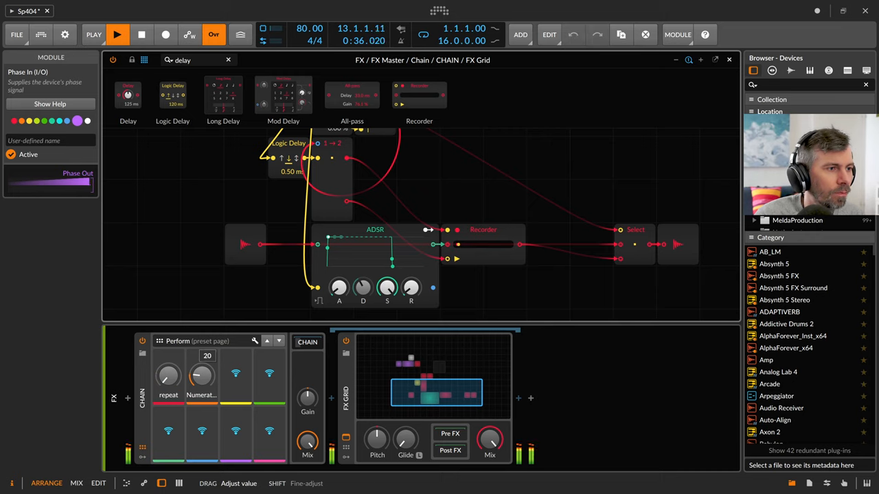
Step: Tune the repeat macro and set the Numerator macro to 4 for a 4:1 Phase Scaler ratio
left_click_drag(201, 376, 201, 385)
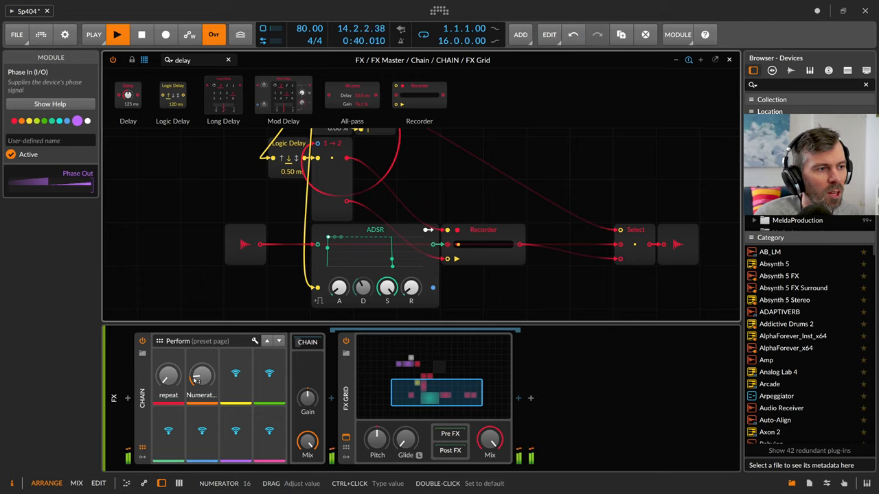
left_click_drag(168, 374, 168, 361)
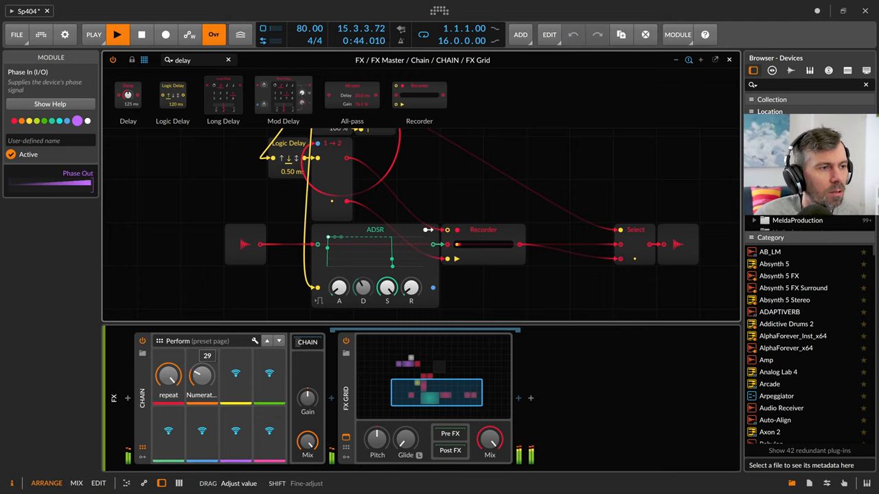
left_click_drag(201, 374, 201, 357)
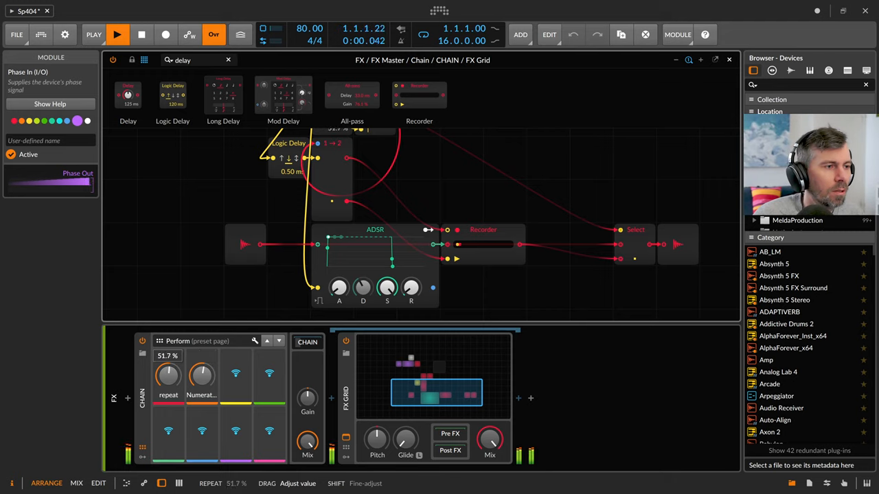
left_click_drag(169, 374, 168, 350)
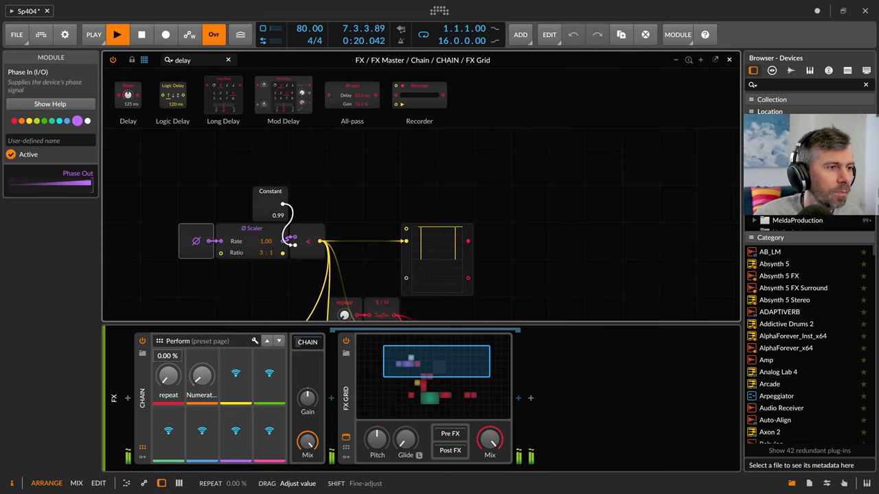
left_click_drag(169, 375, 168, 350)
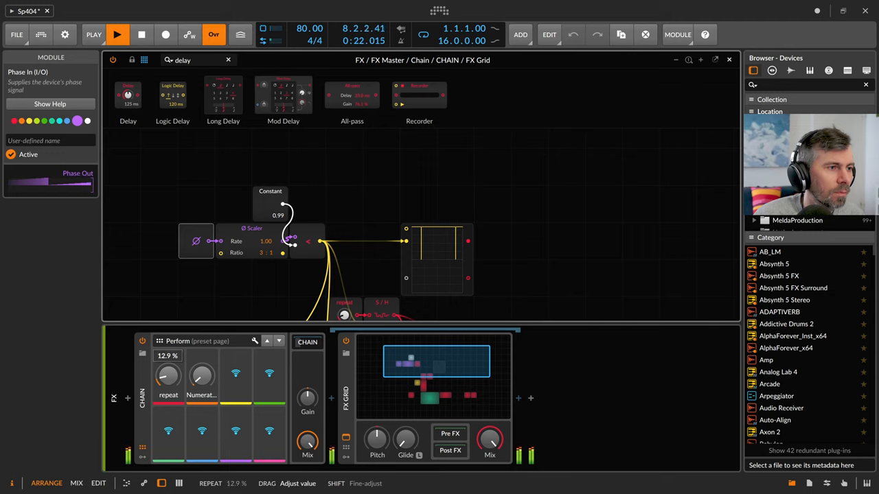
left_click_drag(168, 376, 169, 347)
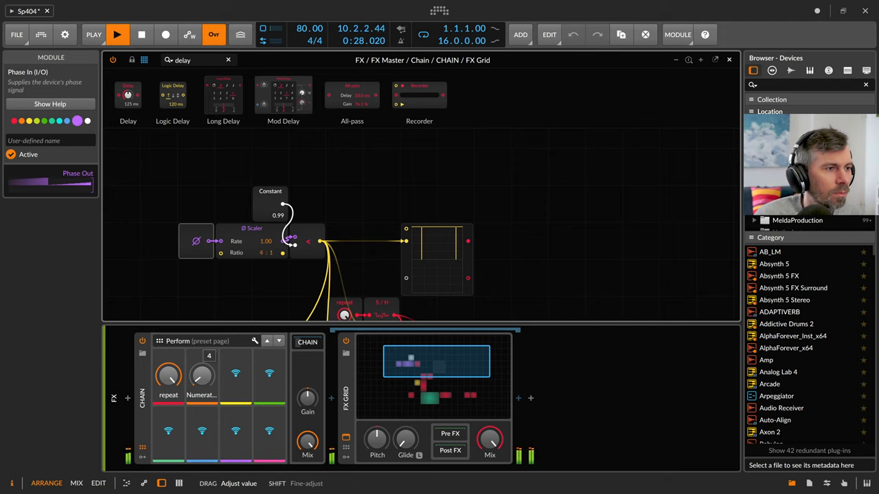
left_click_drag(168, 376, 169, 364)
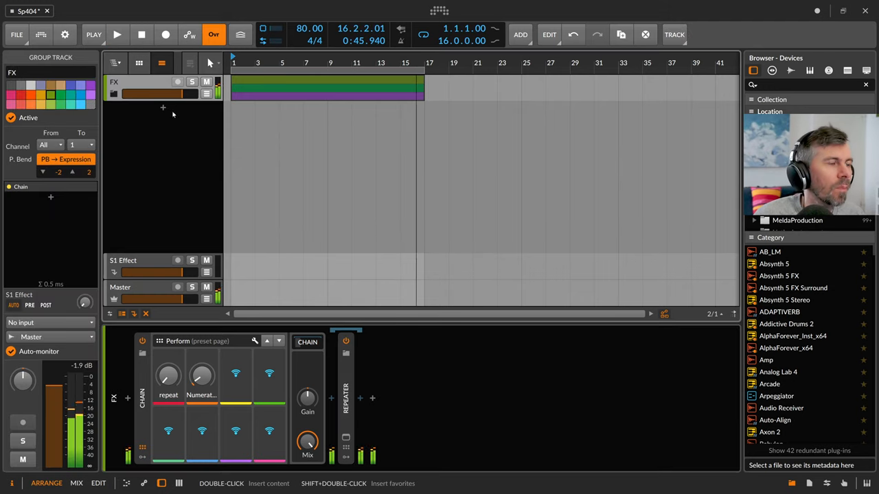
Step: Insert a Bit-8 degrader after the REPEATER device
left_click(399, 42)
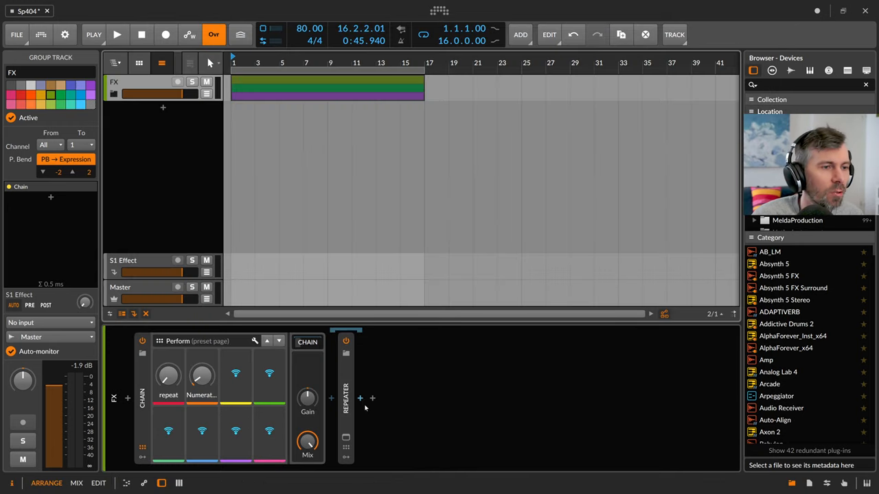
left_click(359, 398)
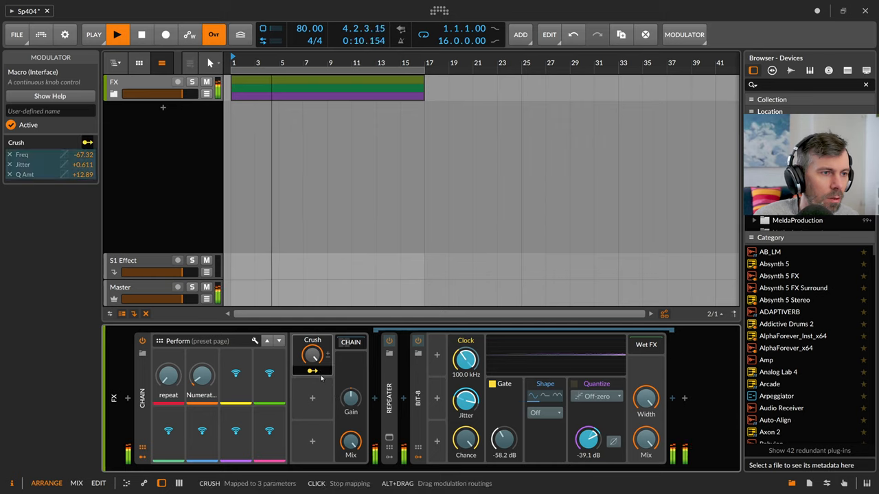
Step: Map the Crush macro to Bit-8's Mix and adjust the mapping amount and curve
left_click_drag(312, 356, 312, 367)
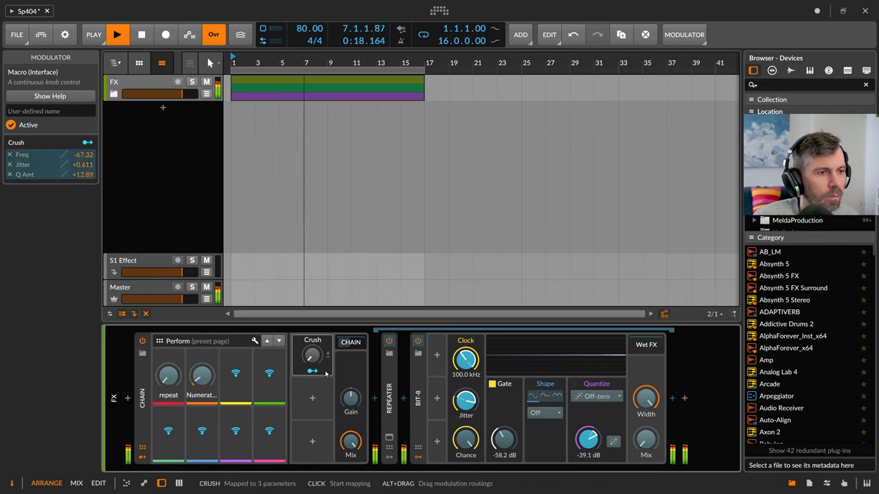
left_click_drag(311, 355, 313, 371)
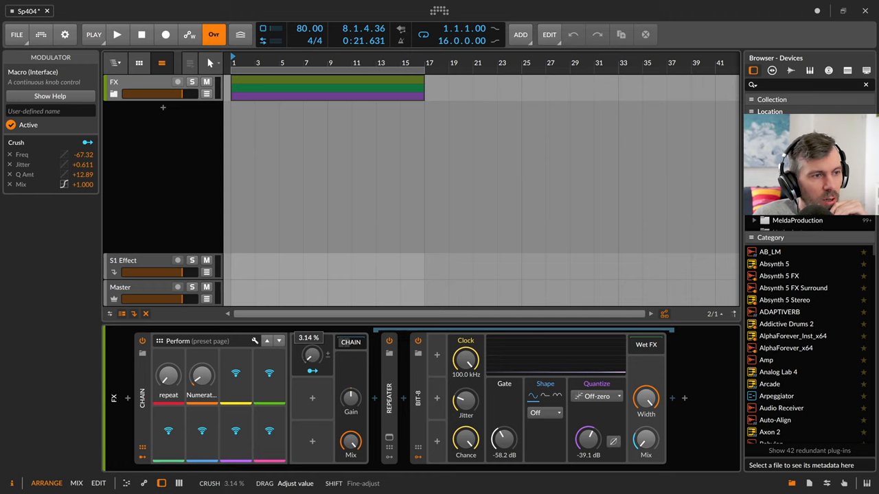
left_click_drag(311, 355, 310, 343)
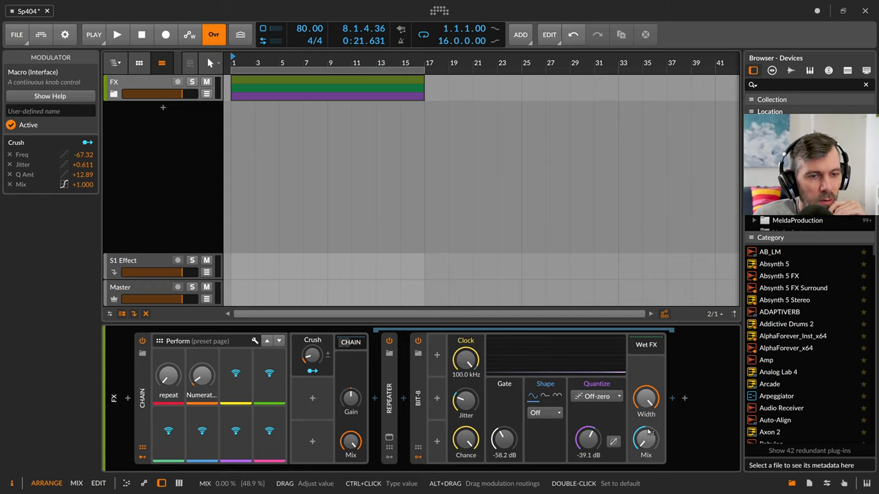
left_click_drag(311, 355, 311, 347)
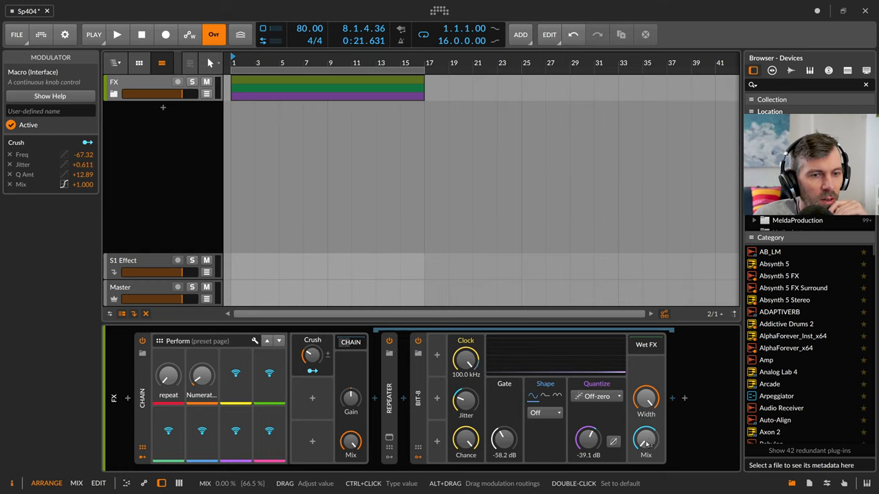
left_click_drag(311, 355, 310, 347)
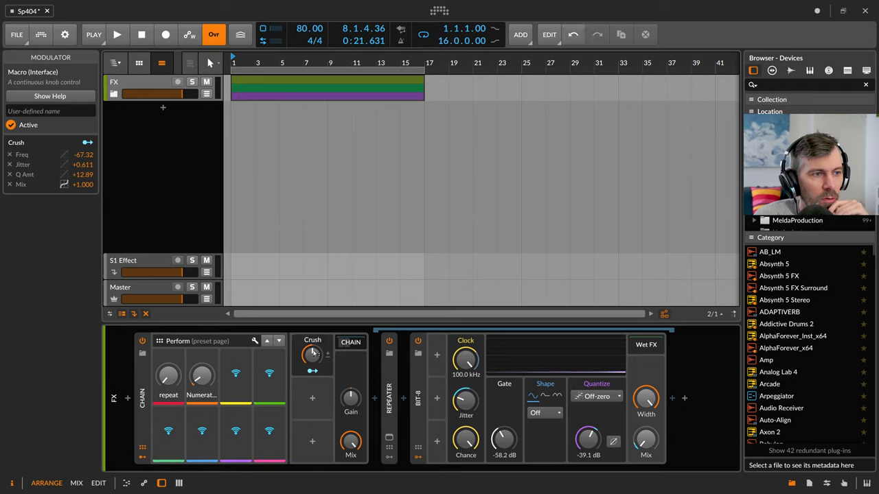
mouse_move(645, 441)
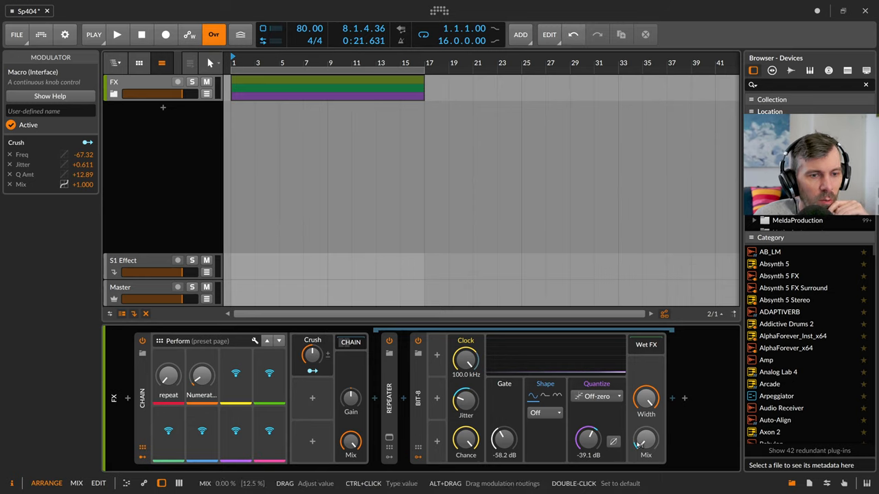
Step: Sweep the Crush macro up and back down to audition the degradation
left_click_drag(313, 353, 313, 343)
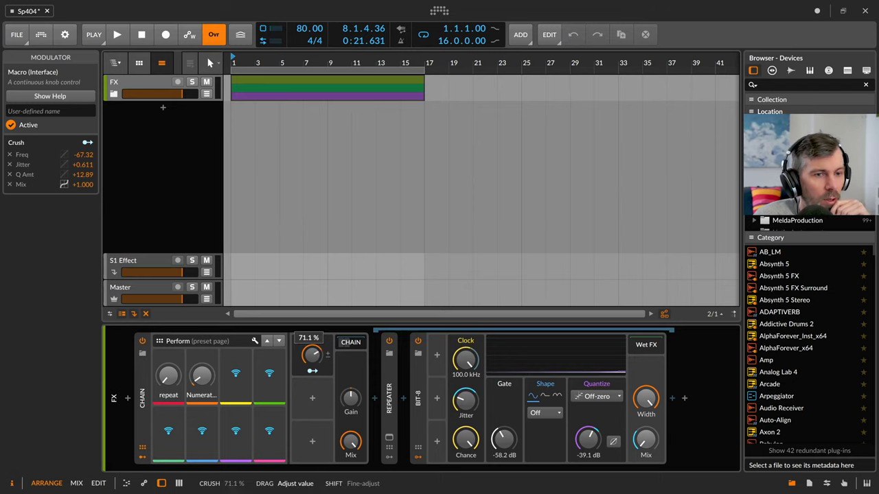
left_click(64, 184)
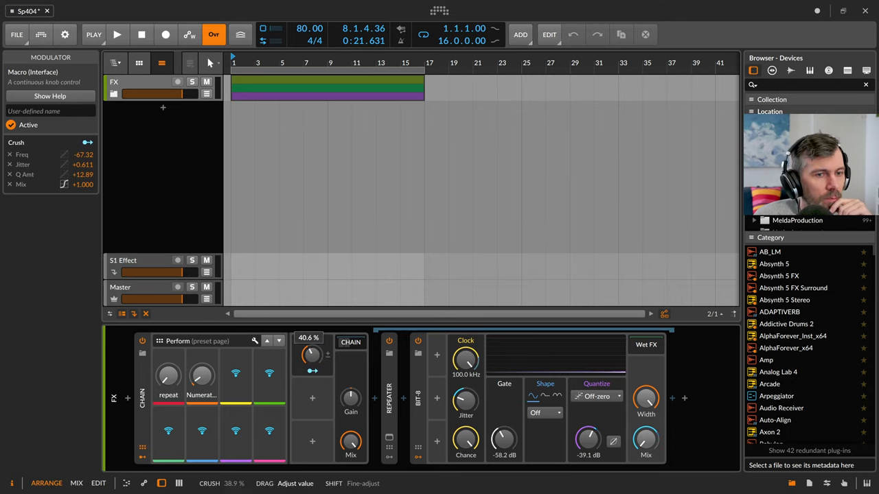
left_click(116, 34)
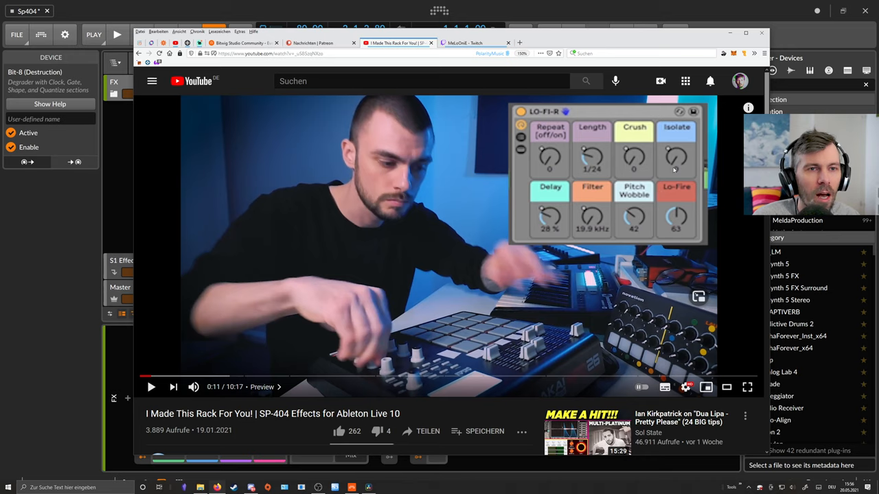
mouse_move(350, 377)
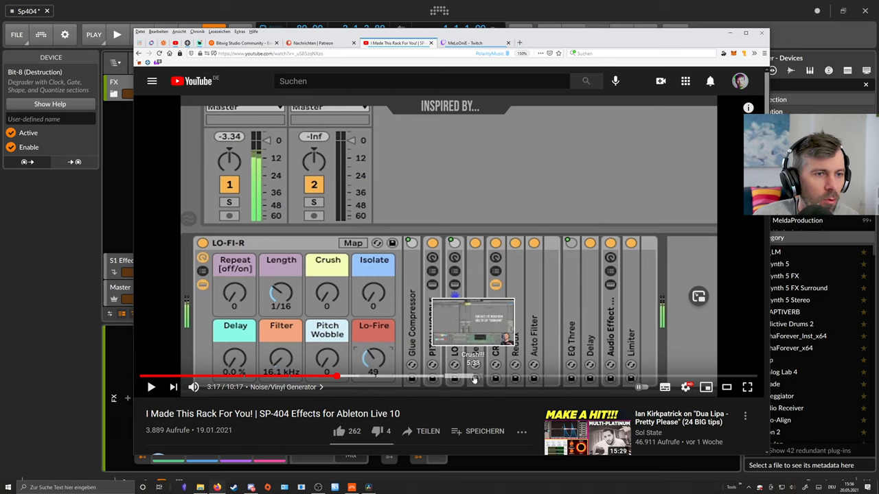
mouse_move(642, 378)
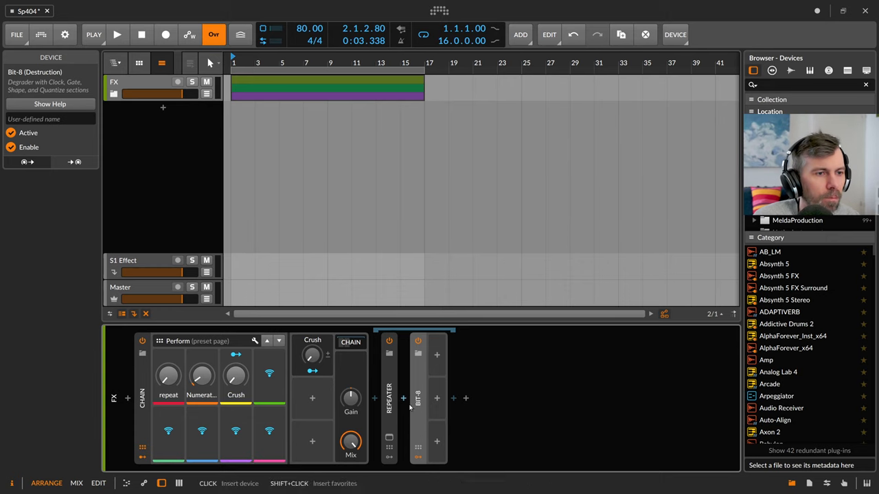
Step: Insert EQ-DJ after Bit-8, cut the Lo band, and set crossovers to 421 Hz and 4.16 kHz
left_click(453, 398)
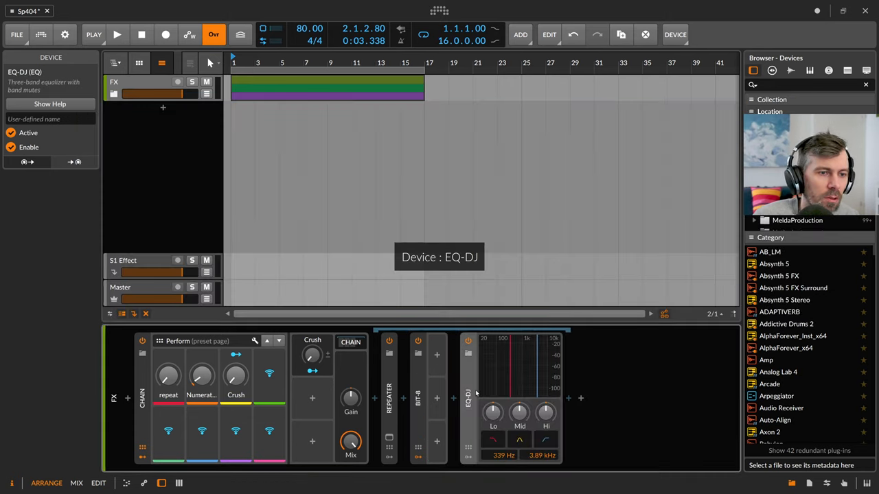
left_click_drag(493, 412, 493, 416)
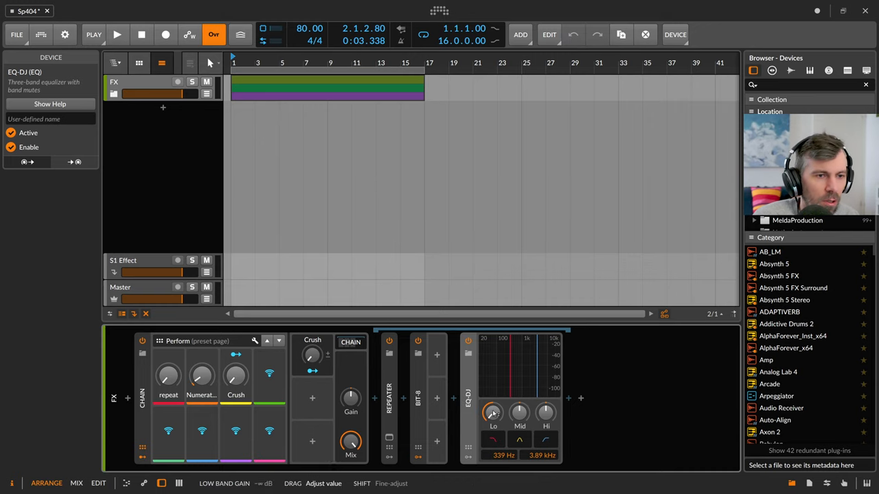
left_click_drag(520, 412, 520, 398)
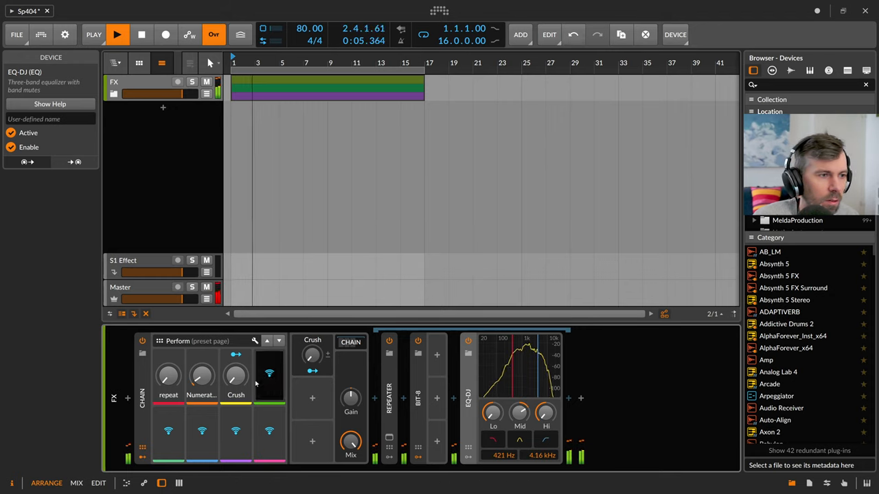
left_click_drag(235, 376, 236, 357)
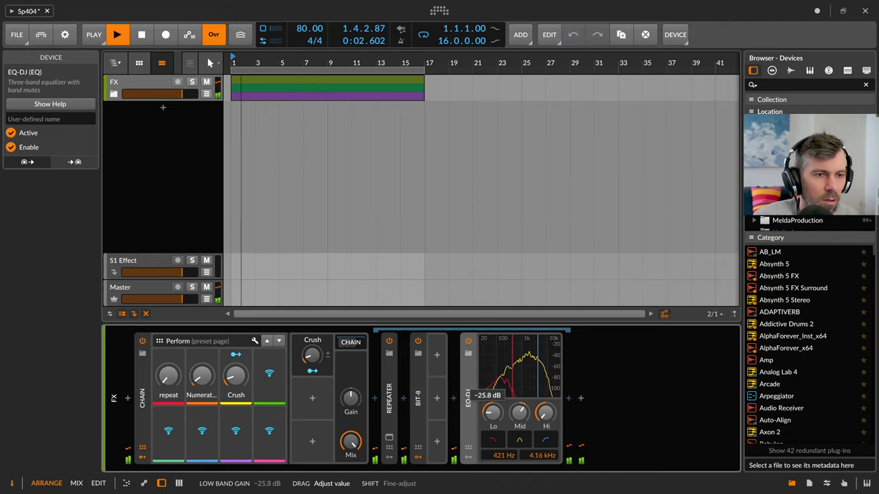
left_click_drag(519, 412, 519, 398)
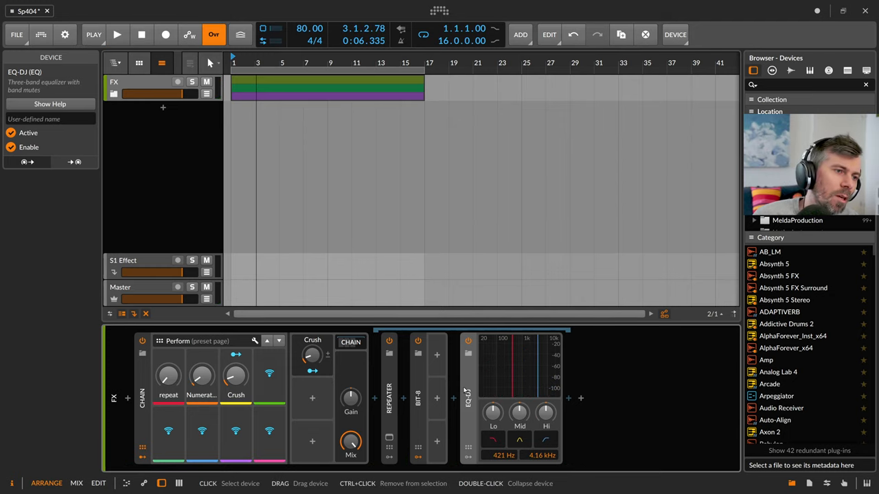
mouse_move(467, 384)
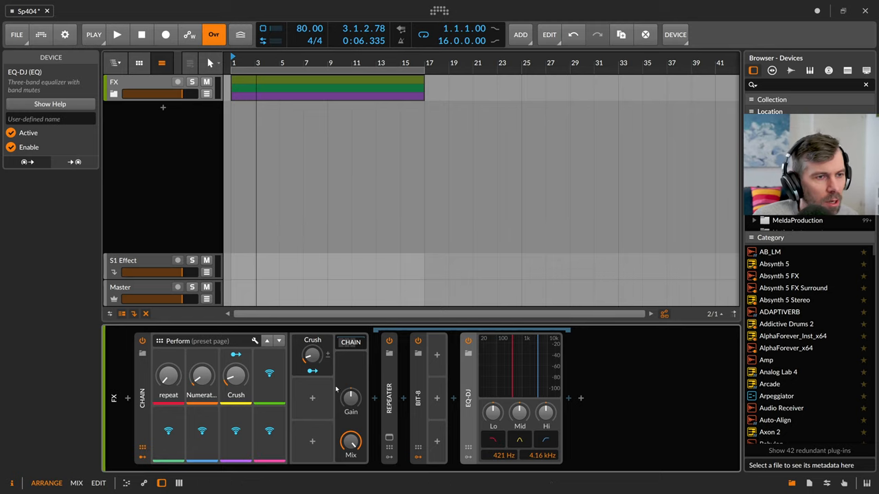
Step: Create an Isolate macro cutting EQ-DJ Lo and Hi, lifting Mid, on the fourth Perform knob
left_click(269, 375)
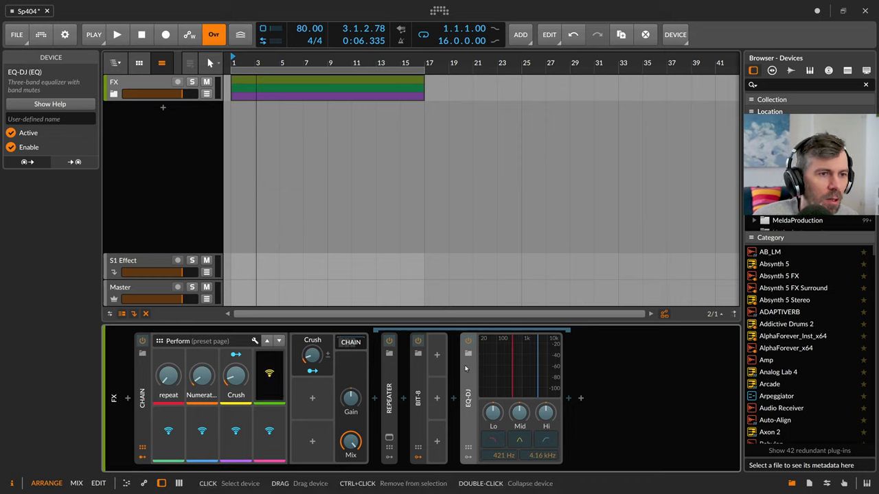
left_click(11, 147)
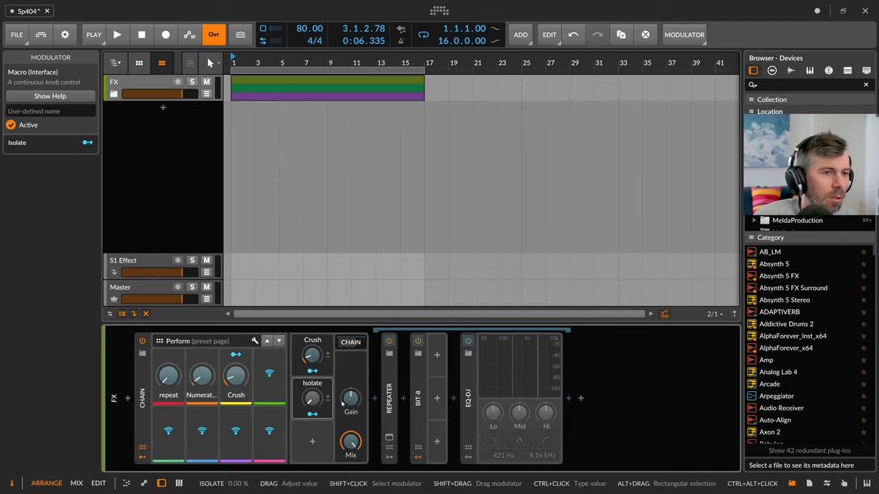
left_click_drag(312, 399, 312, 385)
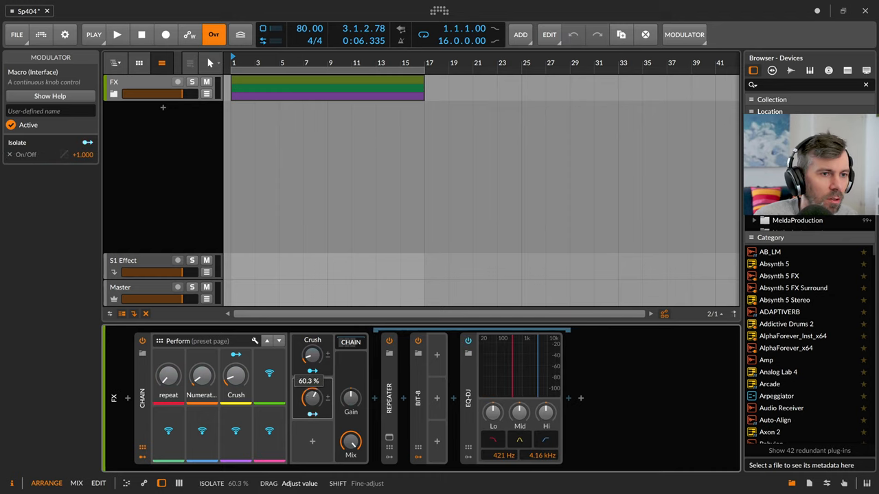
left_click(63, 153)
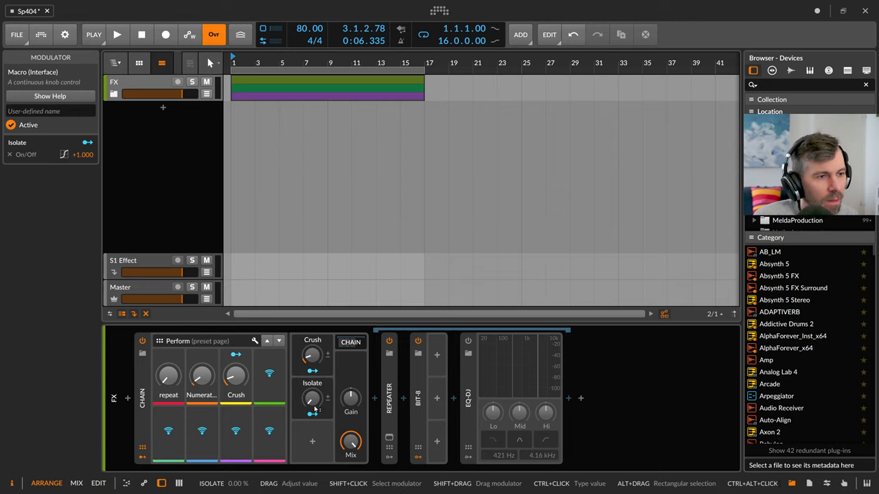
left_click(312, 398)
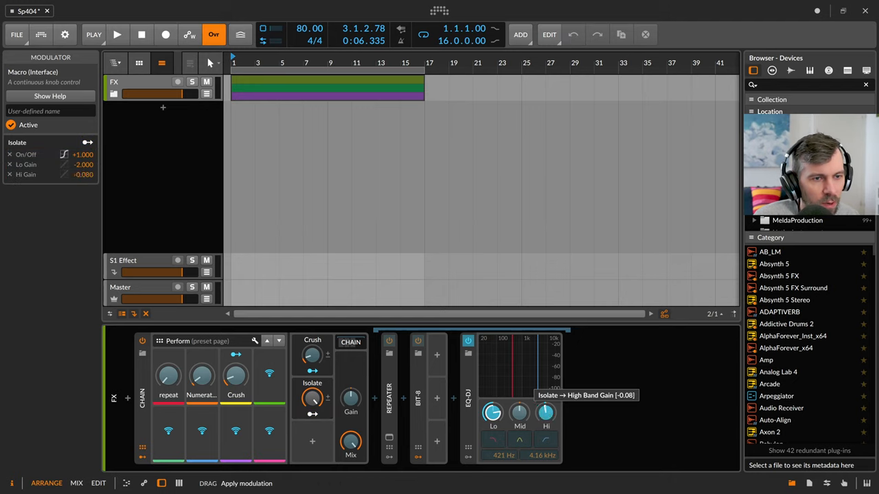
left_click_drag(546, 414, 546, 422)
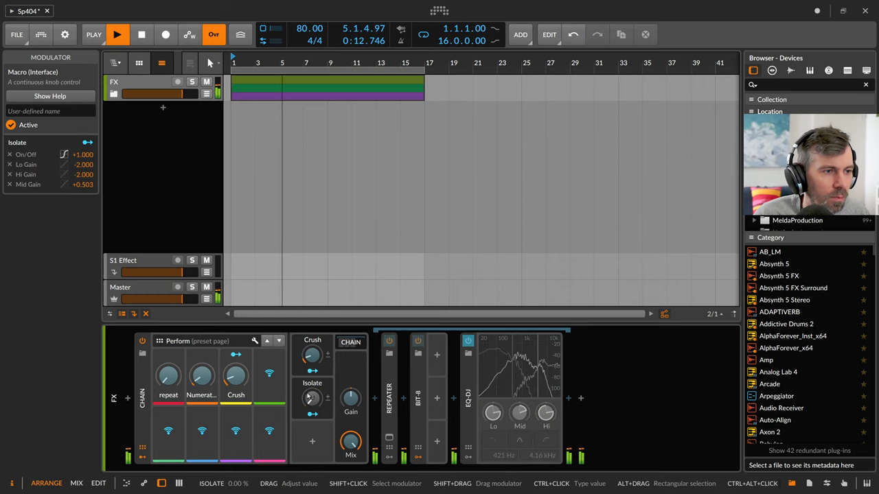
left_click_drag(311, 398, 311, 384)
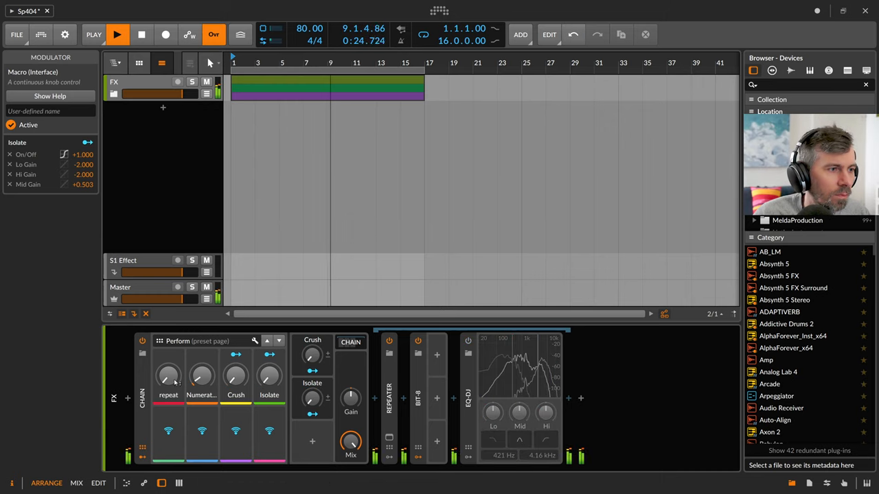
Step: Audition the repeat, Numerator and Crush Perform knobs during playback
left_click_drag(168, 374, 168, 381)
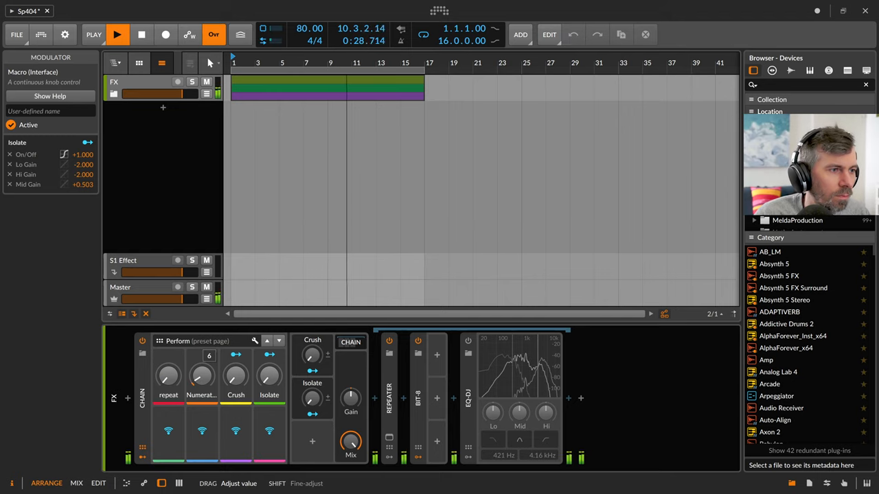
left_click_drag(168, 376, 161, 380)
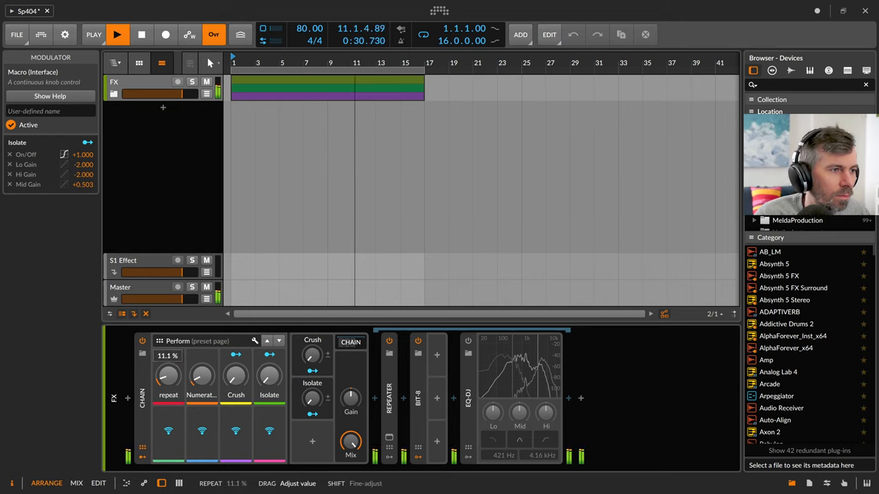
left_click_drag(168, 377, 168, 357)
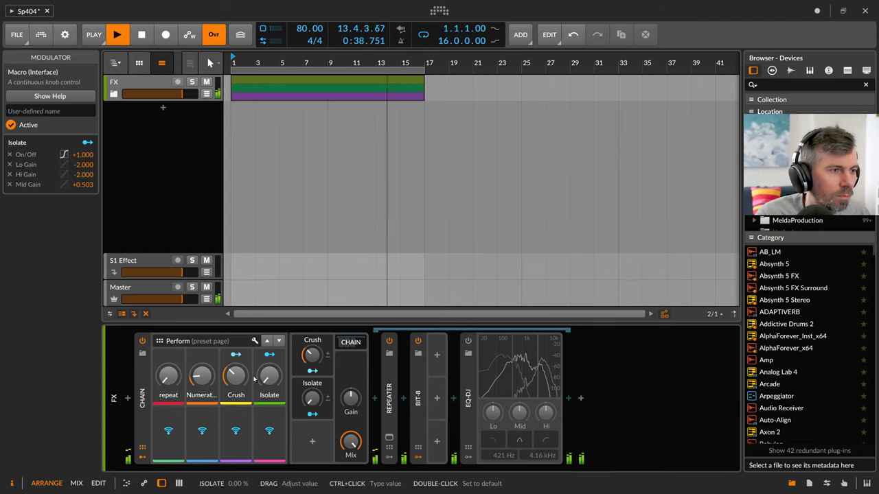
Step: Trim Isolate's Mid Band Gain boost to about +0.30 and sweep the Isolate knob
left_click_drag(267, 376, 268, 364)
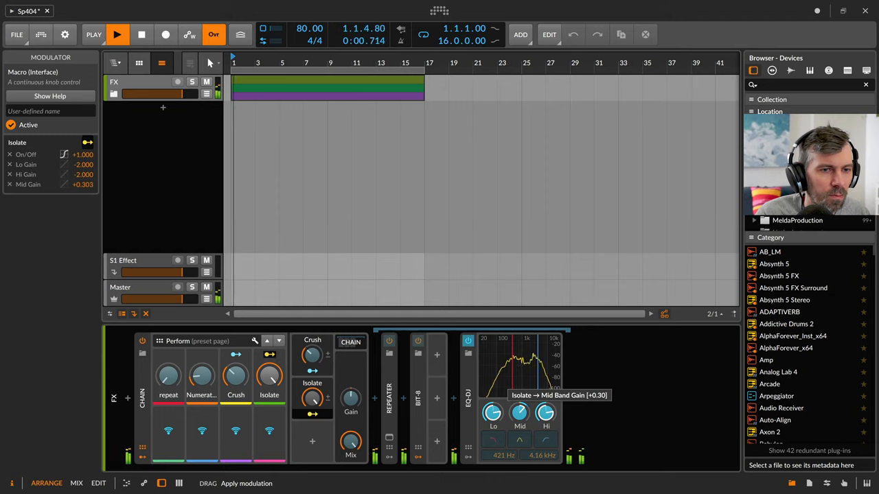
left_click_drag(269, 374, 268, 357)
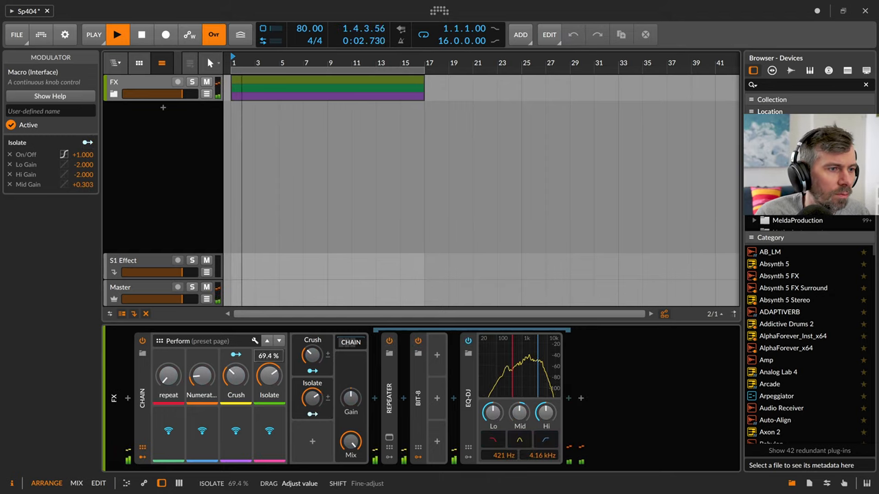
left_click_drag(268, 376, 269, 350)
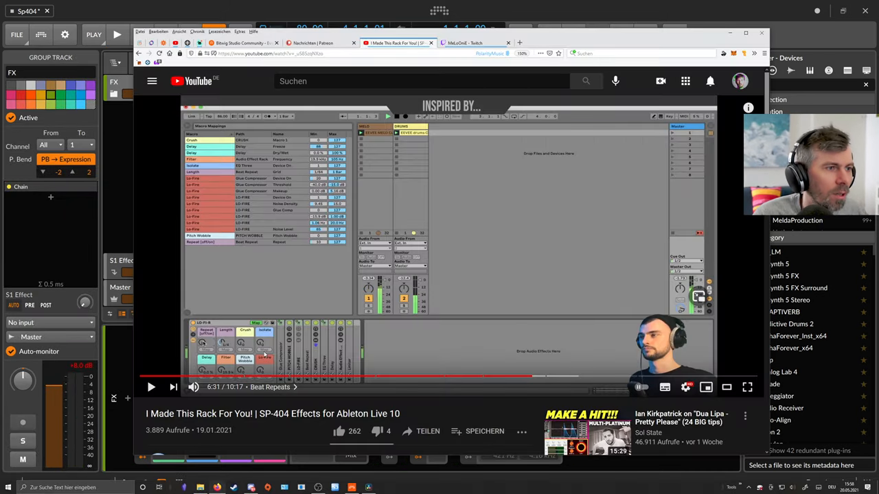
Step: Scroll through the reference video's macro mapping list
scroll("down", 3)
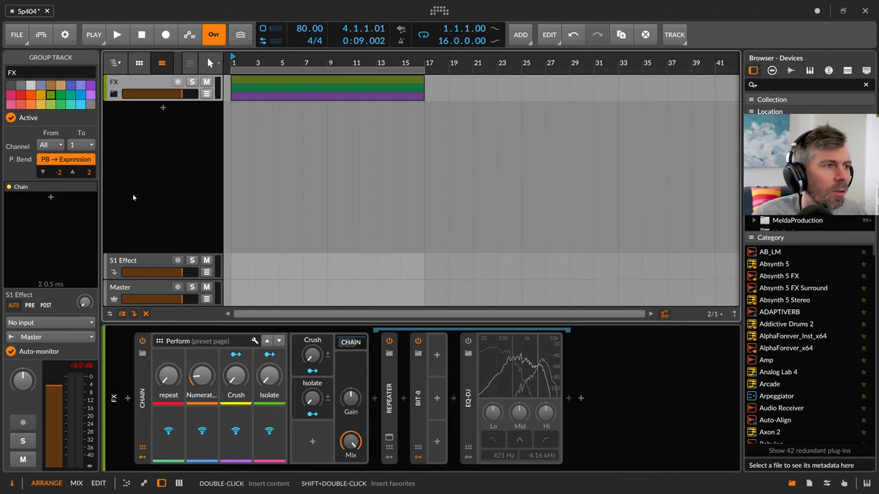
Step: Insert a 3-beat Delay-1 after EQ-DJ, with a Delay macro driving its Mix and Feedback
left_click(468, 398)
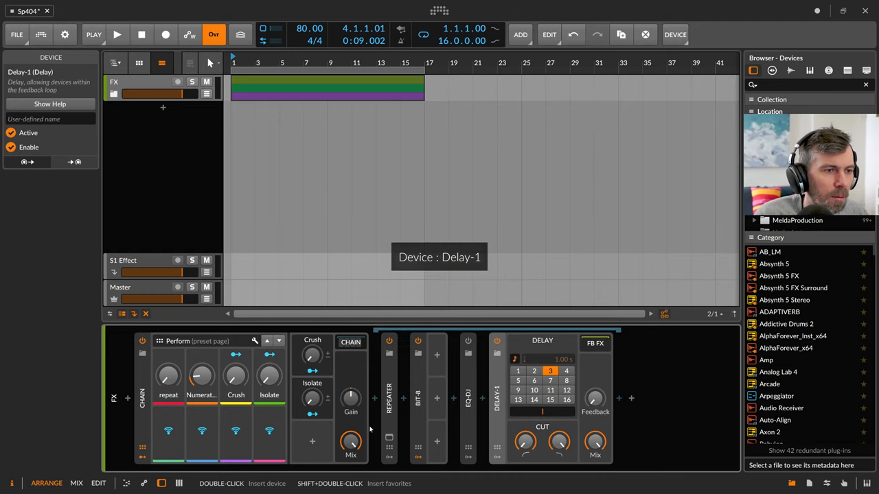
left_click(311, 441)
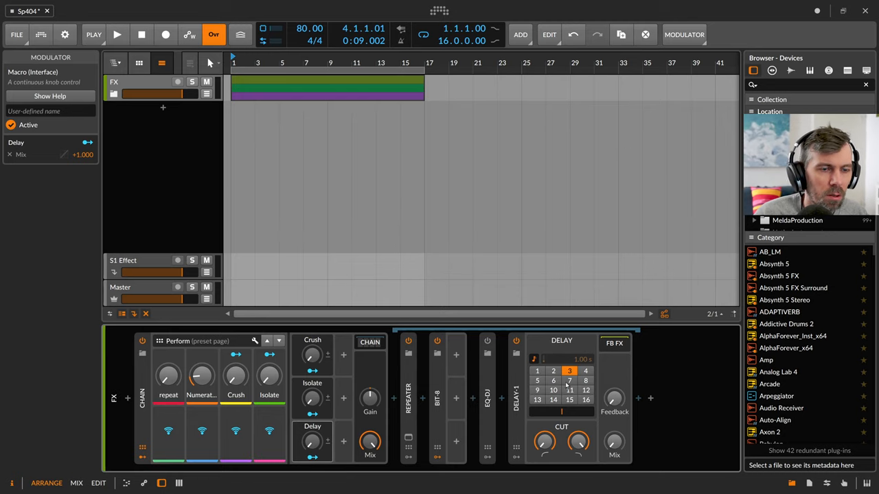
left_click(568, 370)
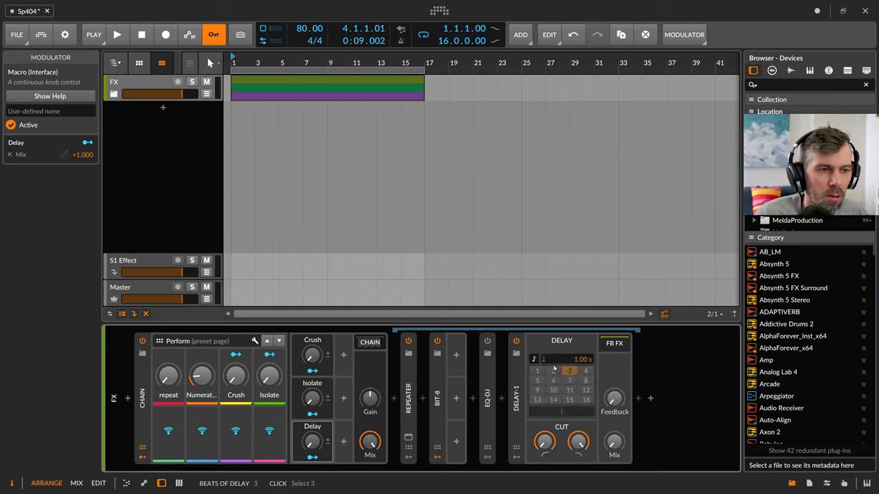
left_click(117, 35)
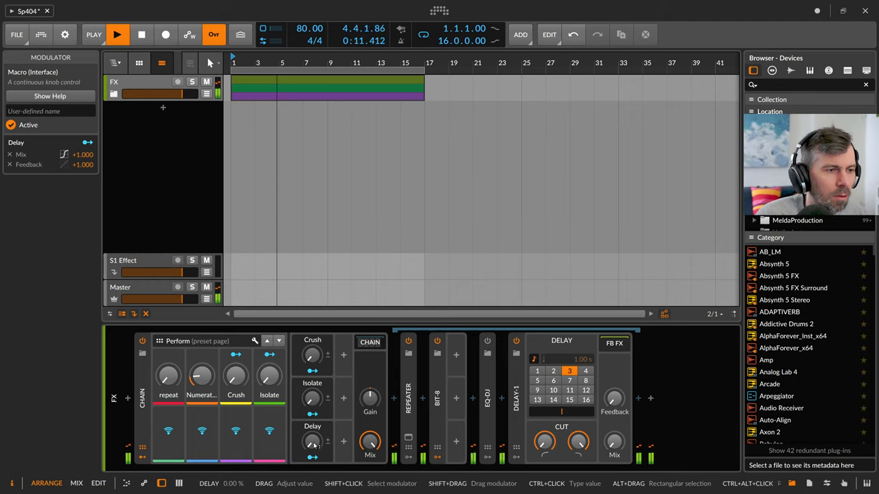
left_click(64, 154)
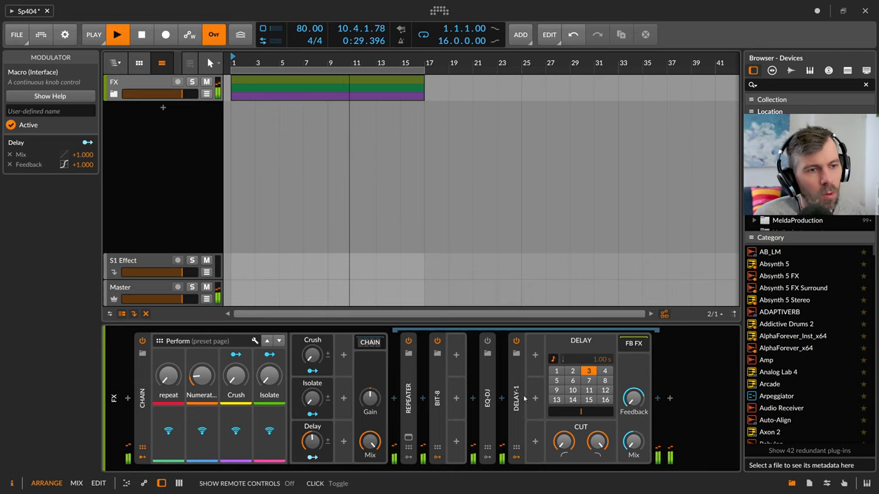
Step: Add an LFO modulator to Delay-1 and choose its rate unit
left_click(535, 355)
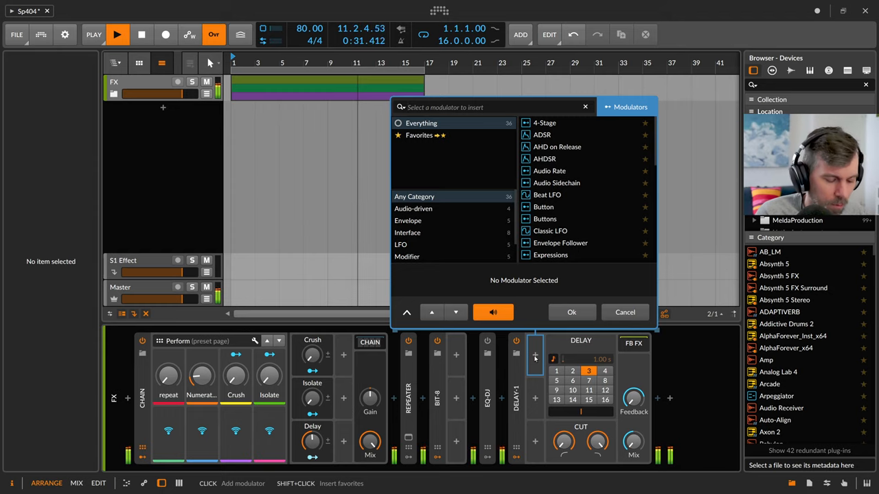
type("lfo")
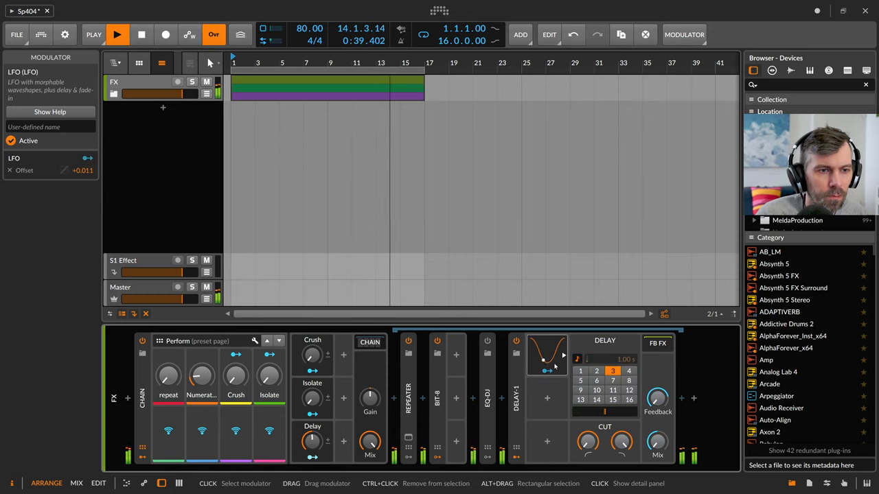
left_click(637, 358)
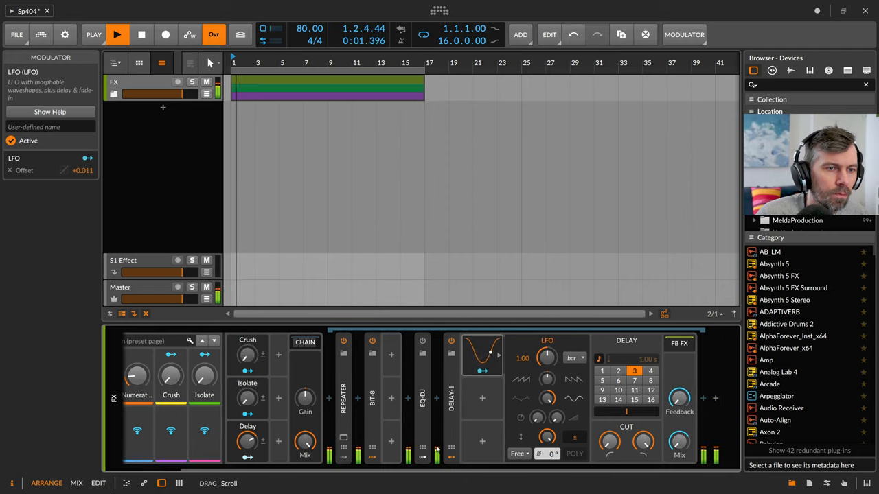
left_click(572, 358)
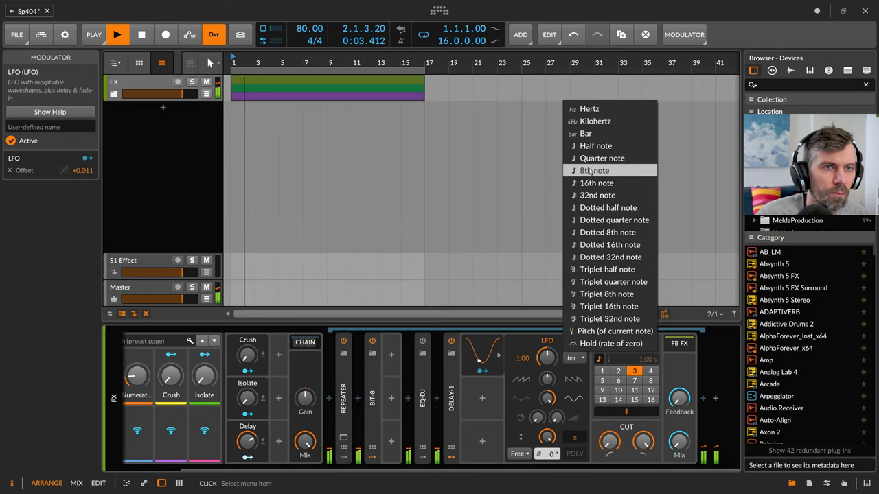
left_click(593, 170)
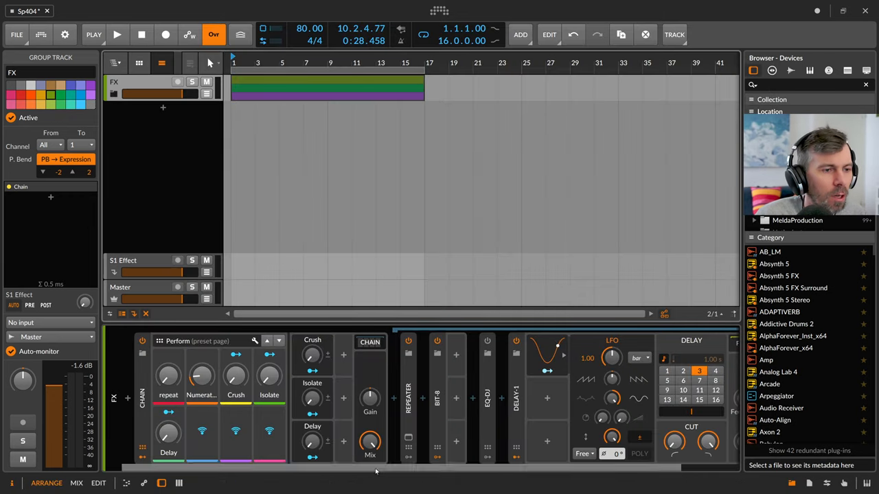
Step: Put Delay on the Perform page and set the Filter macro's cutoff-lowering amount
left_click(515, 399)
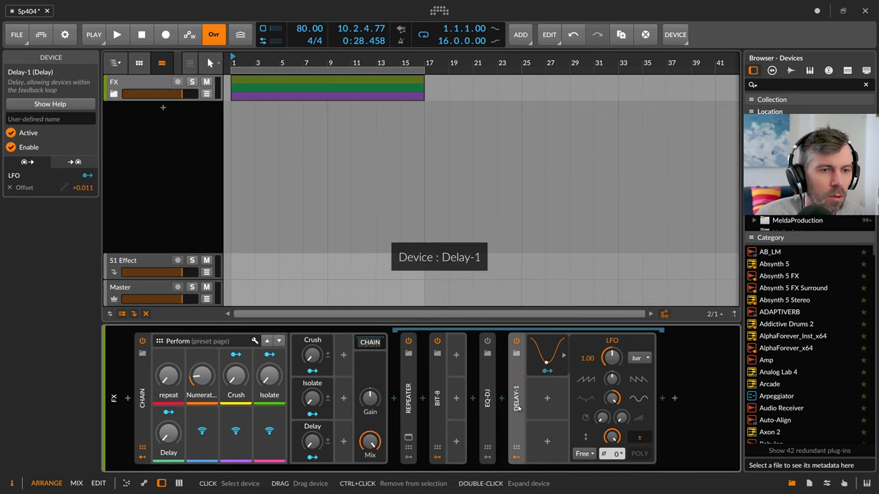
left_click(529, 399)
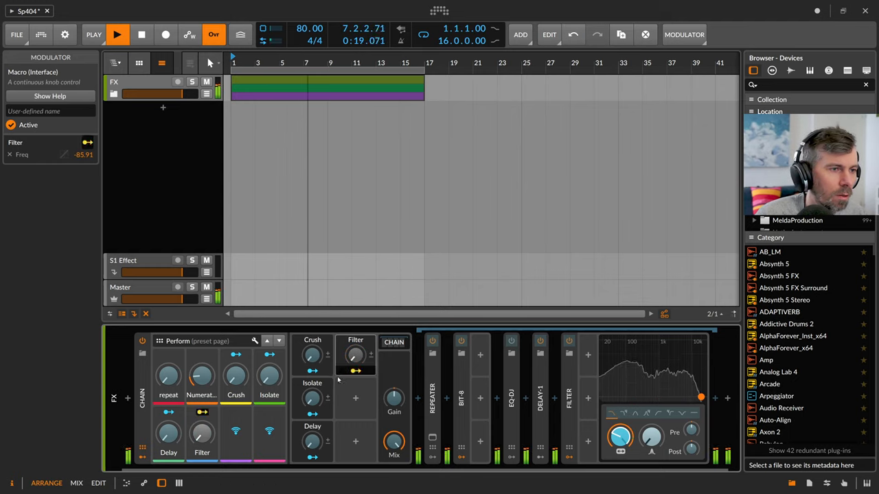
left_click_drag(168, 432, 168, 422)
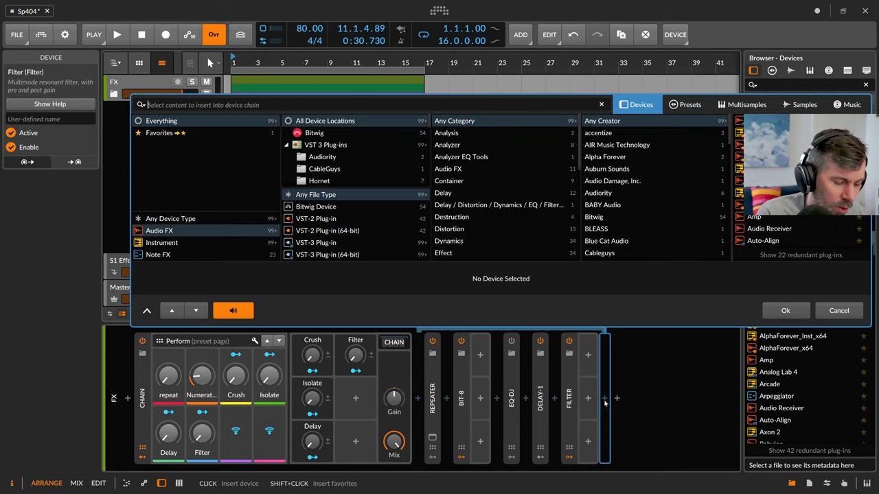
Step: Insert a second Delay-1 after the Filter at 14 ms and show its modulators
type("delay")
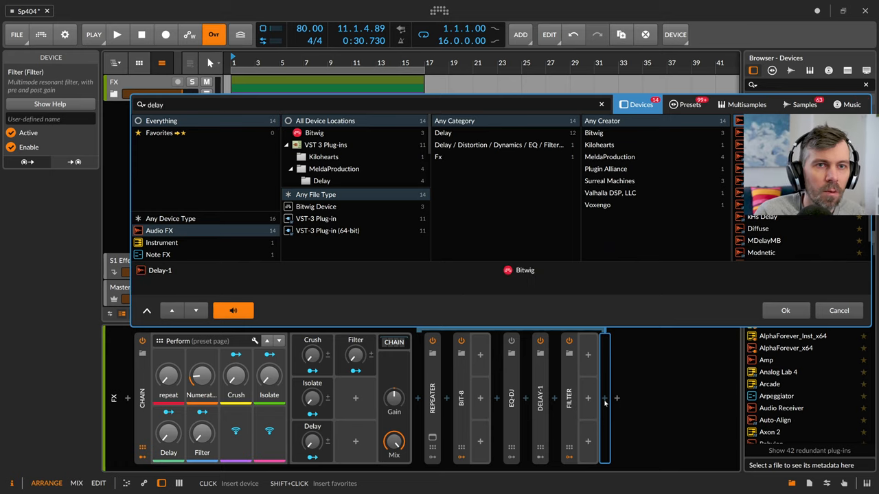
left_click(785, 310)
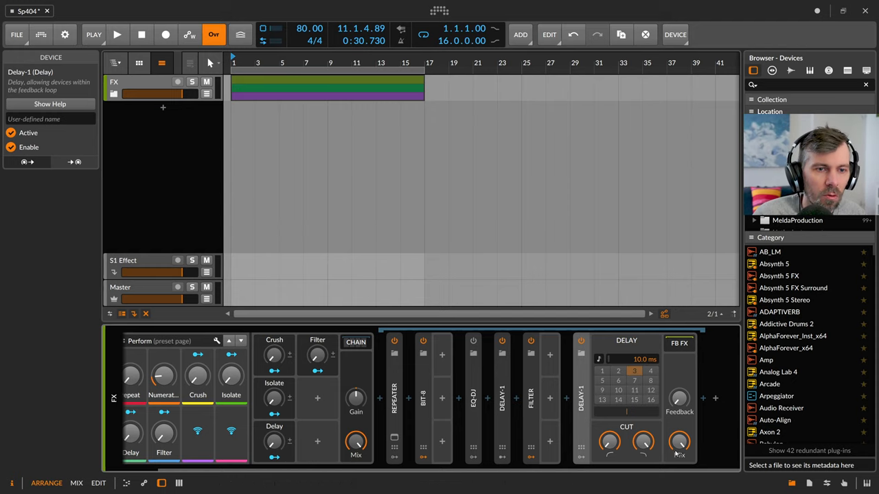
left_click(117, 34)
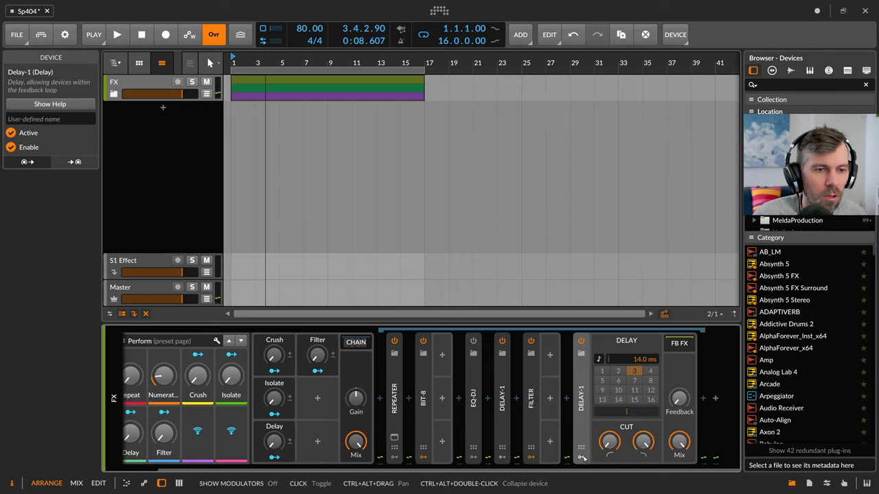
left_click(581, 355)
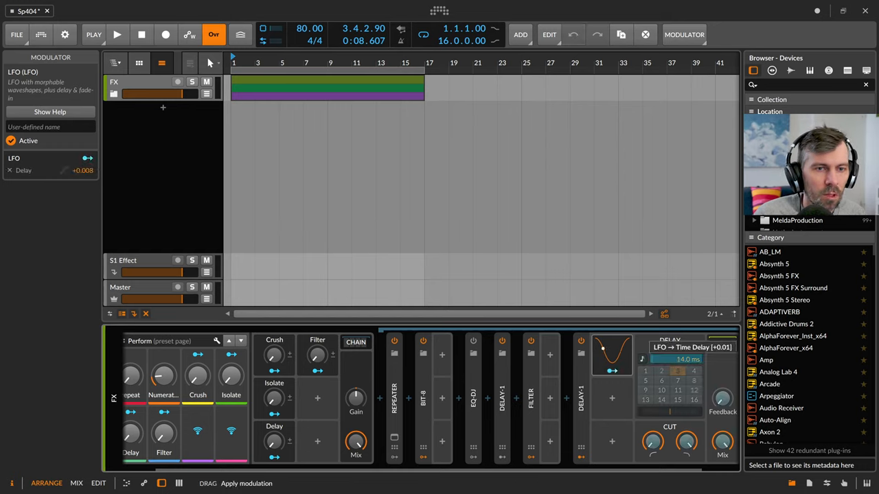
left_click(116, 34)
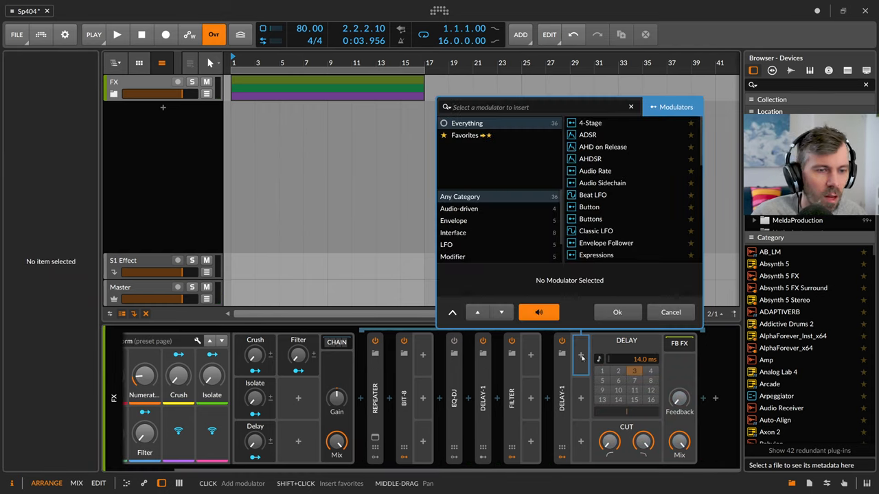
Step: Add a Random modulator to the delay time, with its rate in hertz
type("rand")
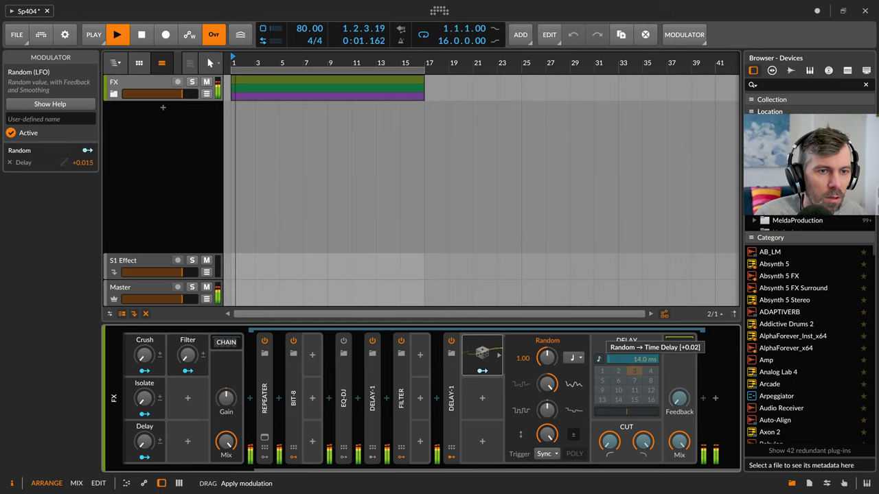
left_click(573, 358)
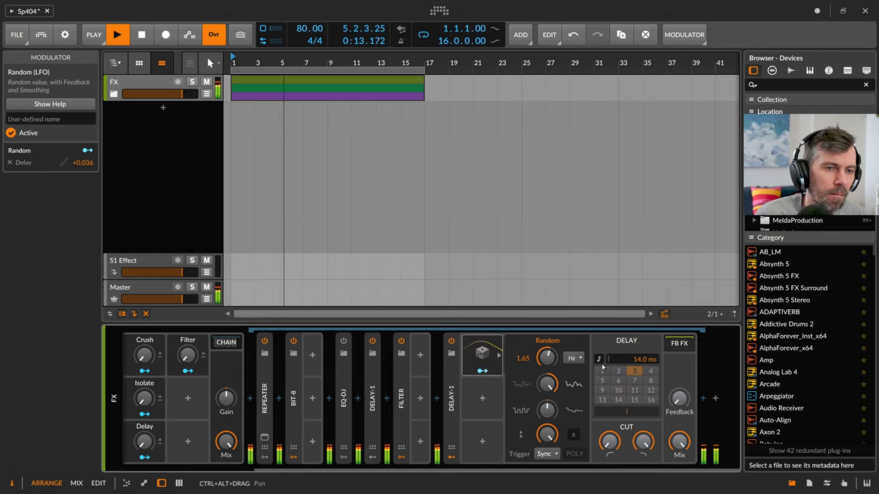
left_click_drag(547, 357, 547, 371)
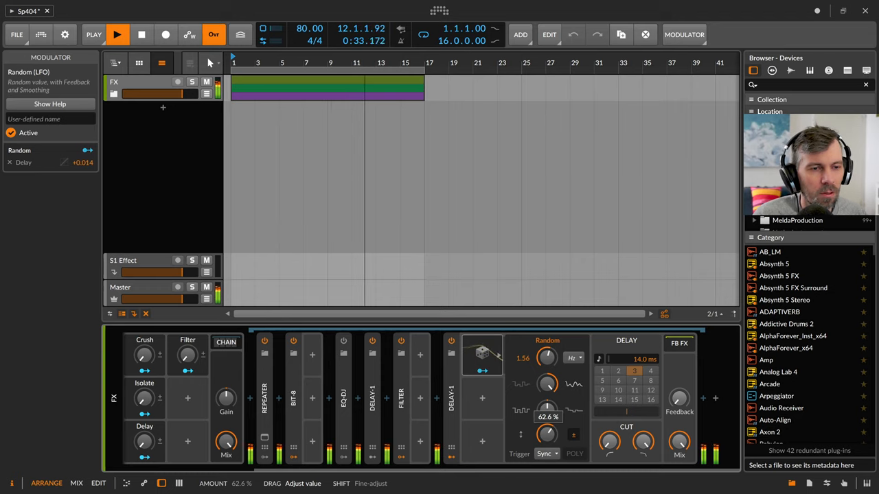
left_click(142, 34)
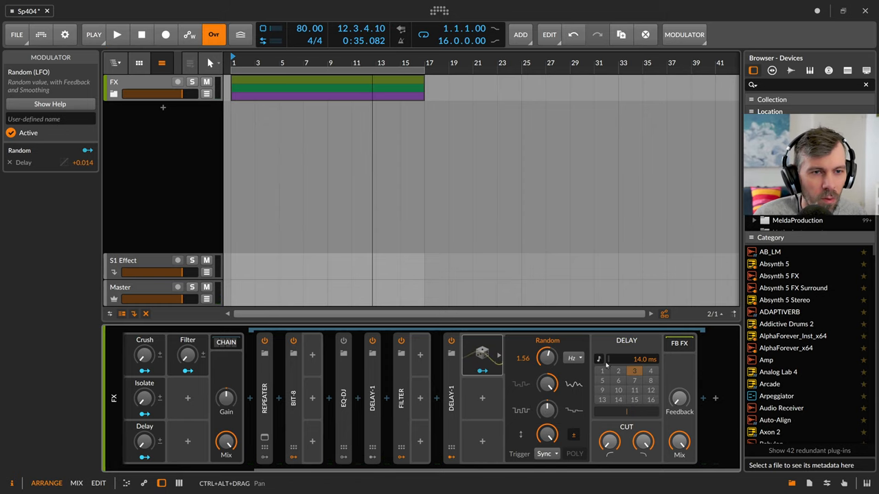
left_click(715, 398)
type("-134")
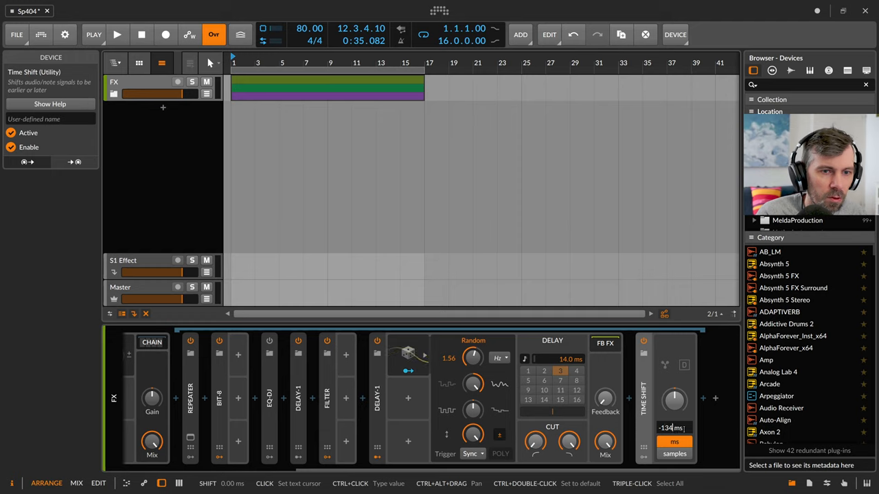
Step: Set the Time Shift to −14 ms and name the chain 'pitch wobble'
left_click(116, 35)
type("p")
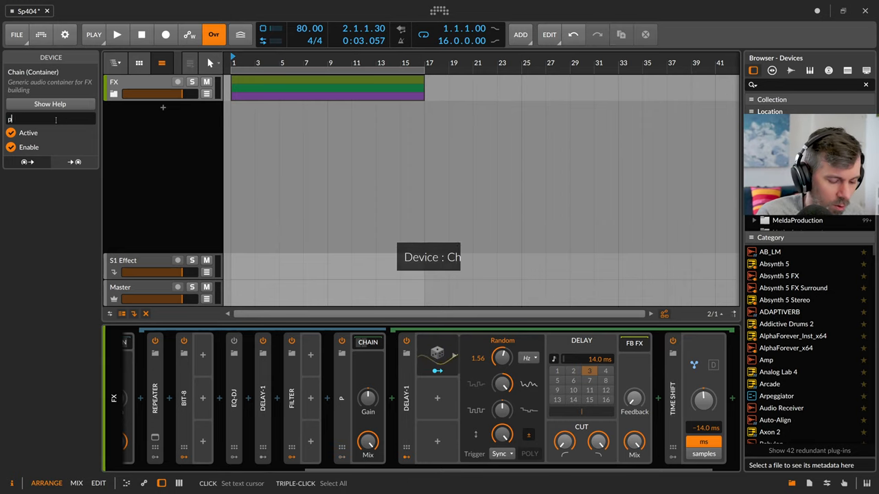
type("itch wobble")
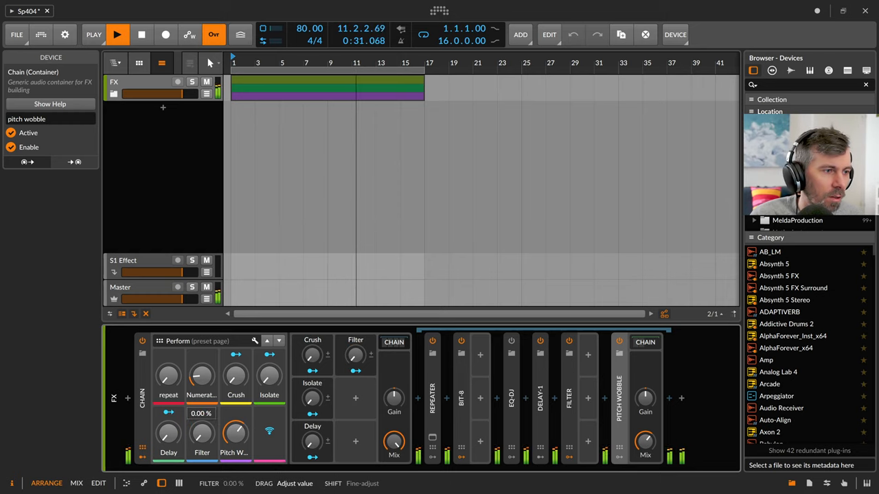
Step: Map the pitch wobble chain's Mix to a Pitch Wobble Perform macro and tune its amount
left_click_drag(234, 433, 235, 422)
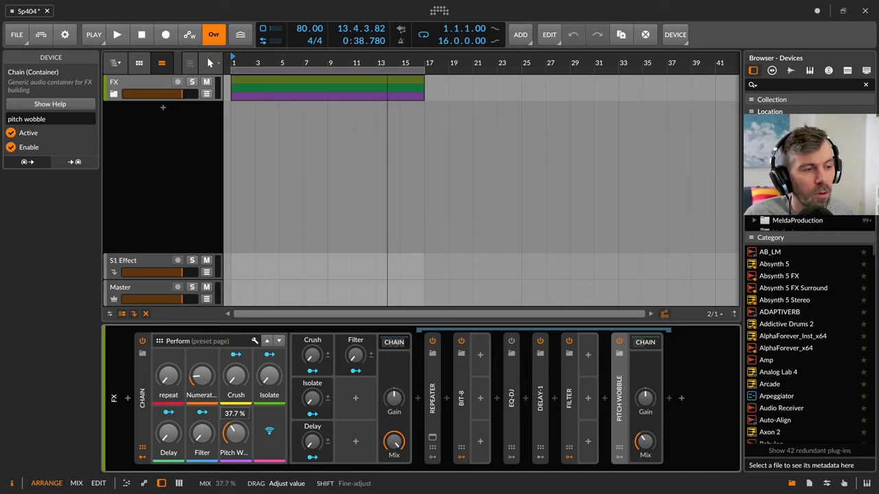
left_click(117, 35)
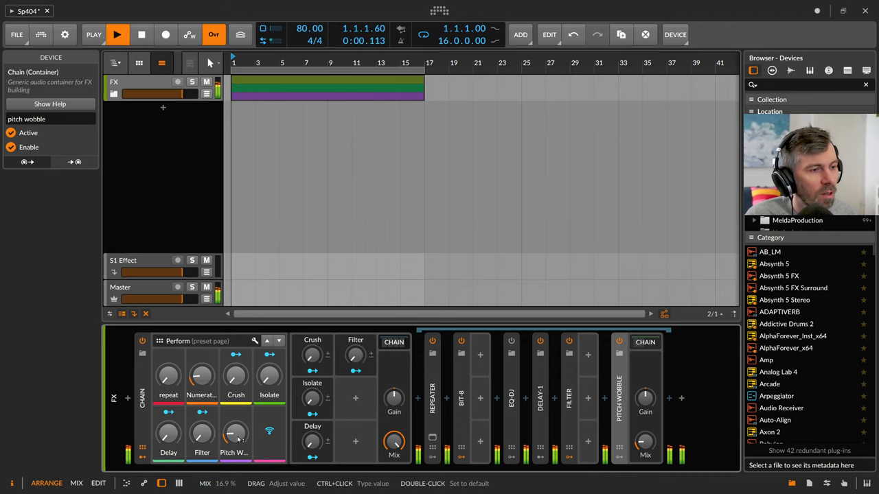
left_click_drag(234, 433, 234, 426)
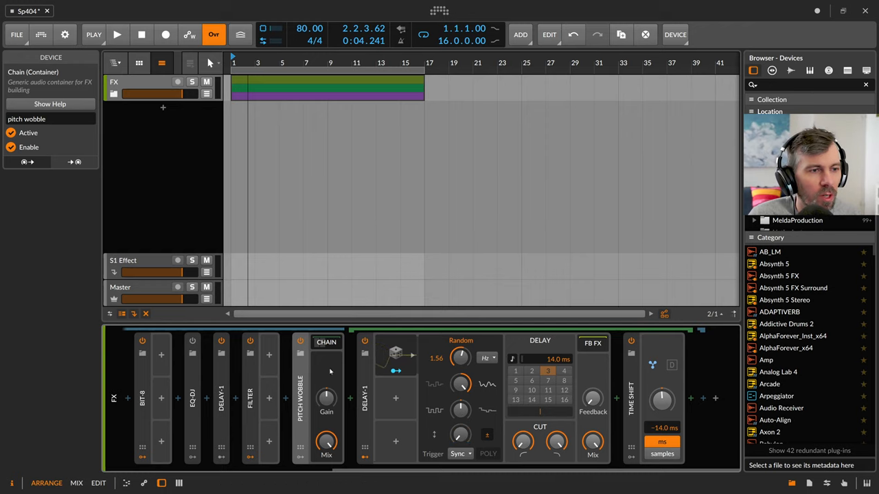
mouse_move(534, 352)
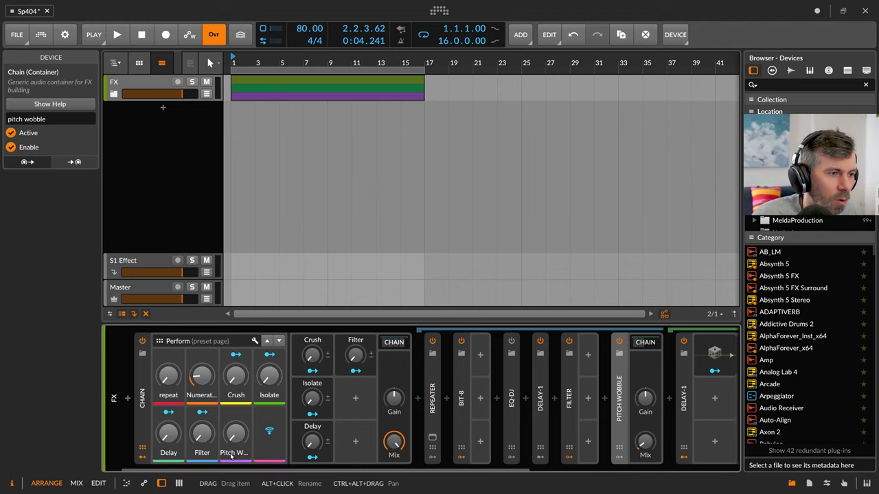
left_click(116, 34)
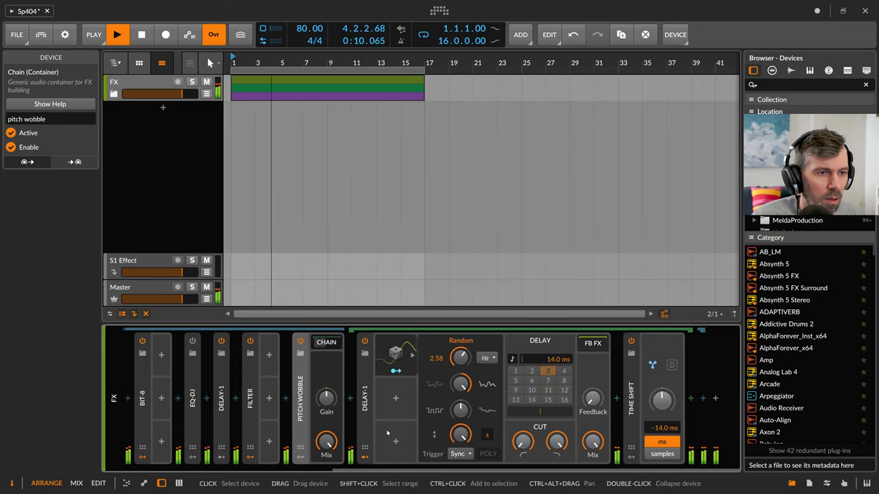
left_click_drag(460, 357, 460, 374)
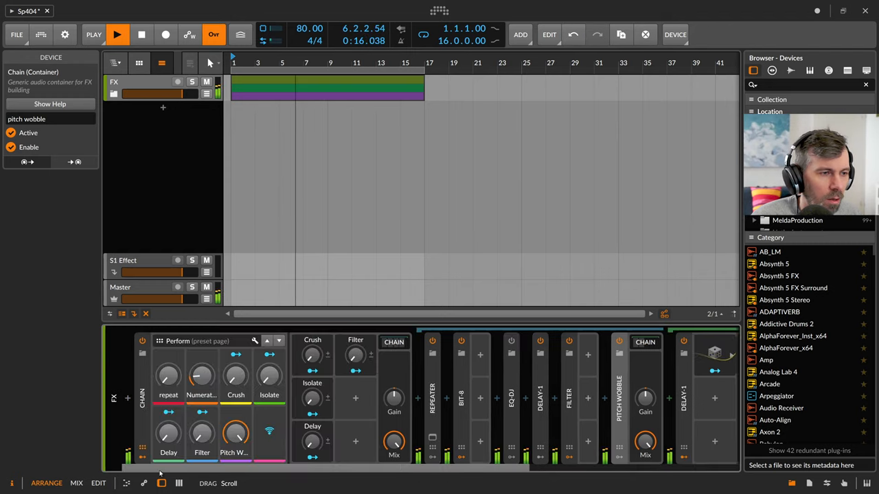
left_click_drag(235, 436, 235, 425)
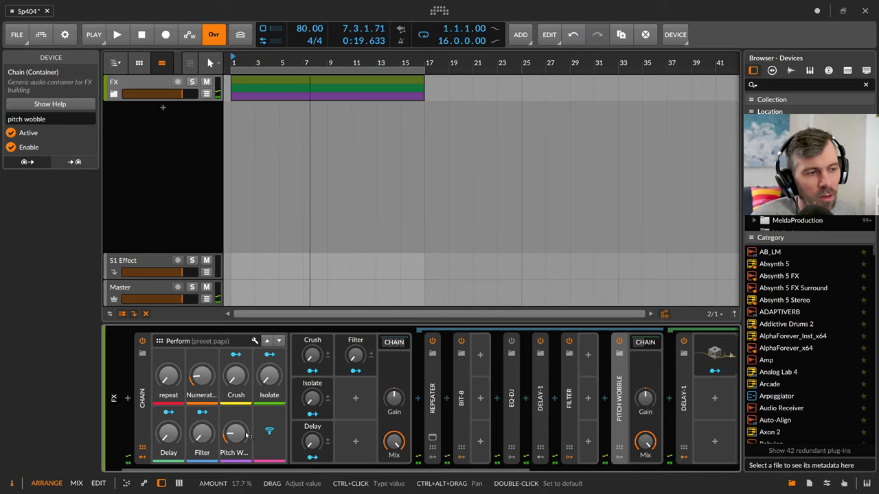
left_click_drag(234, 434, 234, 439)
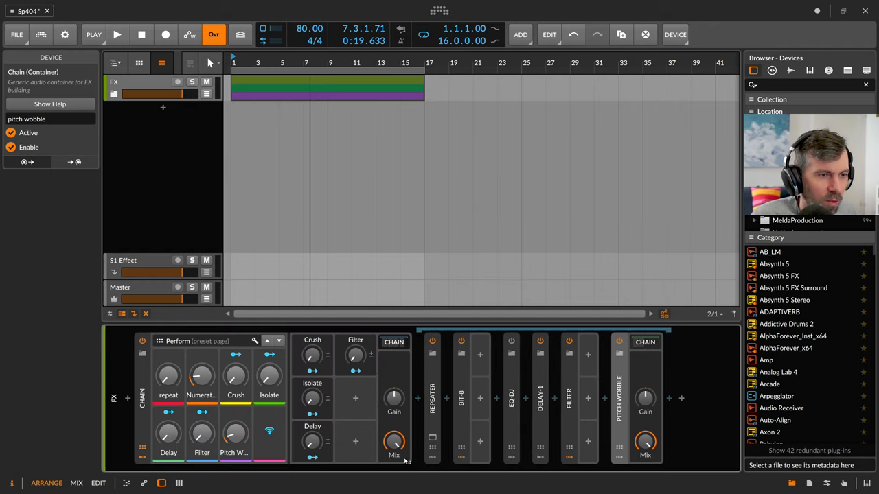
left_click(116, 34)
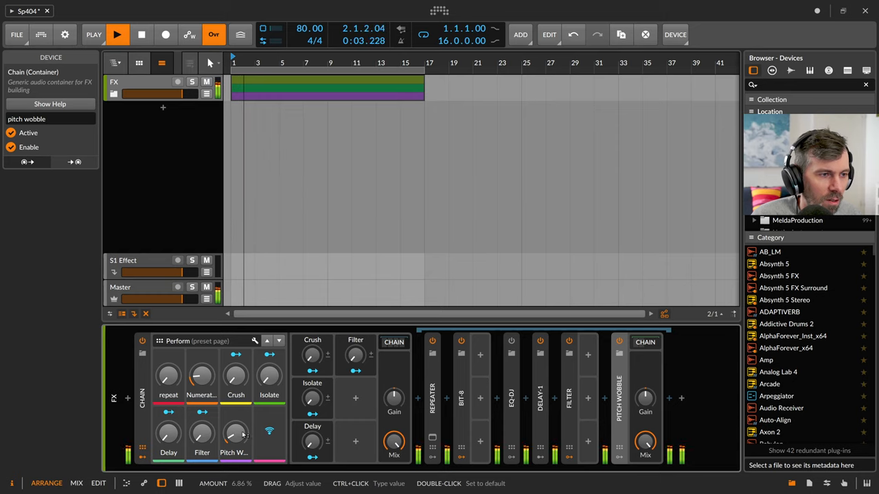
left_click(141, 34)
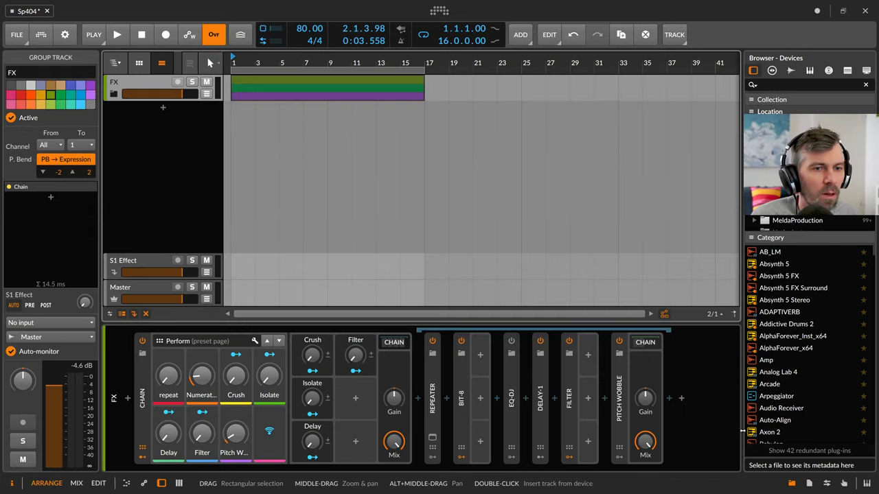
Step: Insert an FX Grid with pink noise feeding an AM/RM module at about 38% blend
left_click(681, 397)
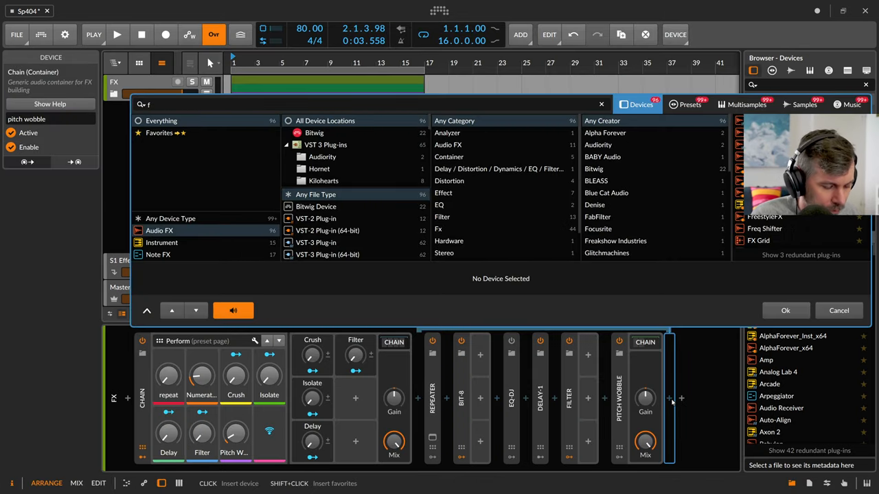
type("x")
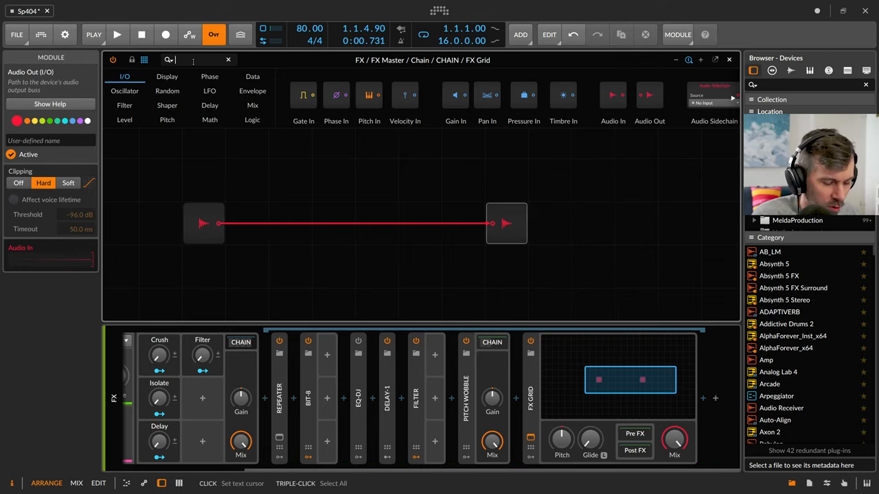
type("noise")
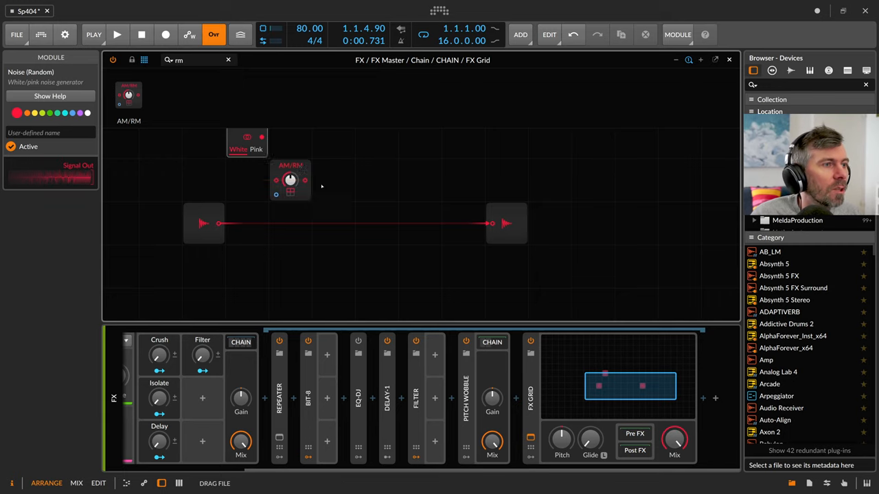
left_click_drag(291, 180, 464, 223)
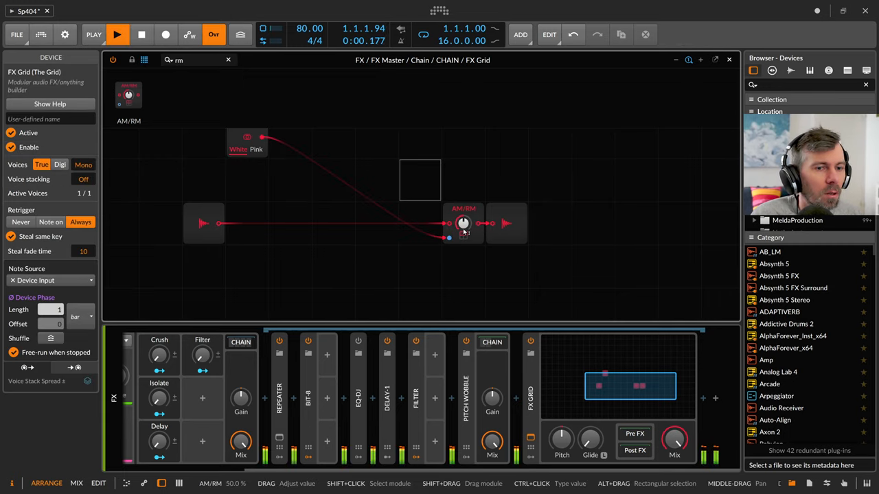
left_click_drag(463, 223, 462, 234)
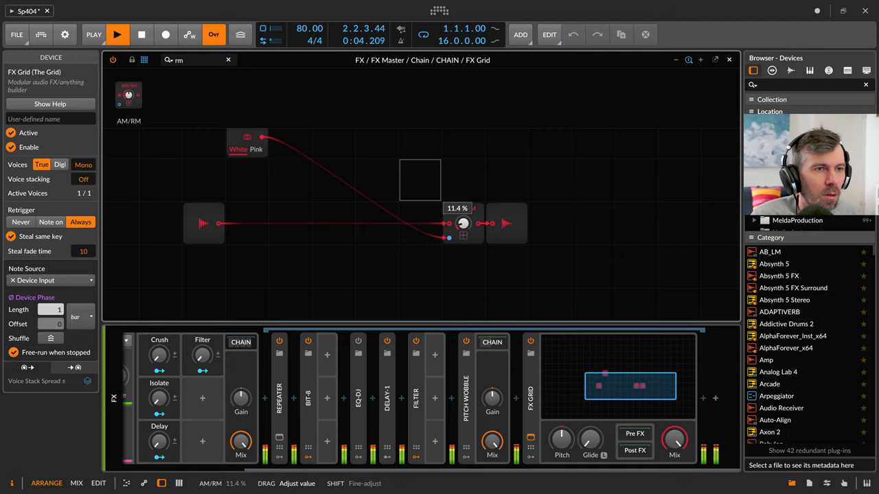
left_click_drag(462, 223, 462, 192)
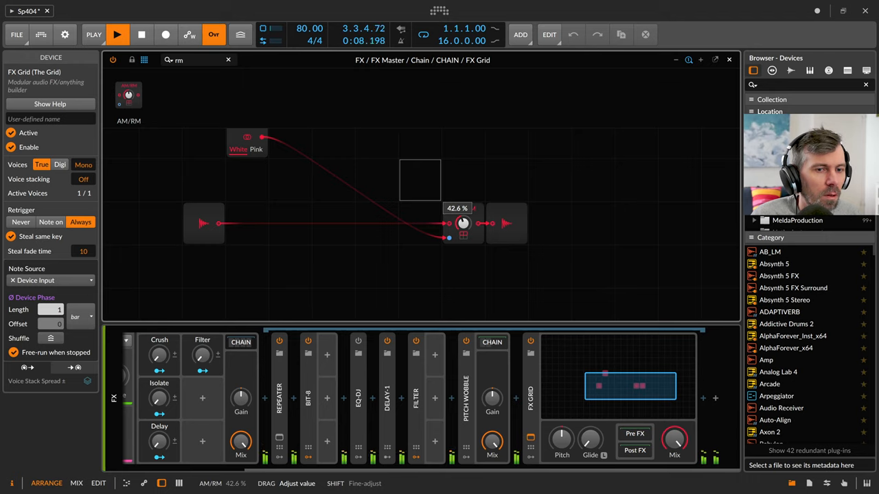
left_click_drag(463, 223, 463, 234)
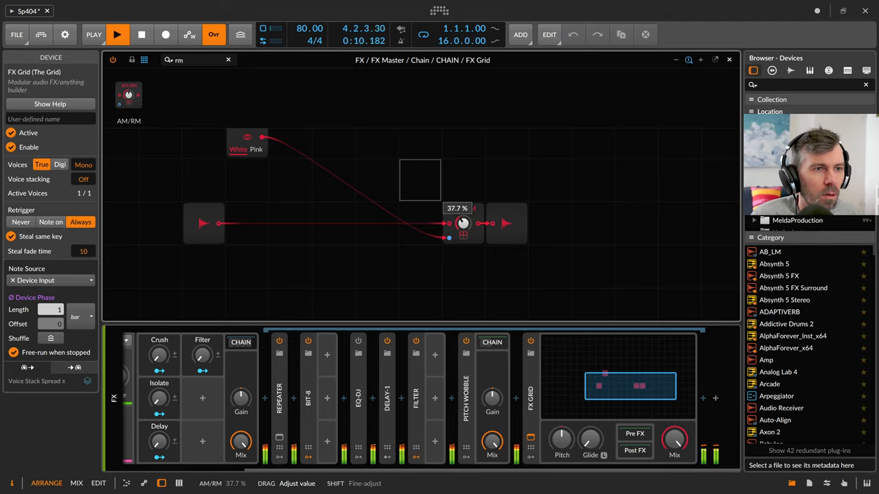
left_click_drag(463, 223, 463, 237)
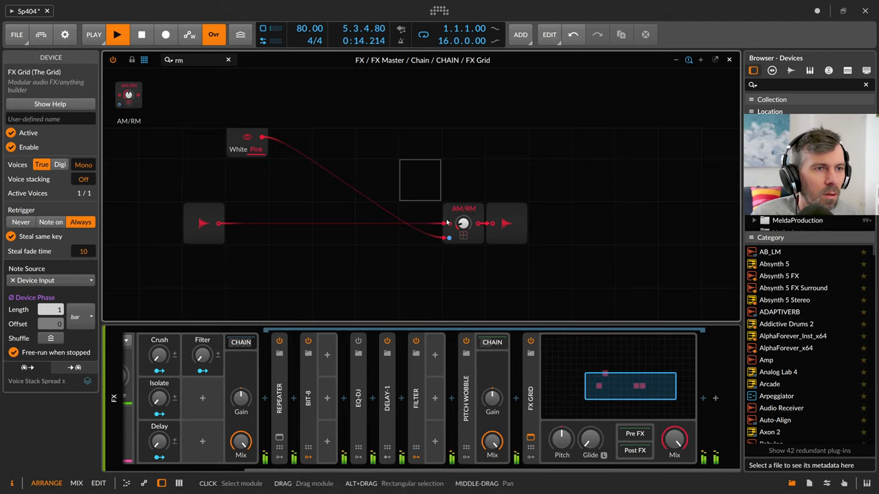
Step: Add a −36 dB gain stage and an SVF on the noise, adjusting cutoff and drive
left_click_drag(463, 224, 463, 216)
type("vol")
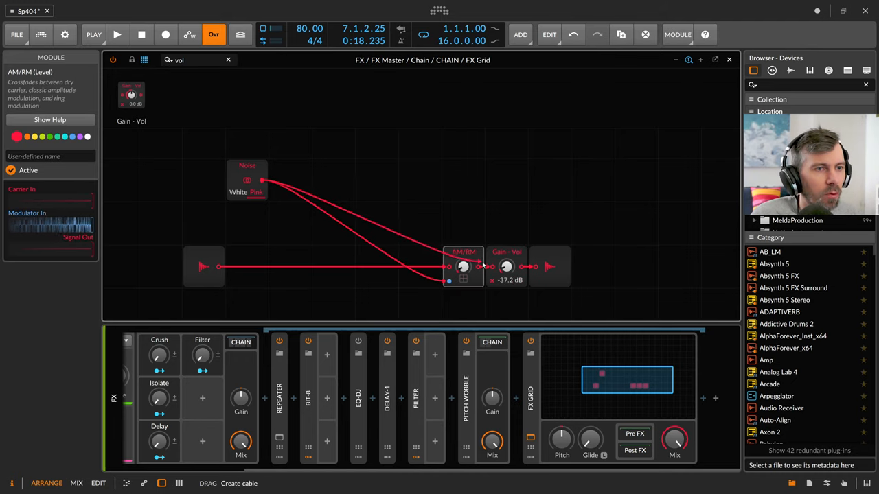
left_click_drag(507, 267, 506, 258)
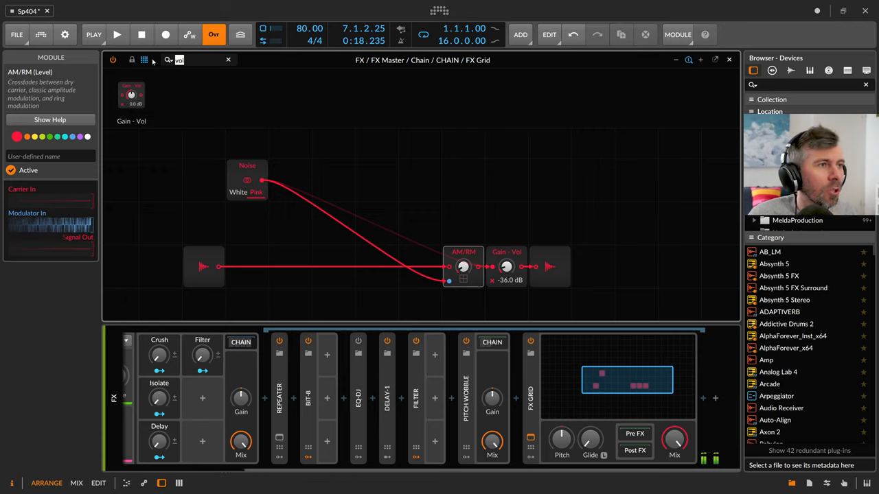
type("b")
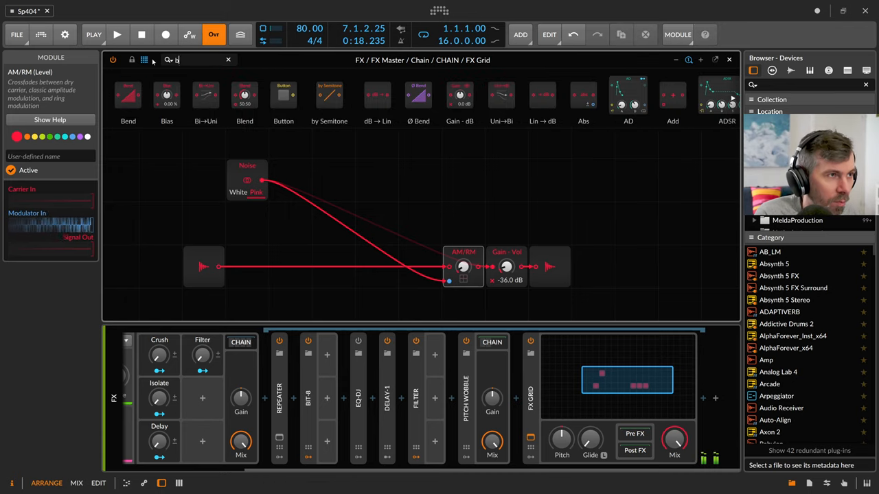
type("filt")
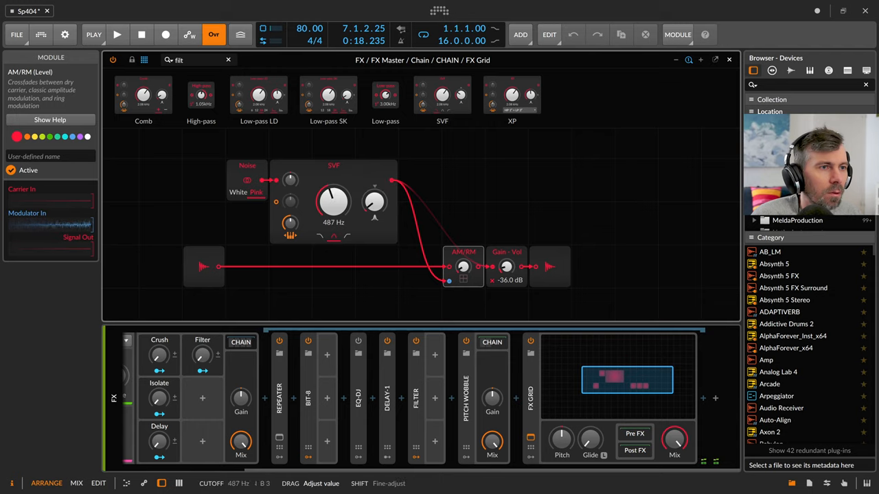
left_click_drag(374, 202, 374, 192)
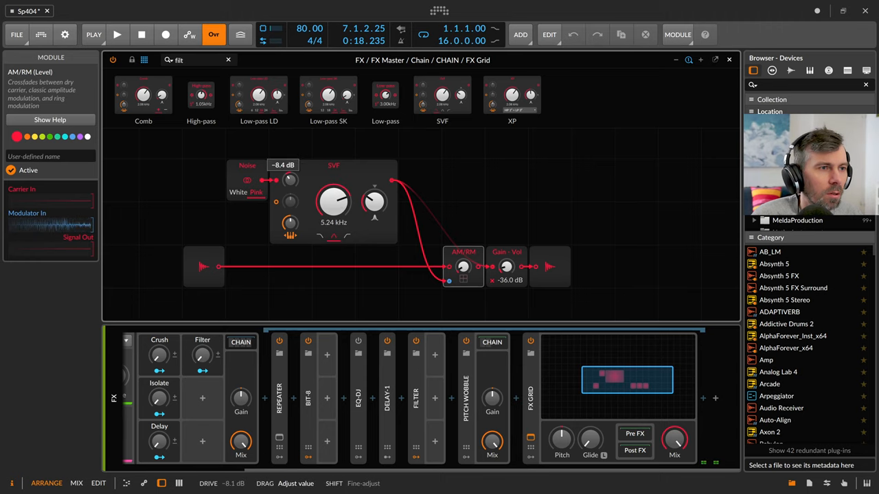
left_click_drag(333, 201, 333, 213)
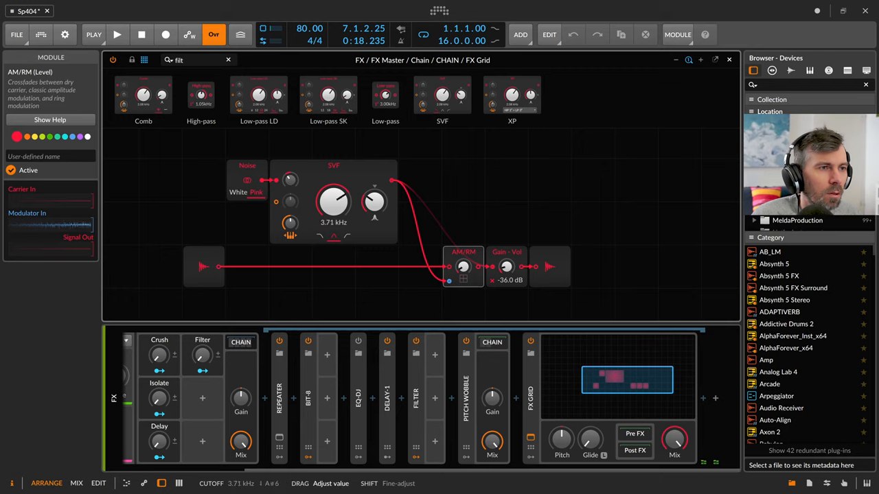
left_click_drag(333, 201, 333, 219)
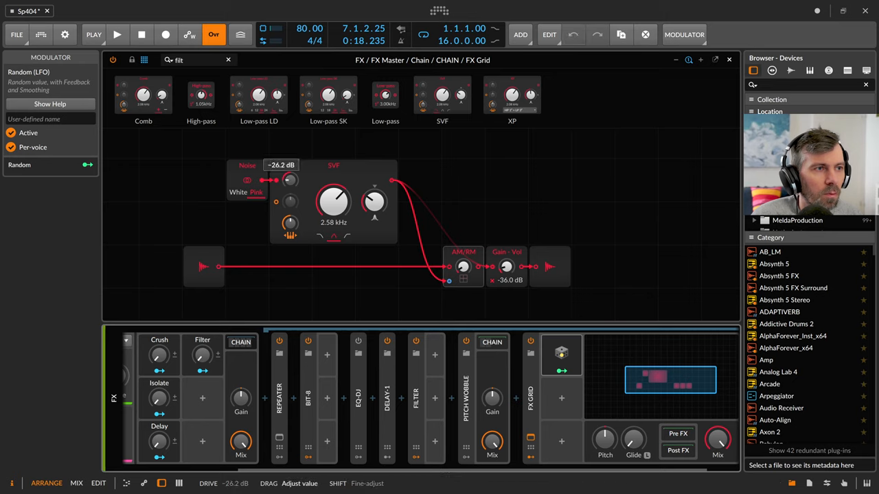
Step: Add a second Random modulator and route it to the SVF cutoff at +4.00
left_click(561, 354)
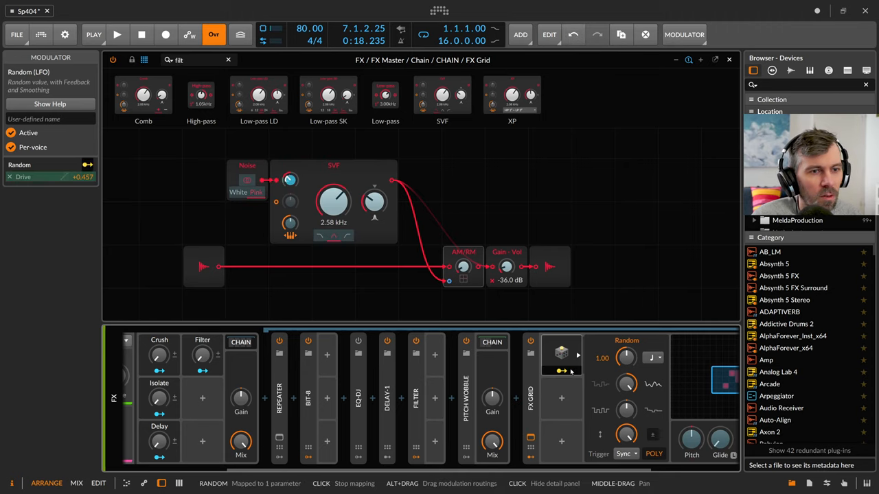
left_click(643, 357)
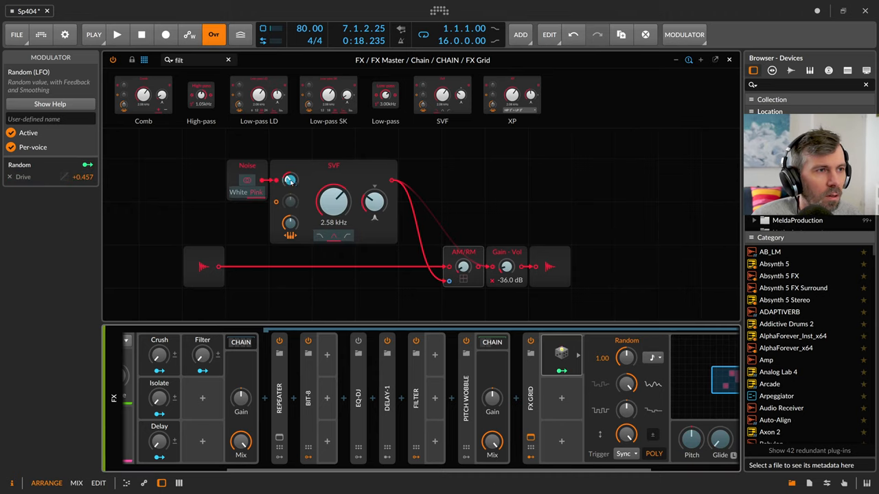
left_click_drag(561, 355, 288, 180)
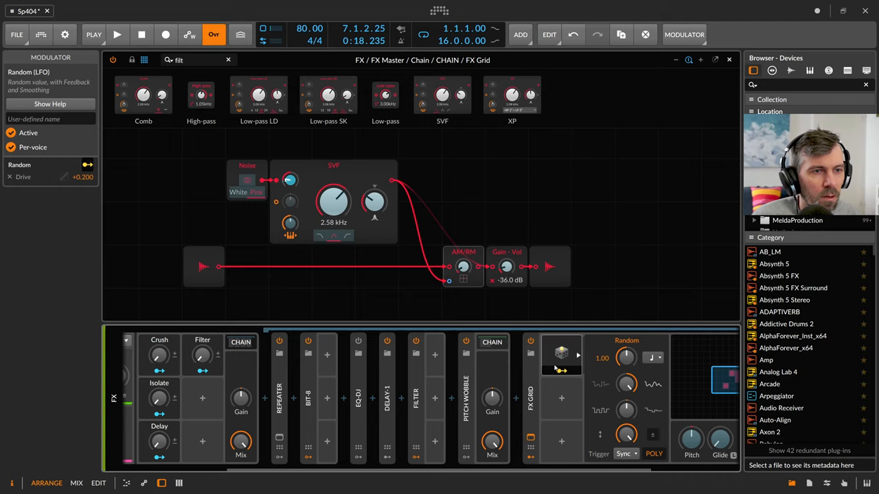
left_click_drag(290, 179, 290, 179)
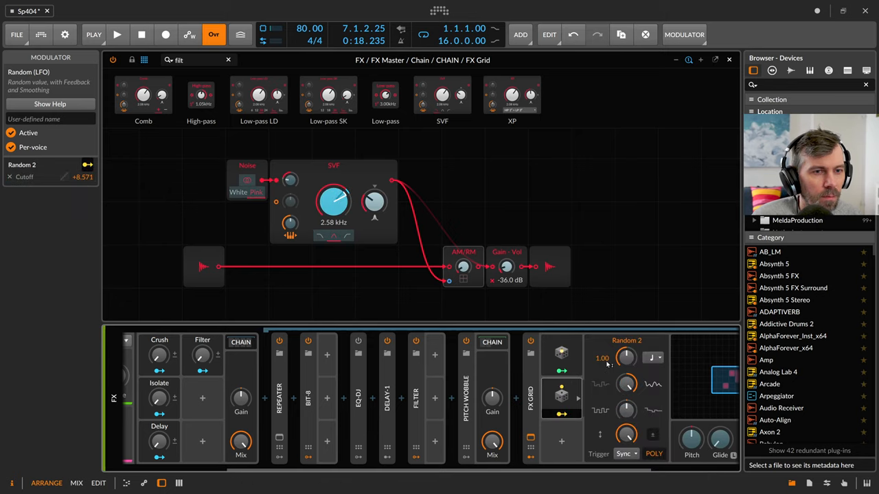
mouse_move(655, 196)
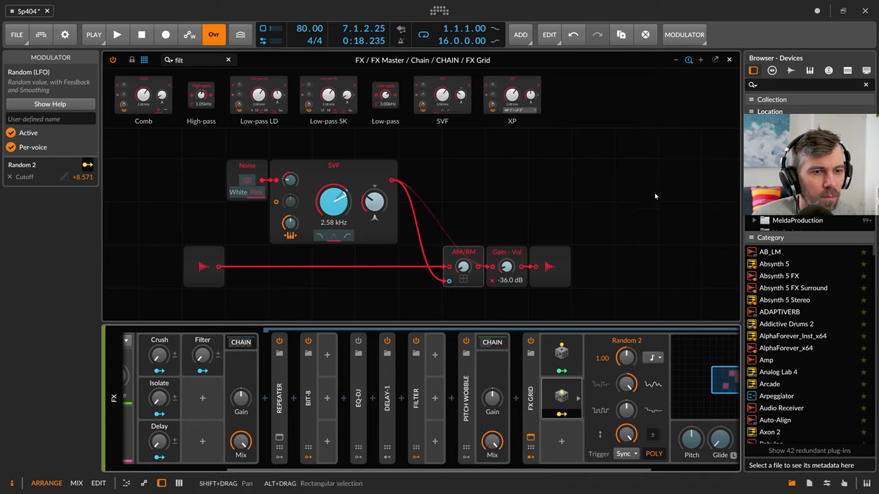
left_click(653, 358)
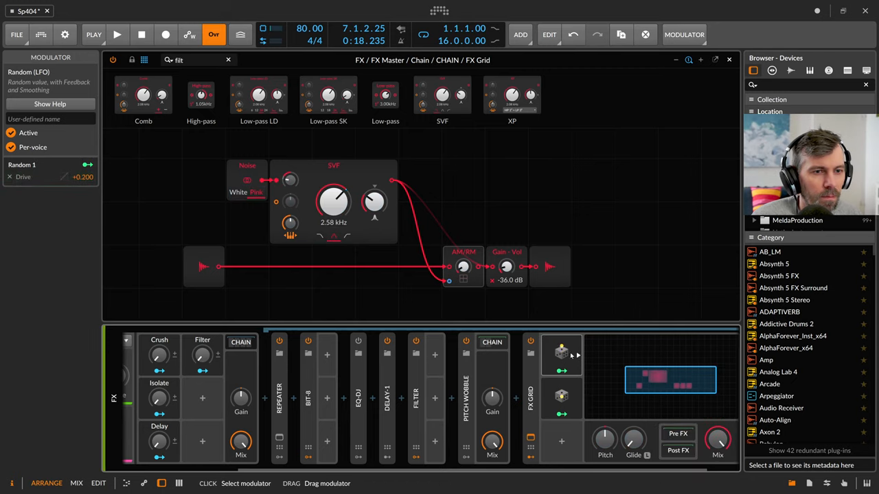
left_click(560, 354)
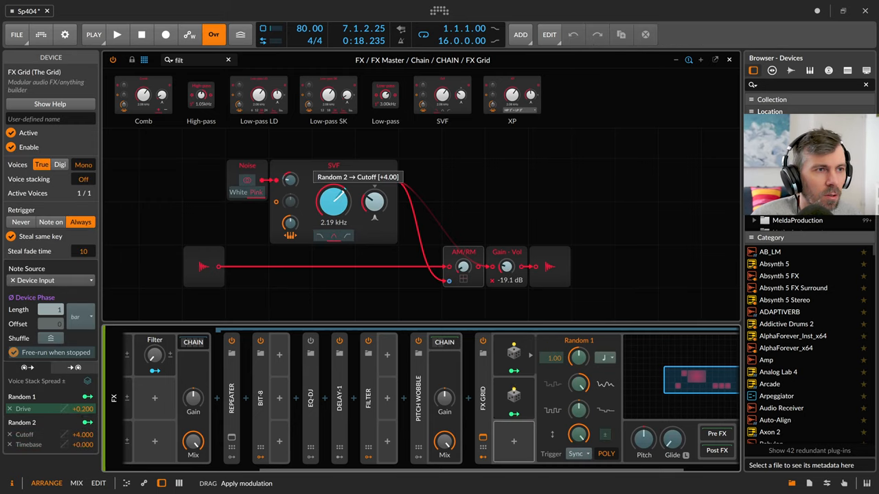
Step: Make the pink noise stereo and add High-pass and Low-pass filters after it
left_click(238, 193)
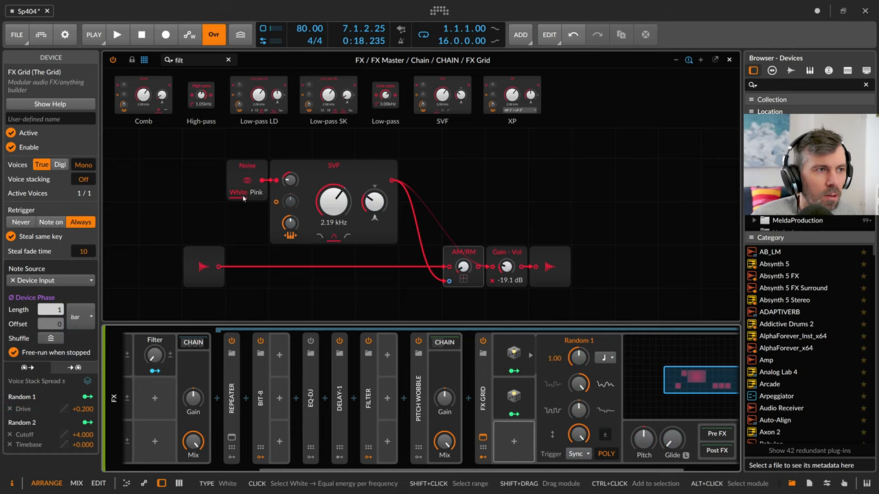
left_click(256, 192)
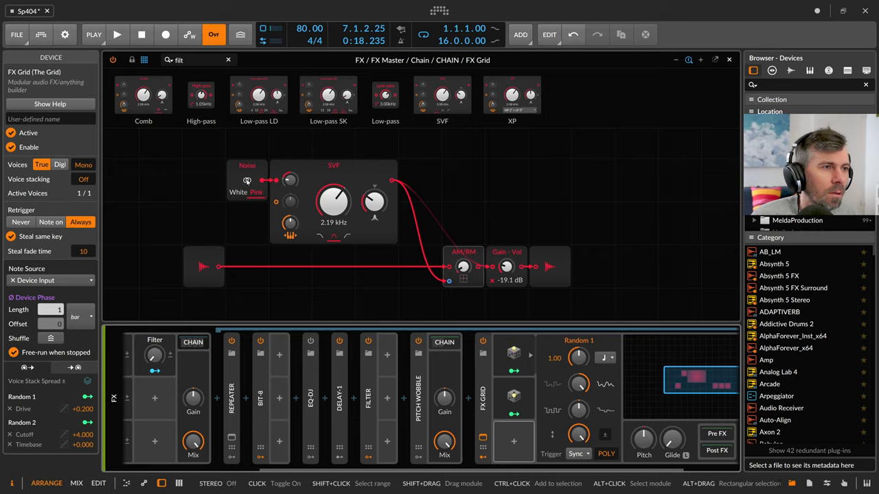
left_click(248, 180)
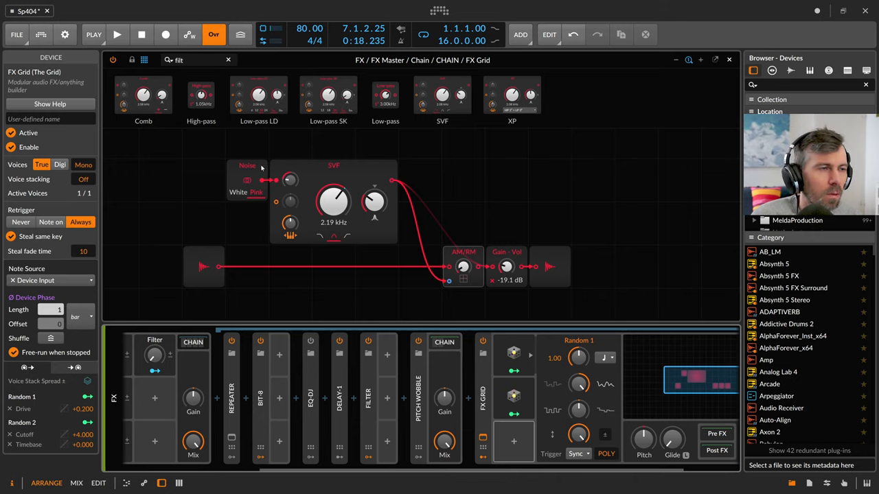
left_click(203, 166)
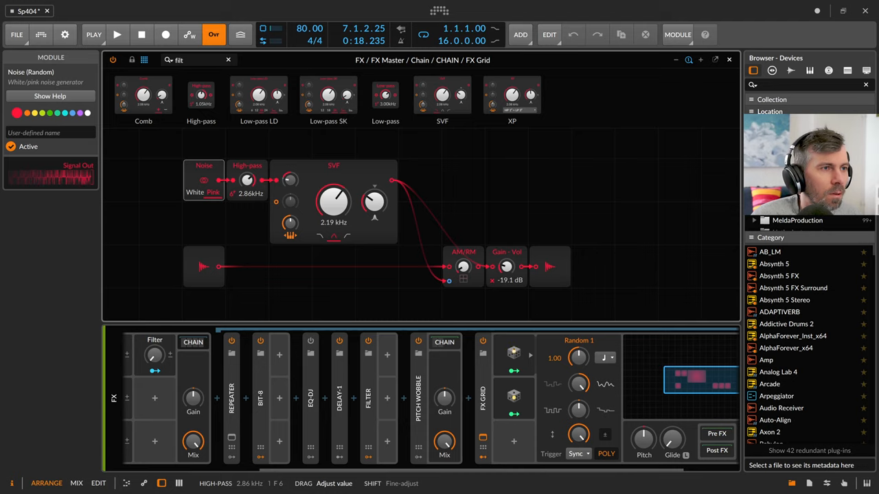
left_click_drag(204, 178, 160, 179)
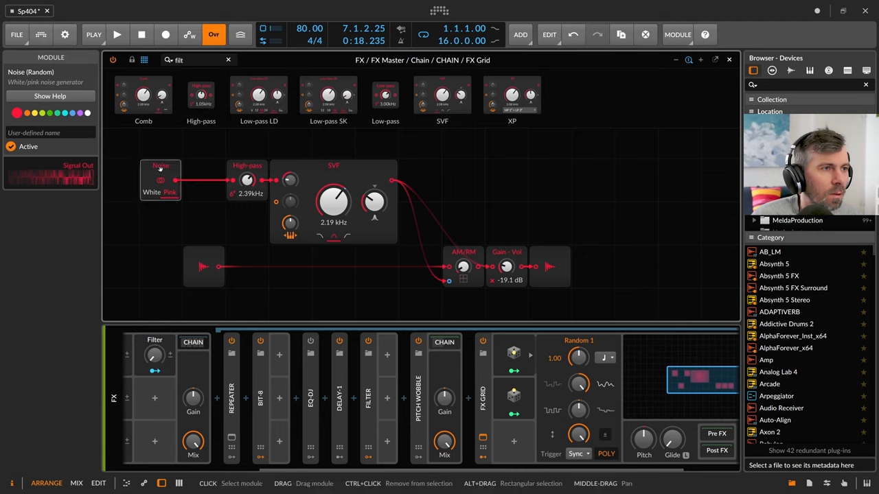
left_click(203, 180)
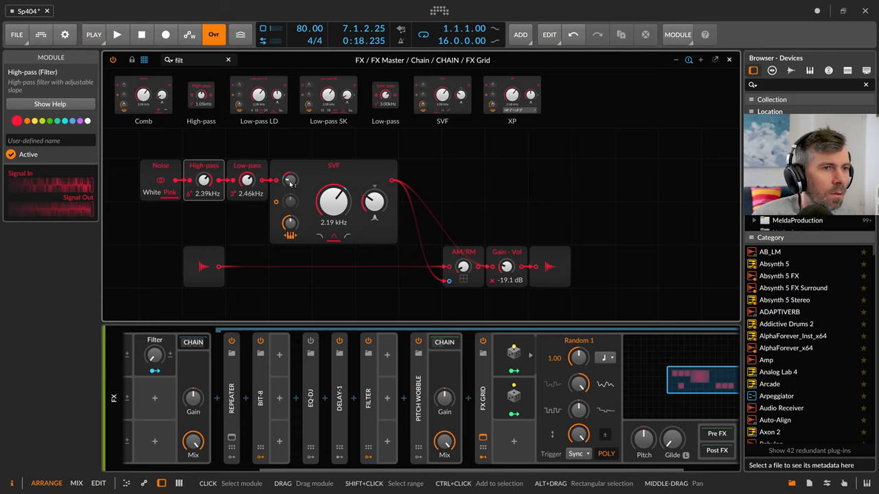
mouse_move(516, 275)
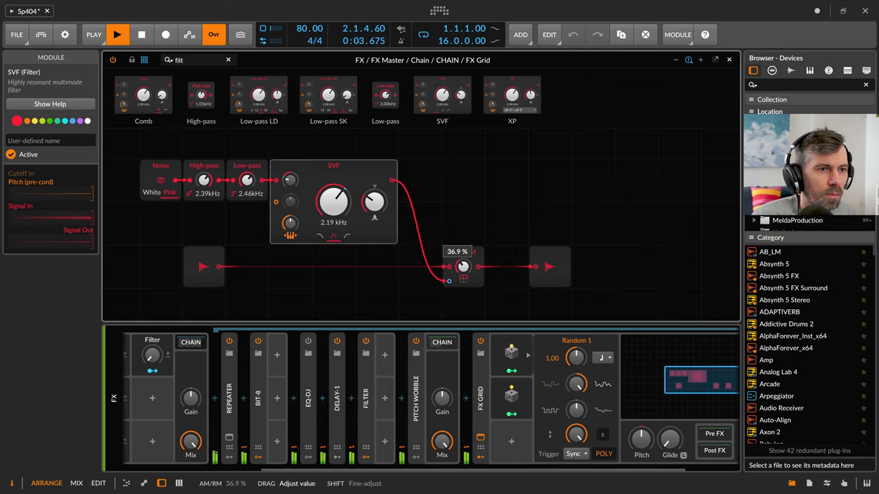
Step: Set the AM/RM amount to about 36.9%
left_click_drag(247, 180, 247, 168)
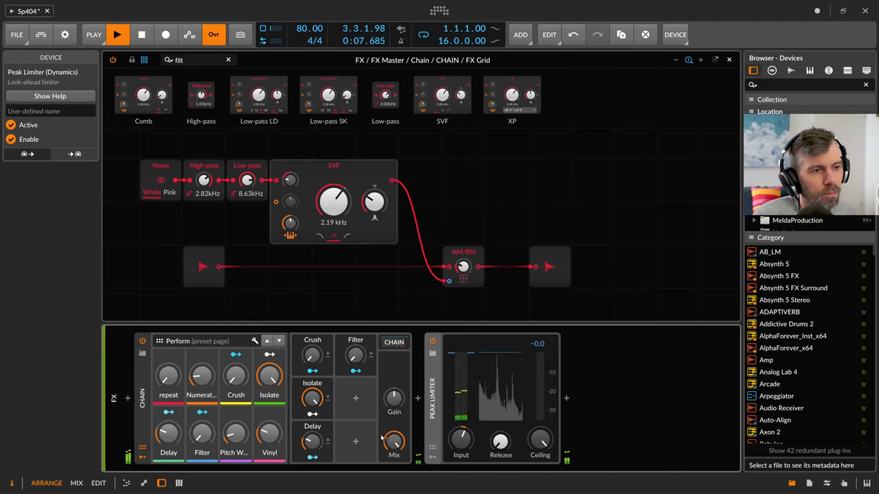
Step: Try the Numerator and Vinyl macros, then raise the Peak Limiter input to +9.8 dB
left_click_drag(201, 377, 201, 357)
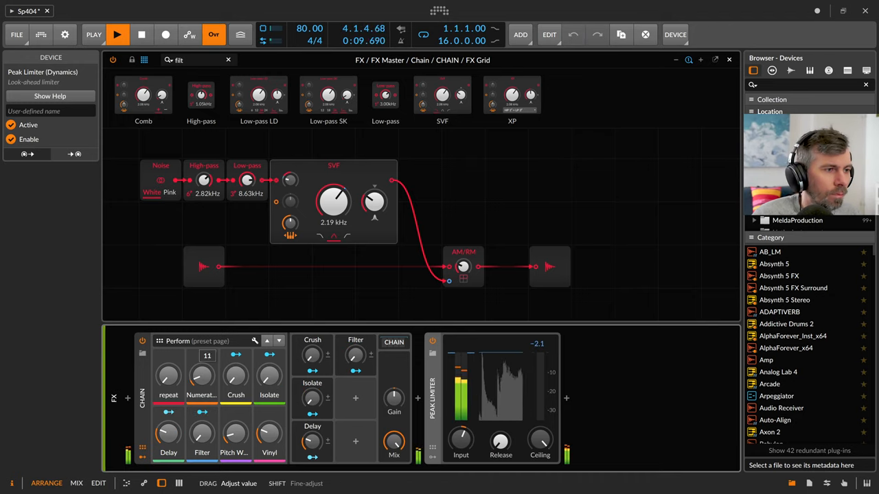
left_click_drag(168, 374, 179, 364)
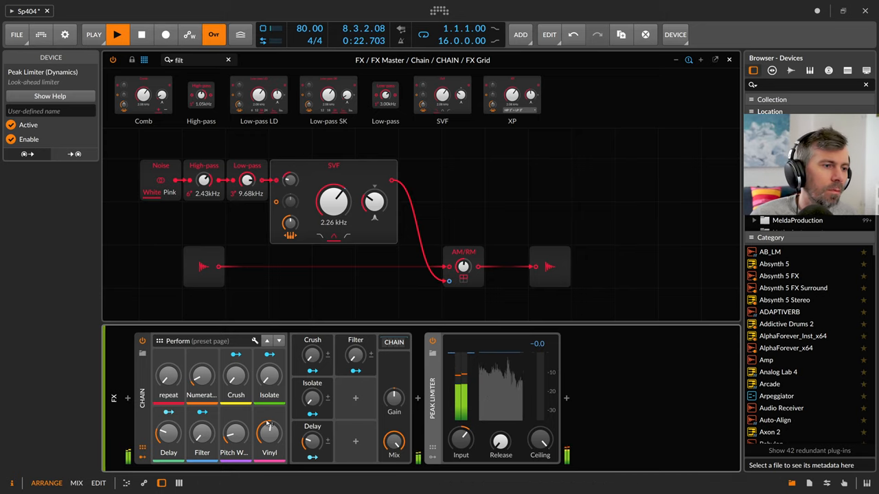
left_click_drag(267, 432, 267, 422)
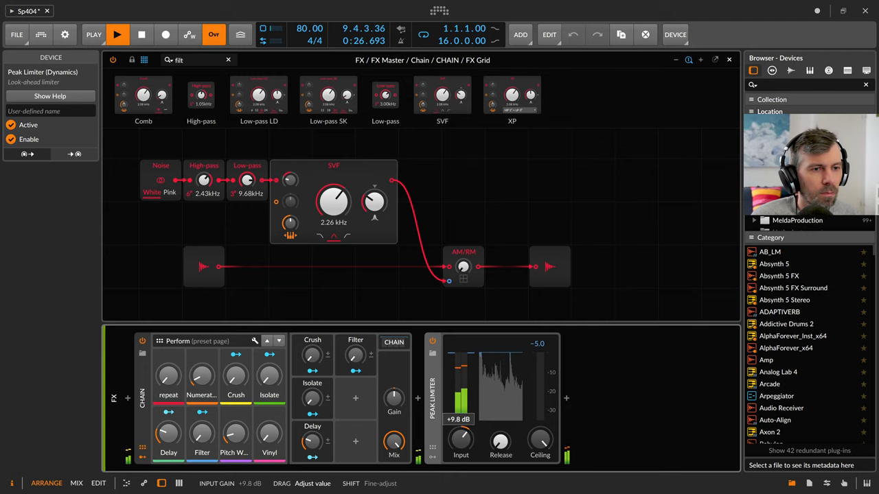
left_click_drag(169, 375, 169, 371)
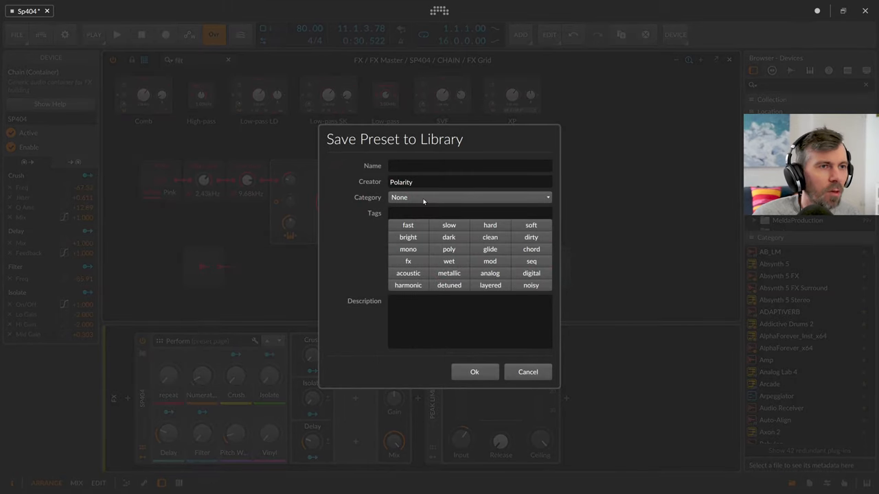
Step: Rename the chain SP404 and save it as preset 'SP404 Version 1', category FX, tagged slow
type("SP404")
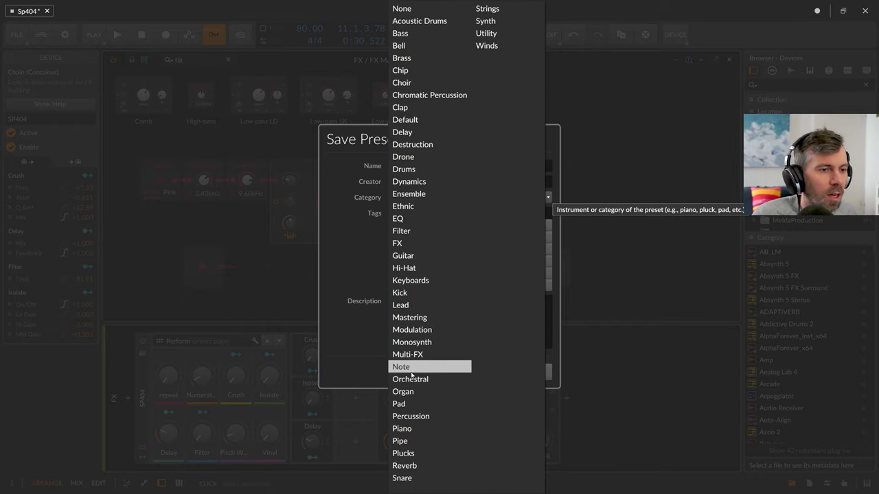
mouse_move(409, 194)
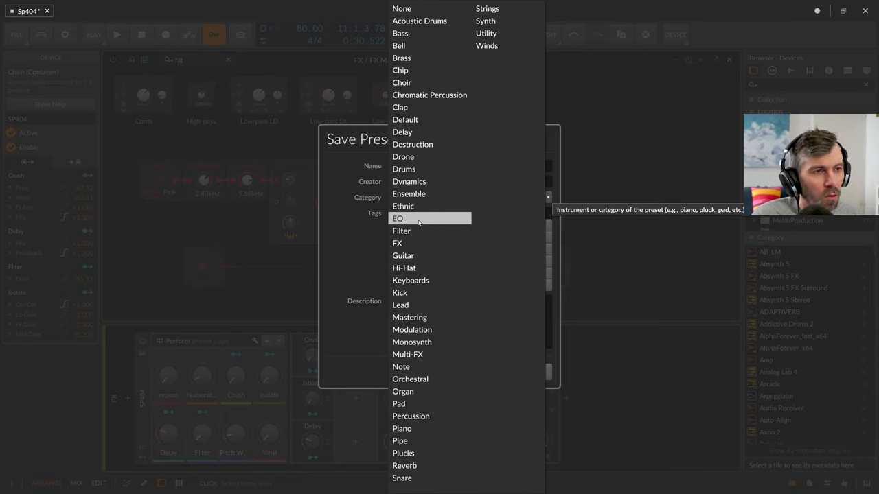
mouse_move(401, 230)
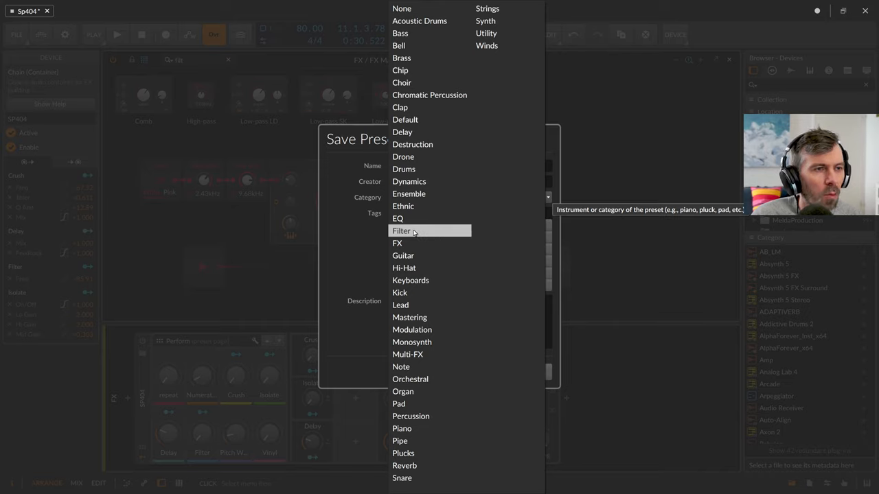
left_click(397, 243)
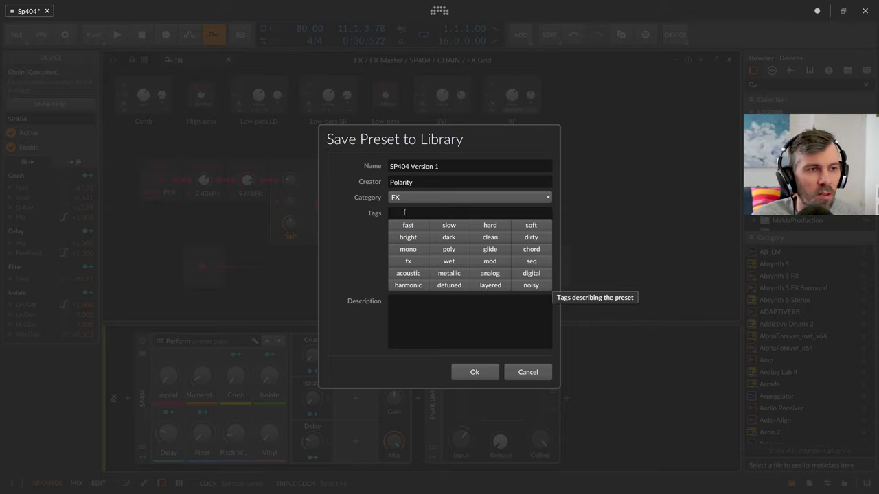
left_click(426, 213)
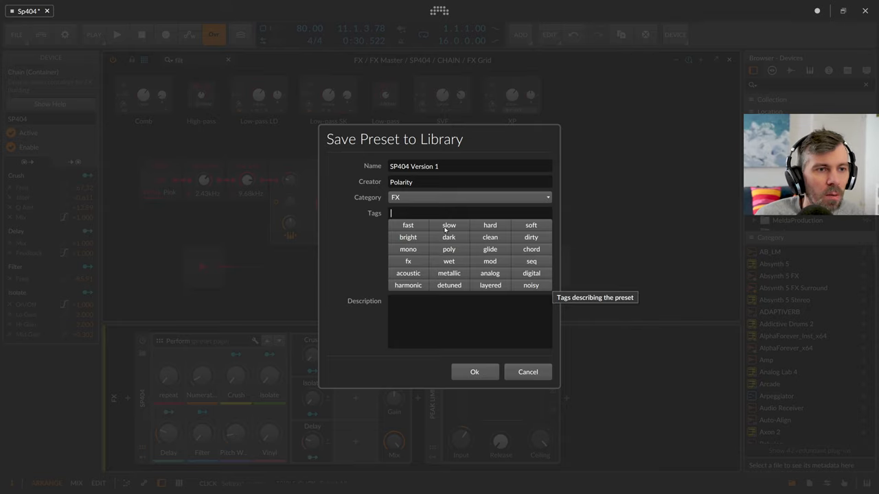
left_click(449, 225)
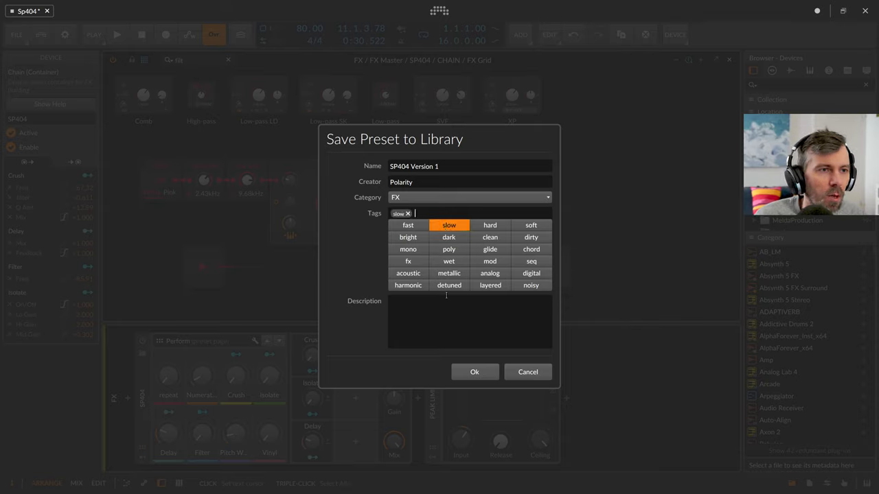
type("SP4")
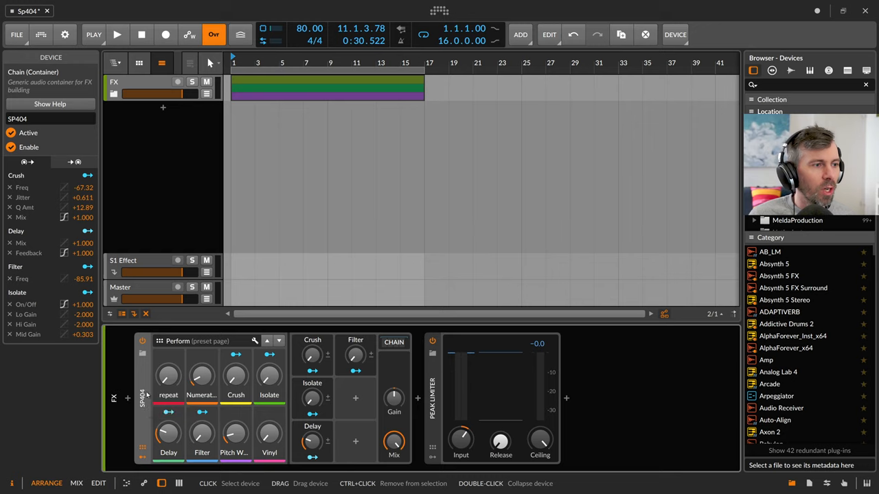
mouse_move(201, 378)
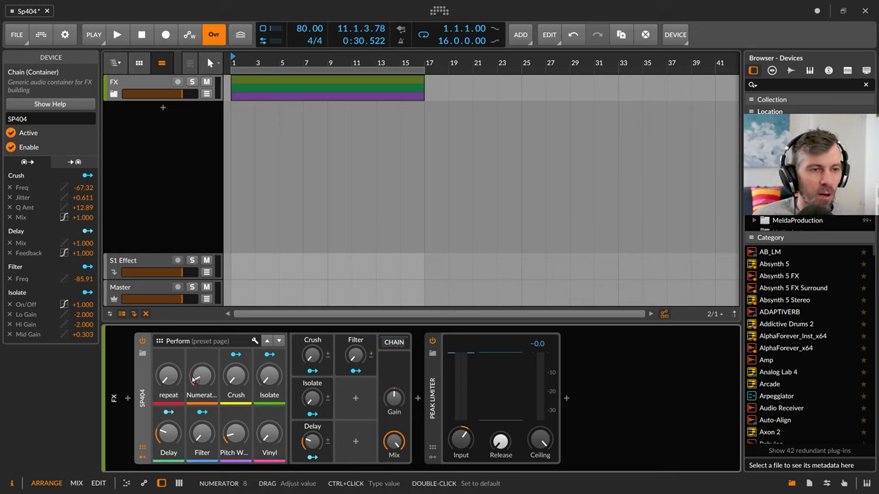